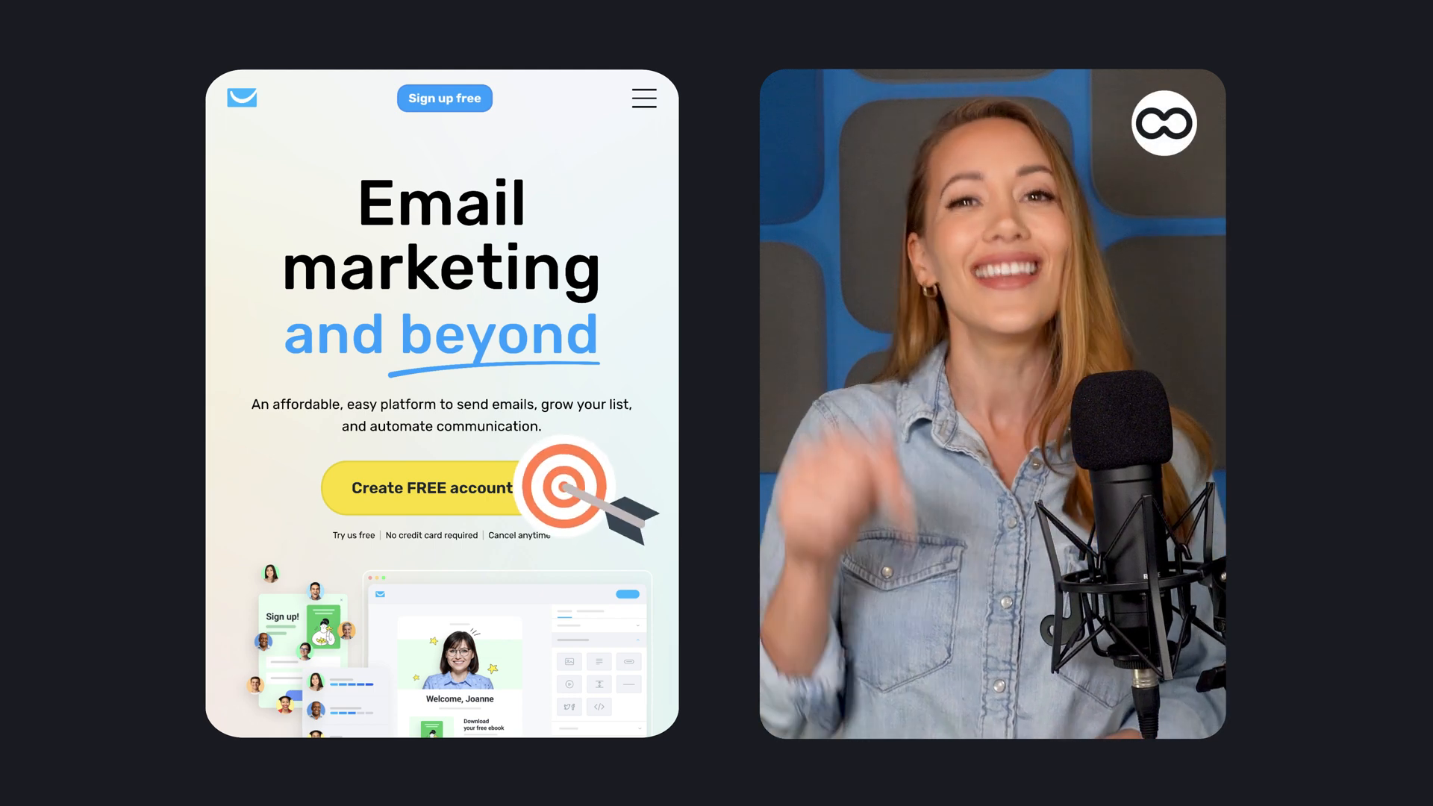
- Open the GetResponse homepage and scroll to the Create FREE account offer
left_click(430, 488)
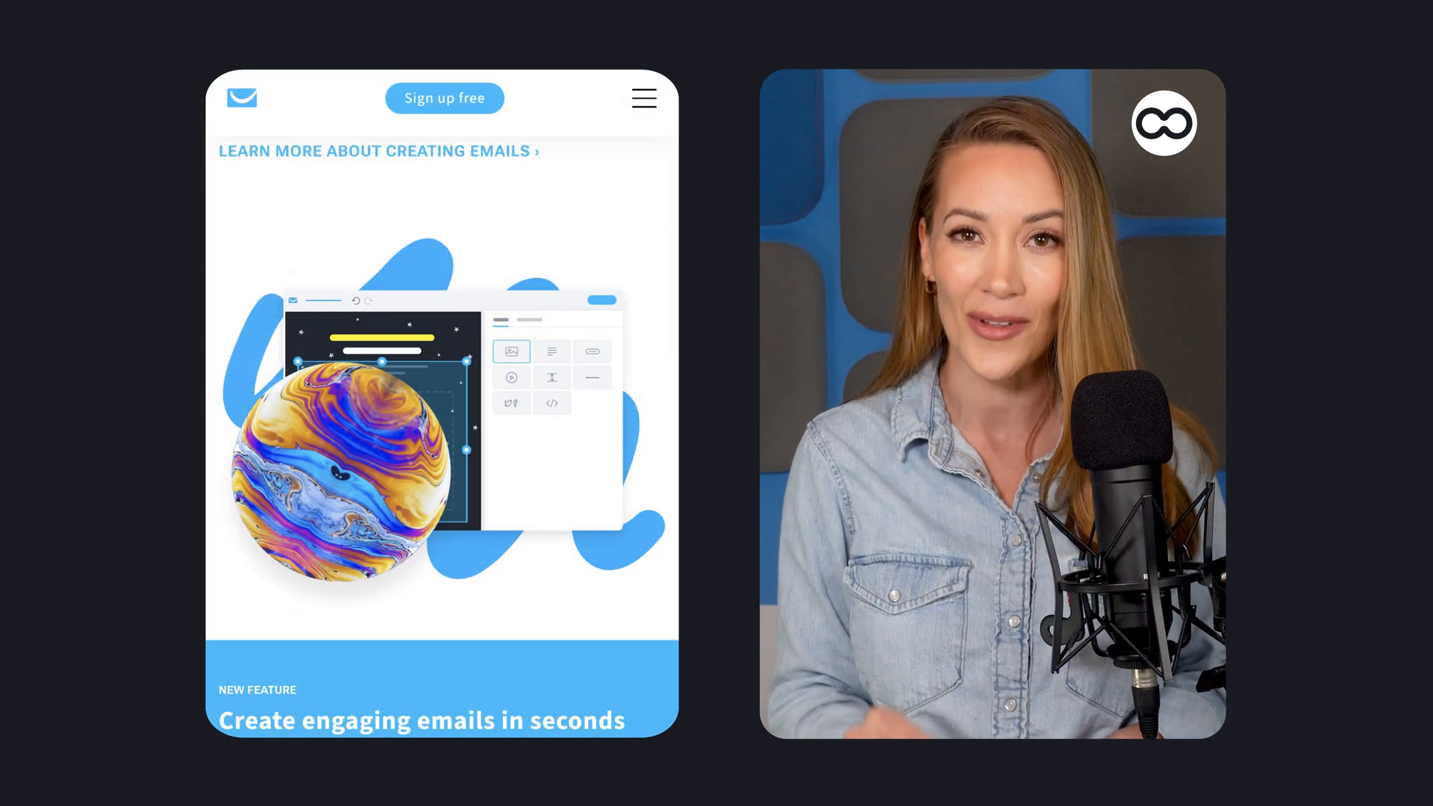
scroll("down", 3)
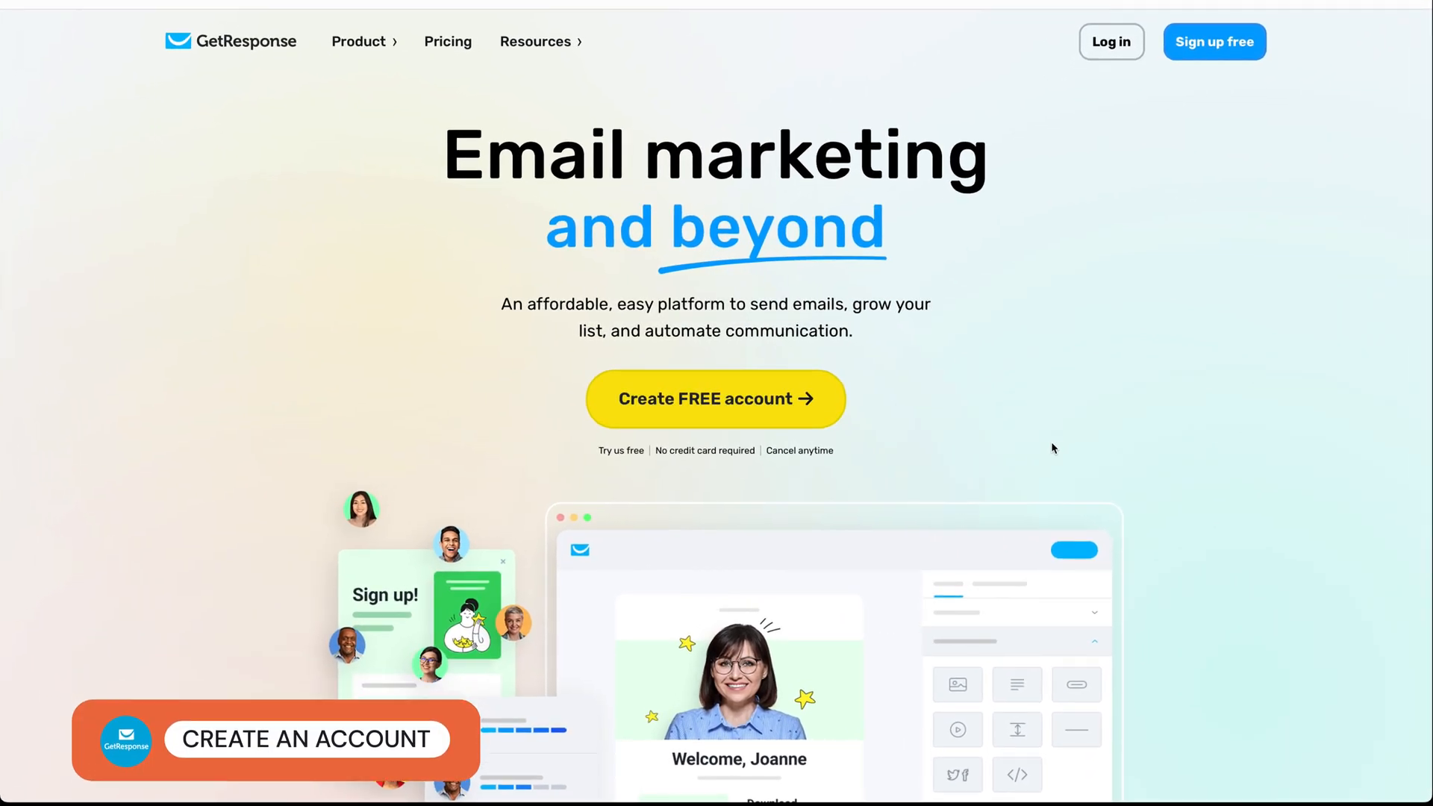
- Register a free account named 'EmailTooltester' and activate it from the confirmation email
scroll("down", 3)
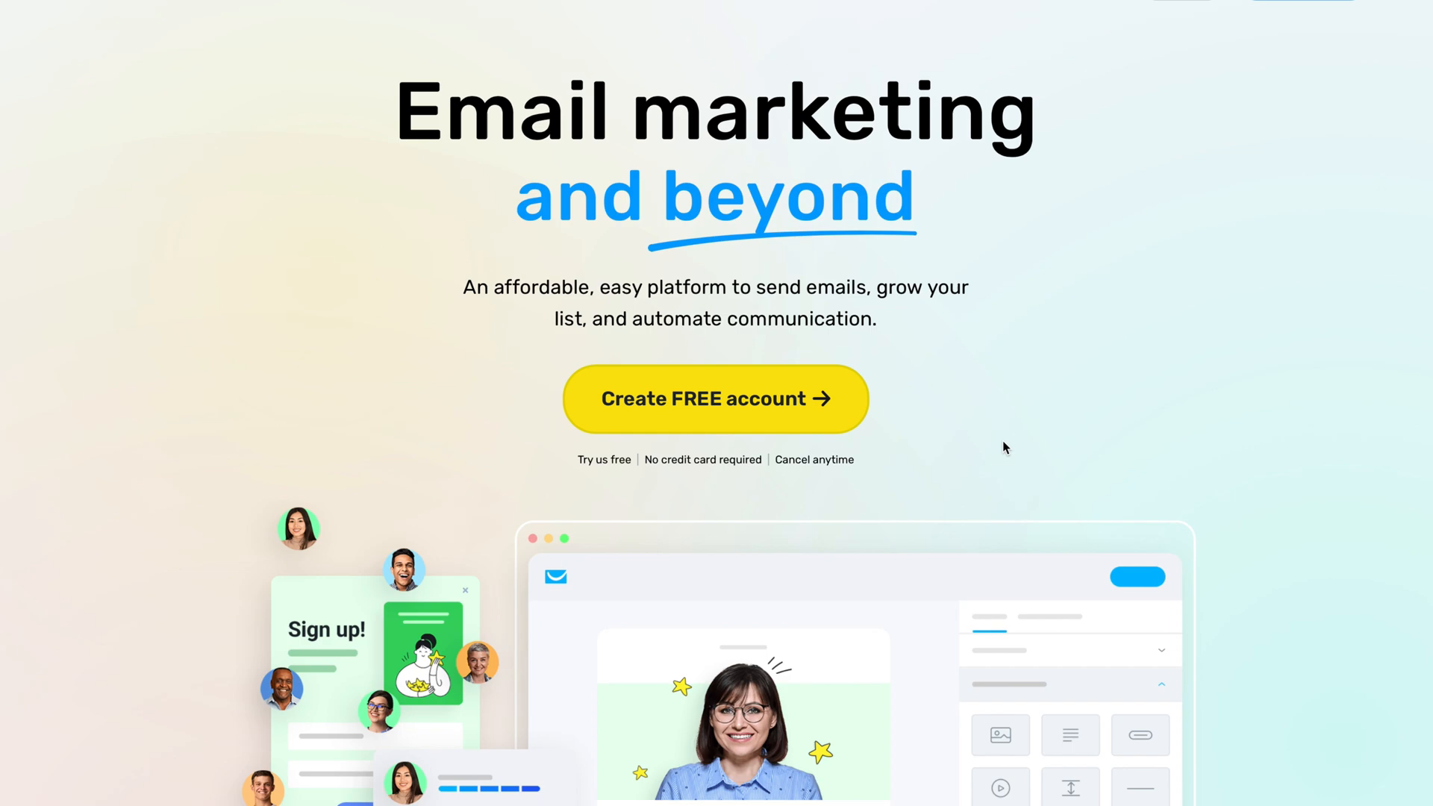
left_click(716, 399)
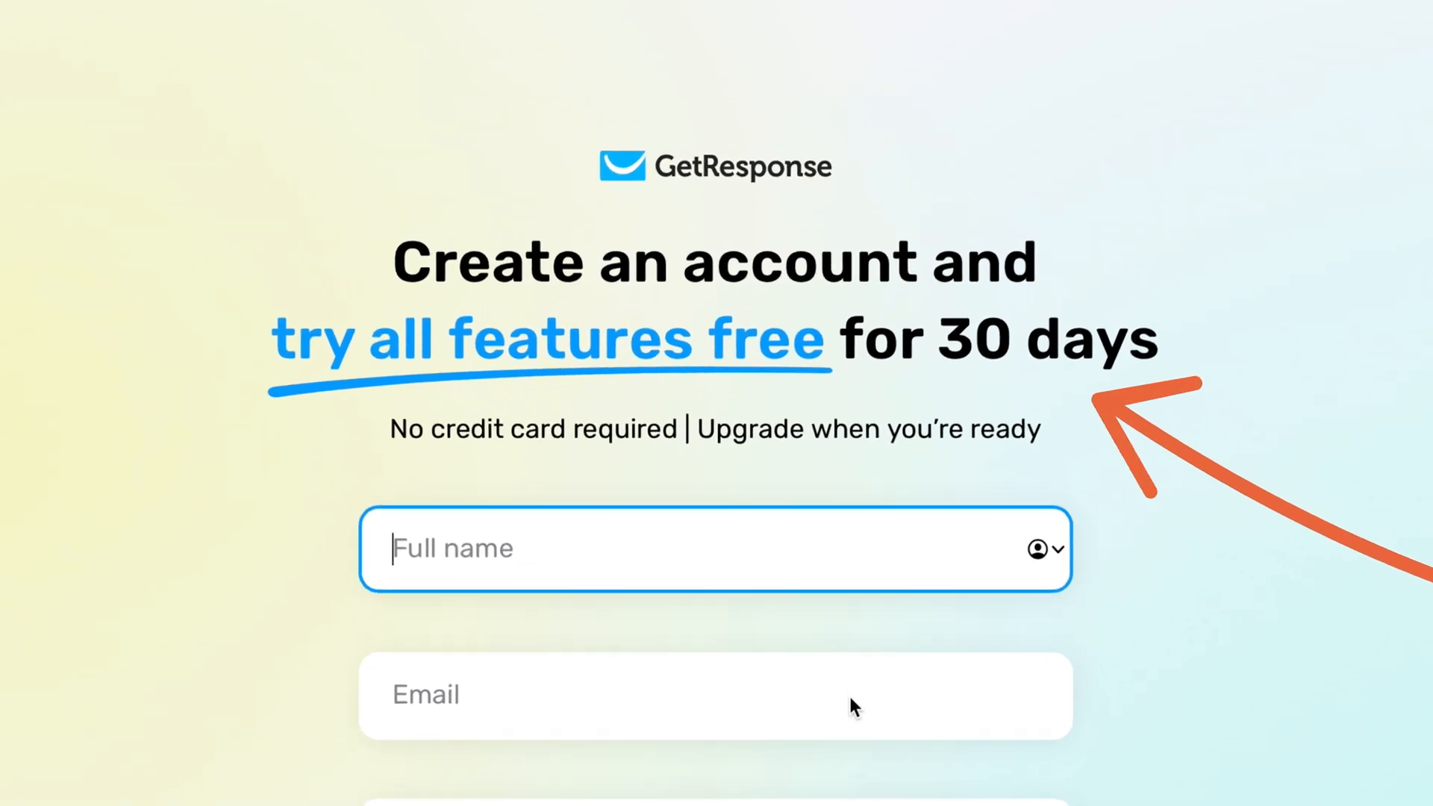
type("EmailTooltester")
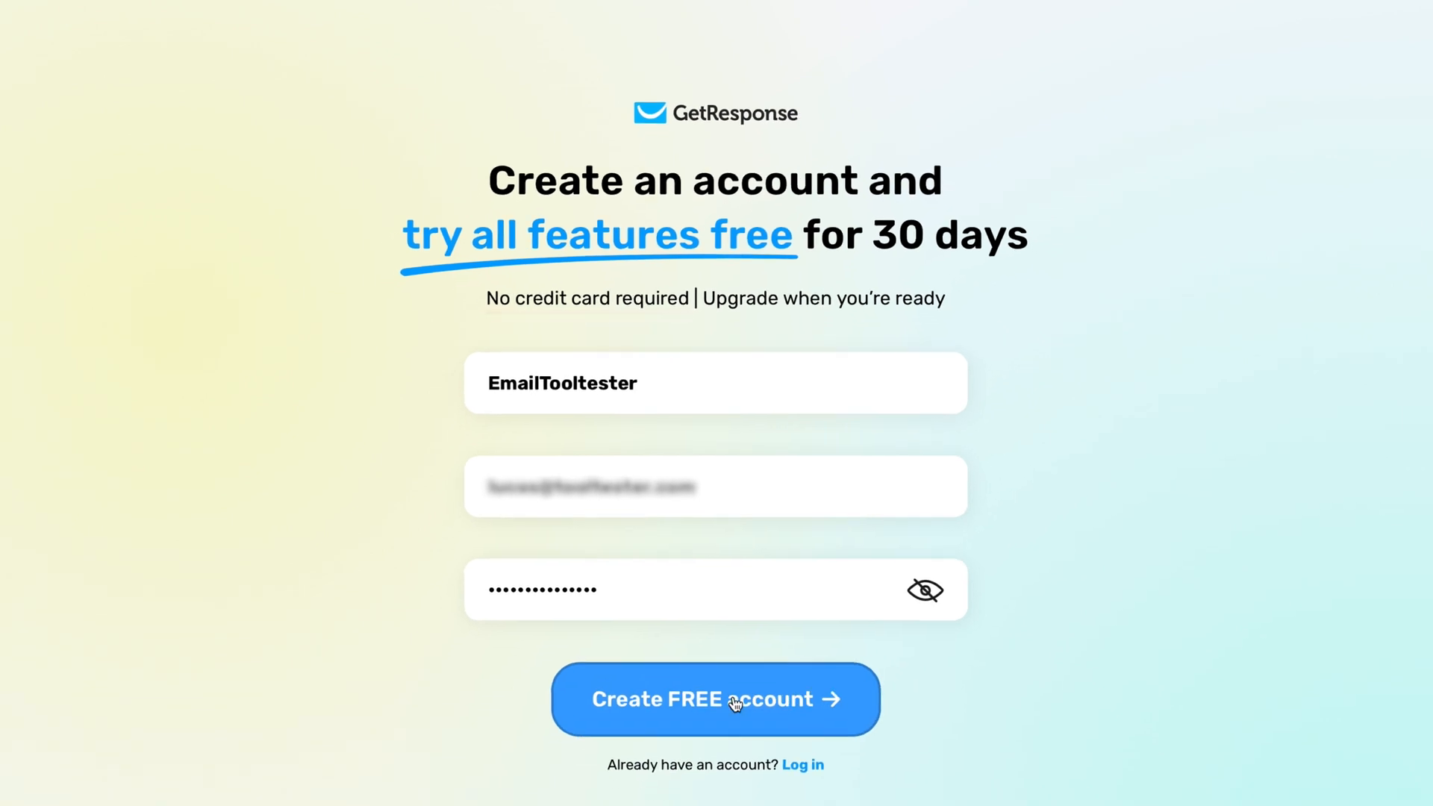
left_click(715, 700)
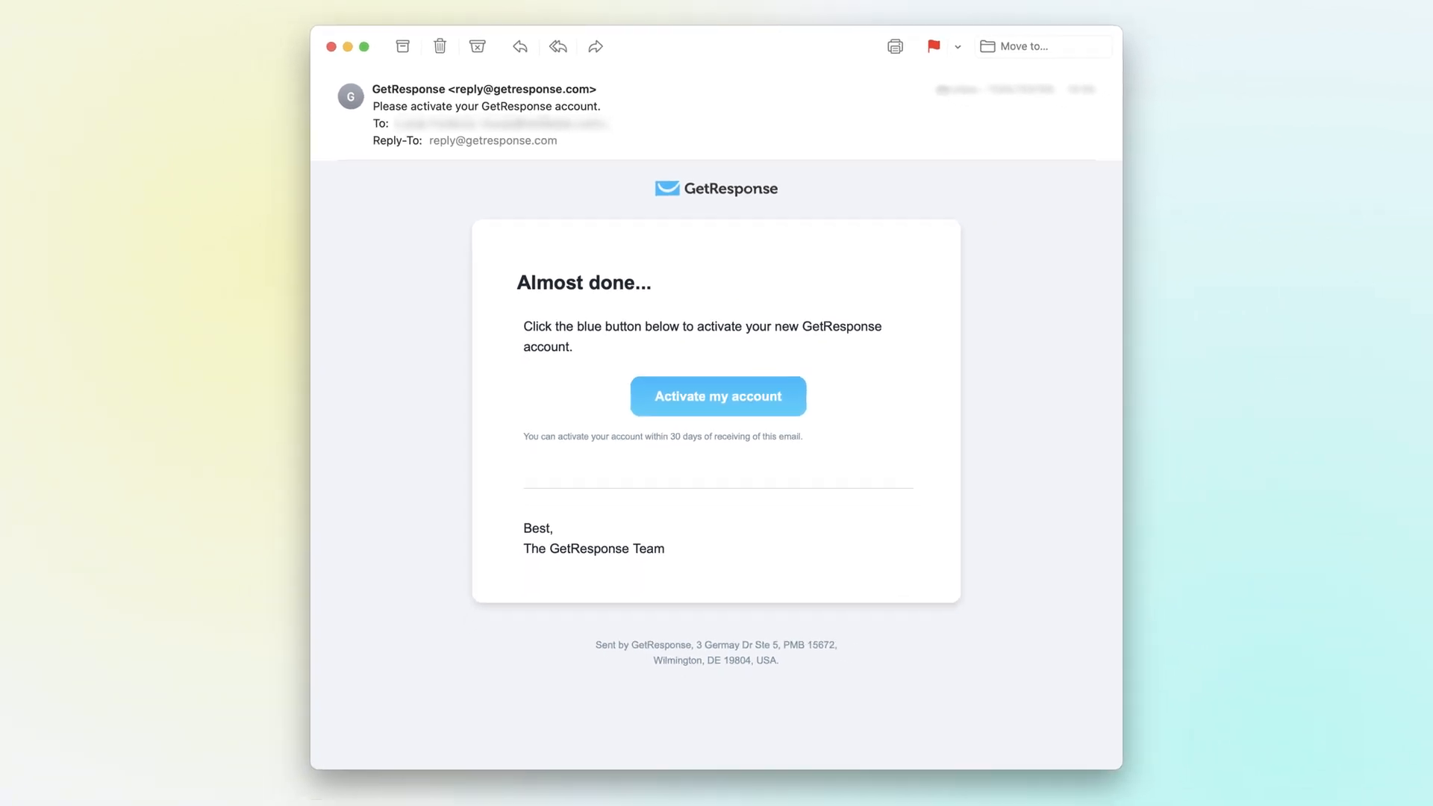
left_click(717, 396)
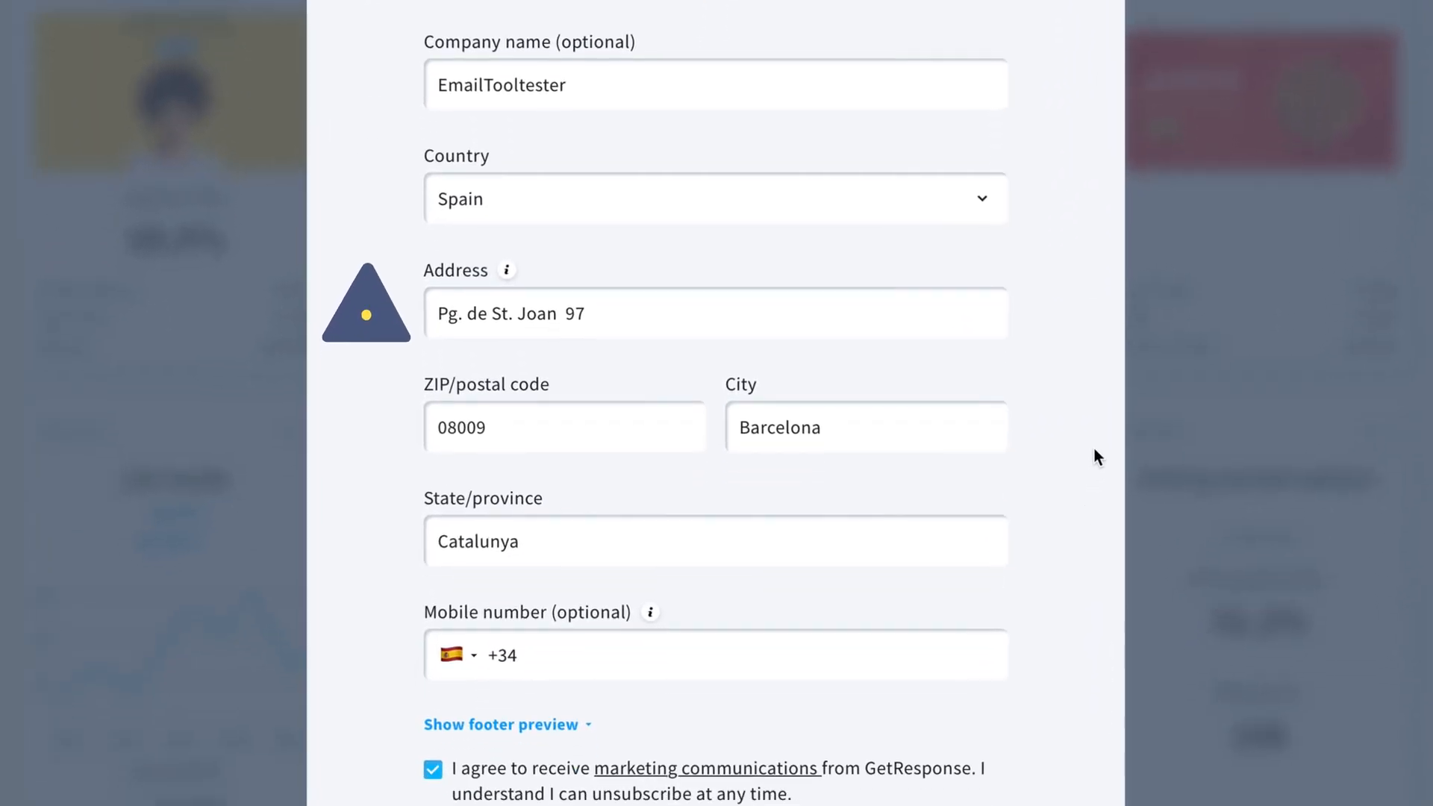
- Submit the Barcelona, Spain company address details and move to the next step
scroll("down", 3)
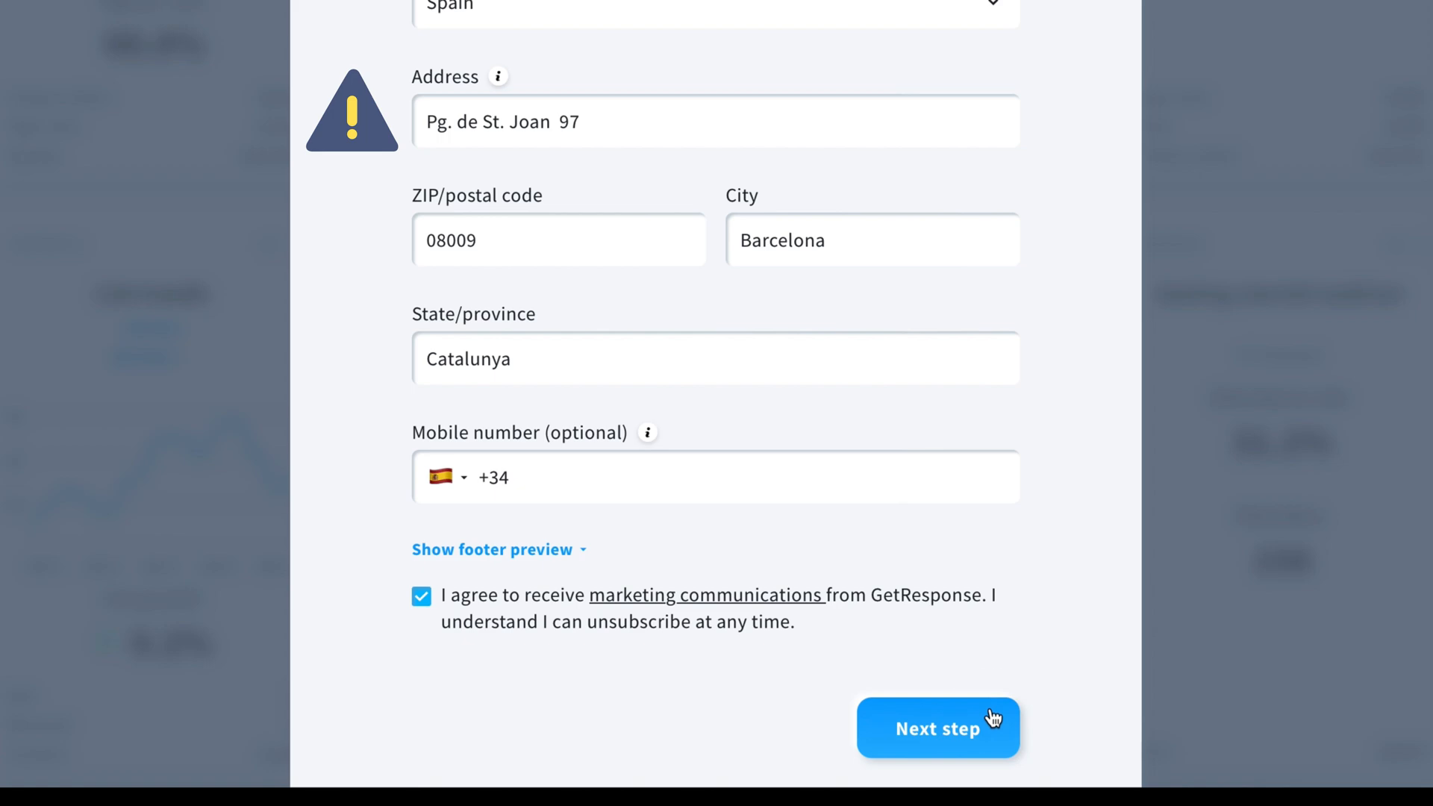
left_click(937, 729)
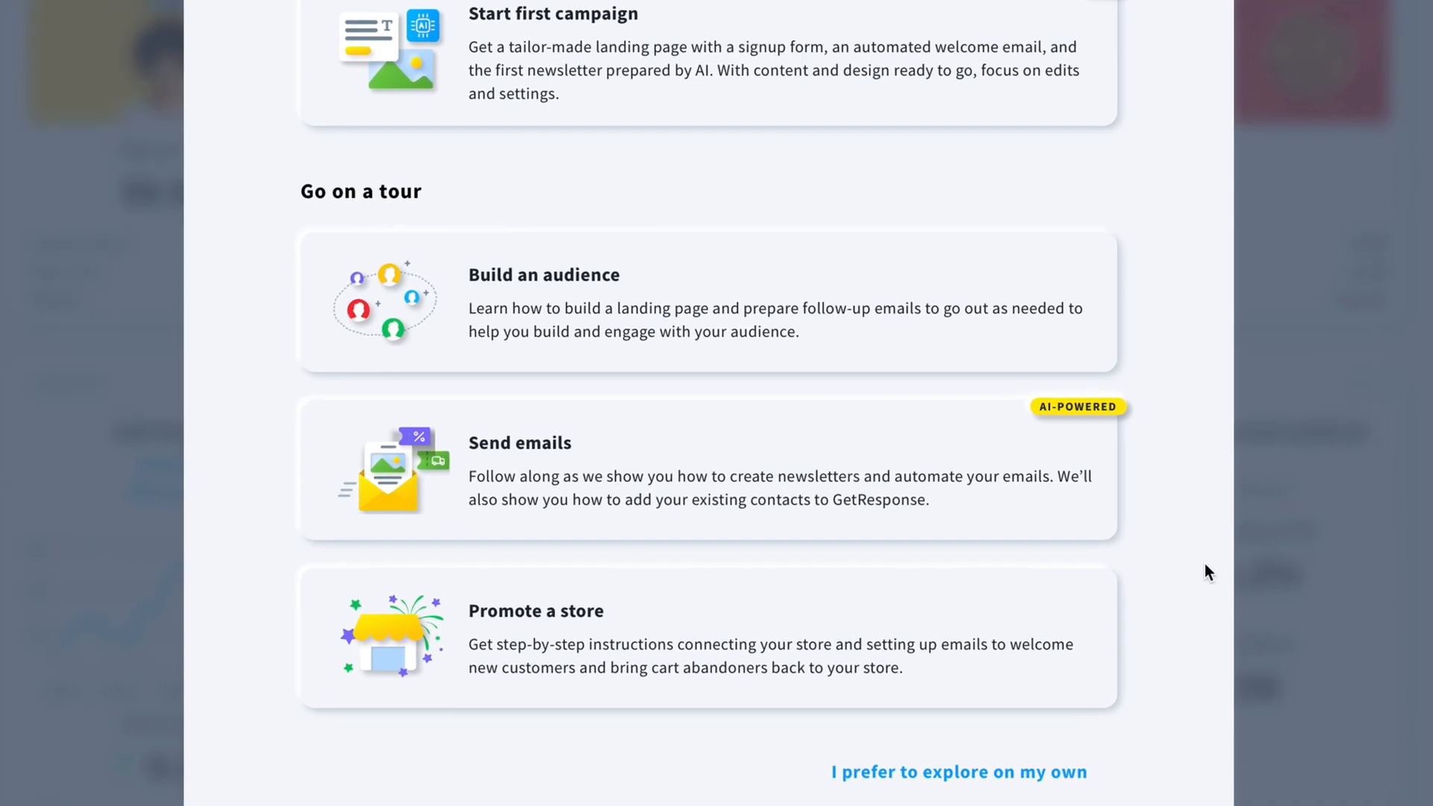
- Skip the guided onboarding by choosing 'I prefer to explore on my own'
scroll("down", 3)
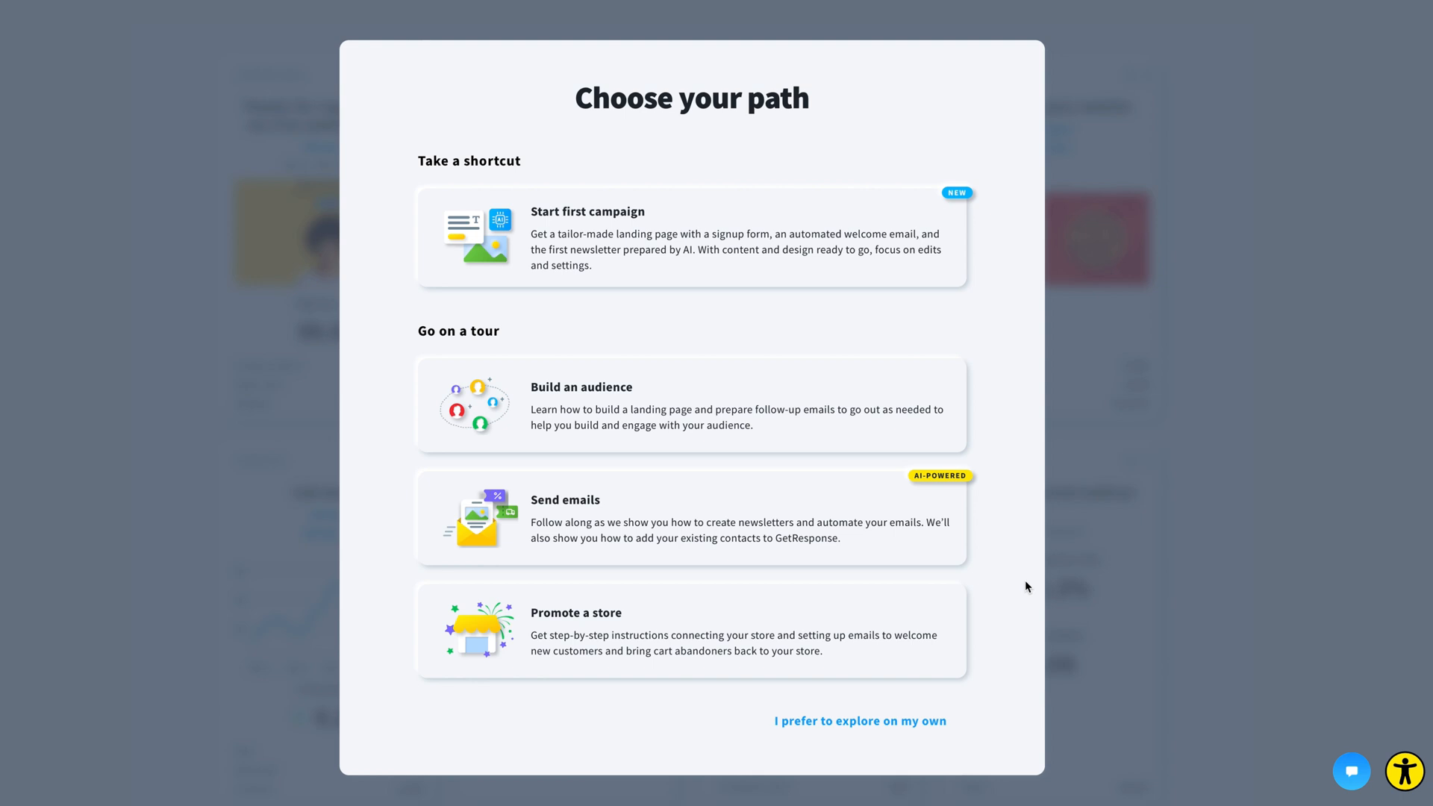
scroll("down", 3)
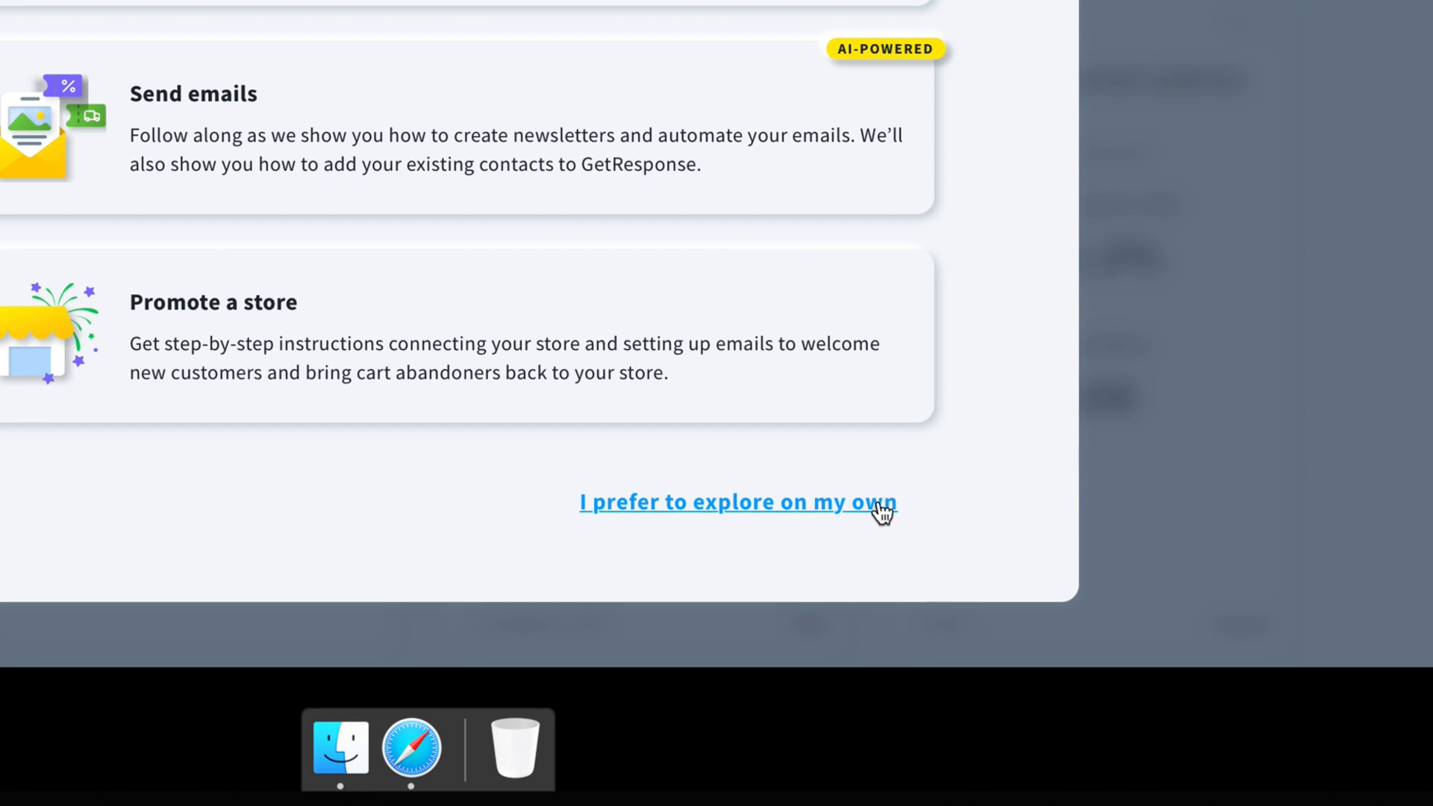
left_click(737, 502)
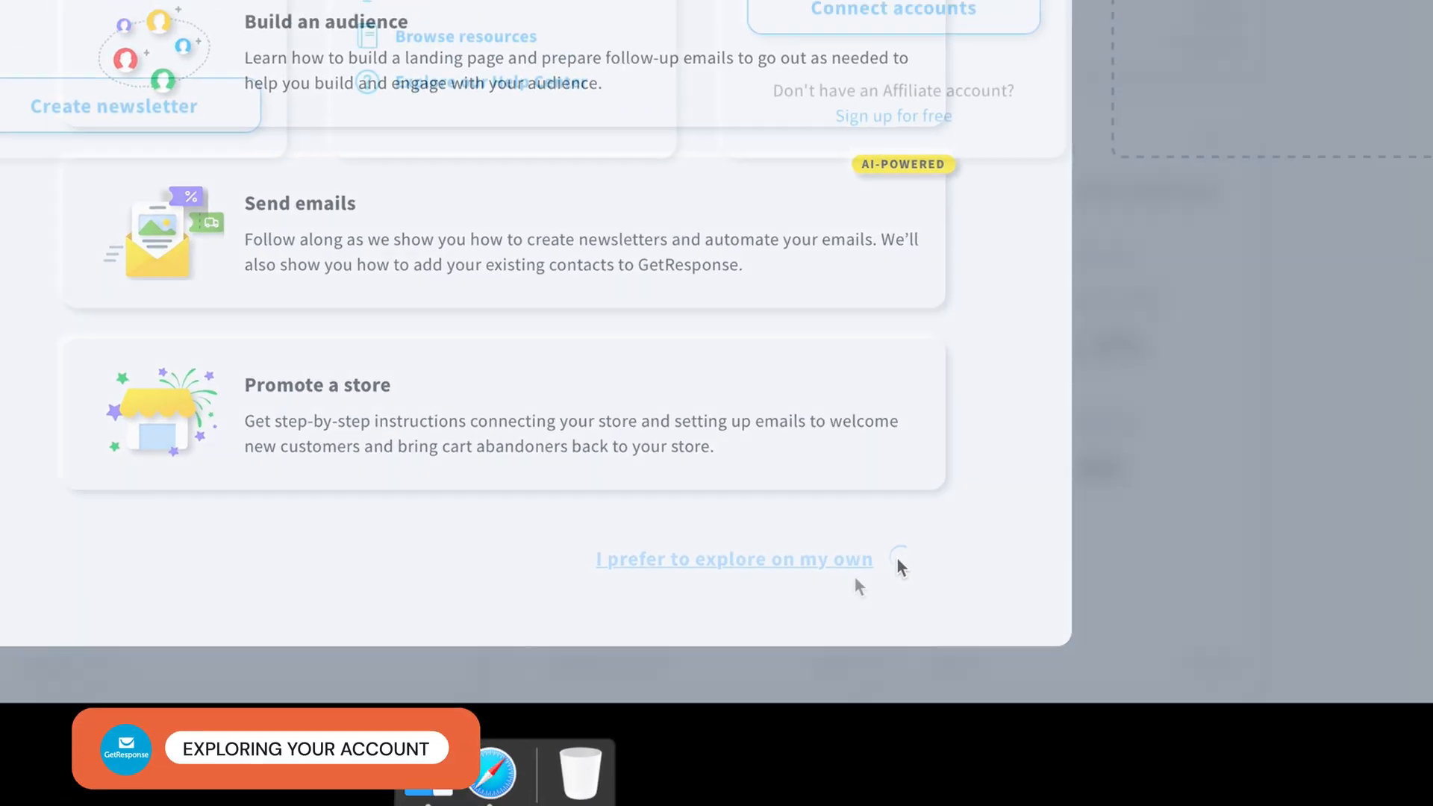
left_click(732, 558)
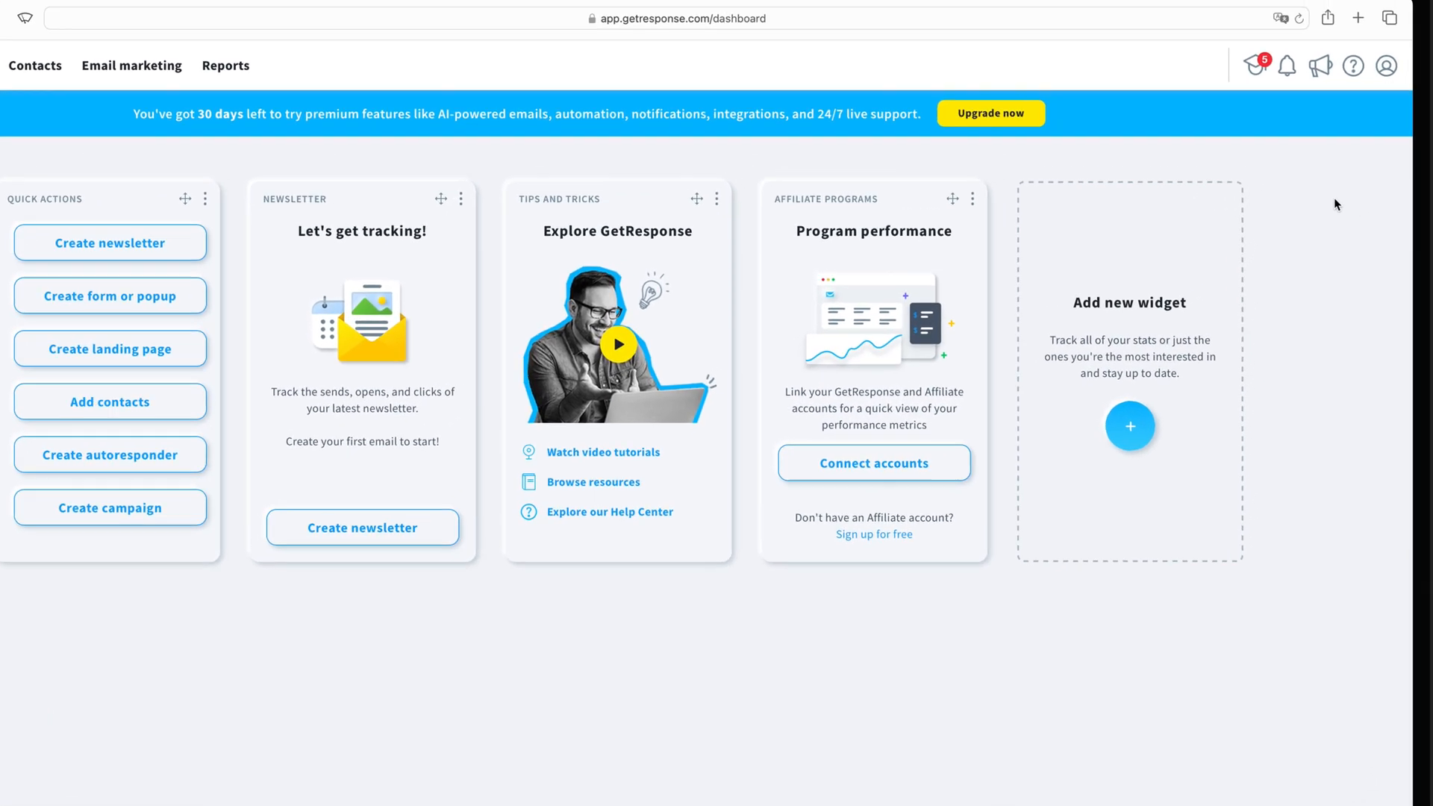
- Open the dashboard widget library from the Add new widget card
left_click(1257, 66)
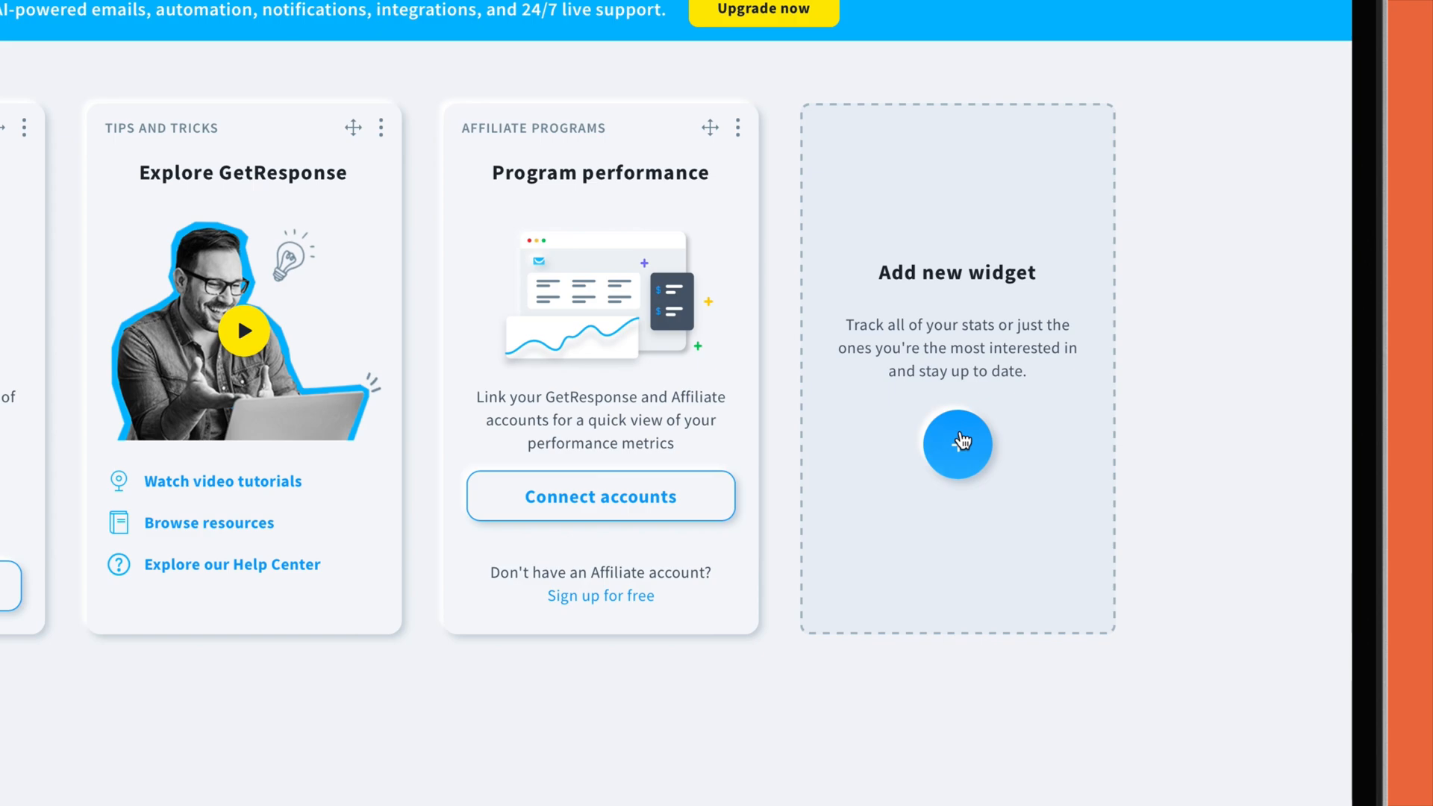
left_click(957, 444)
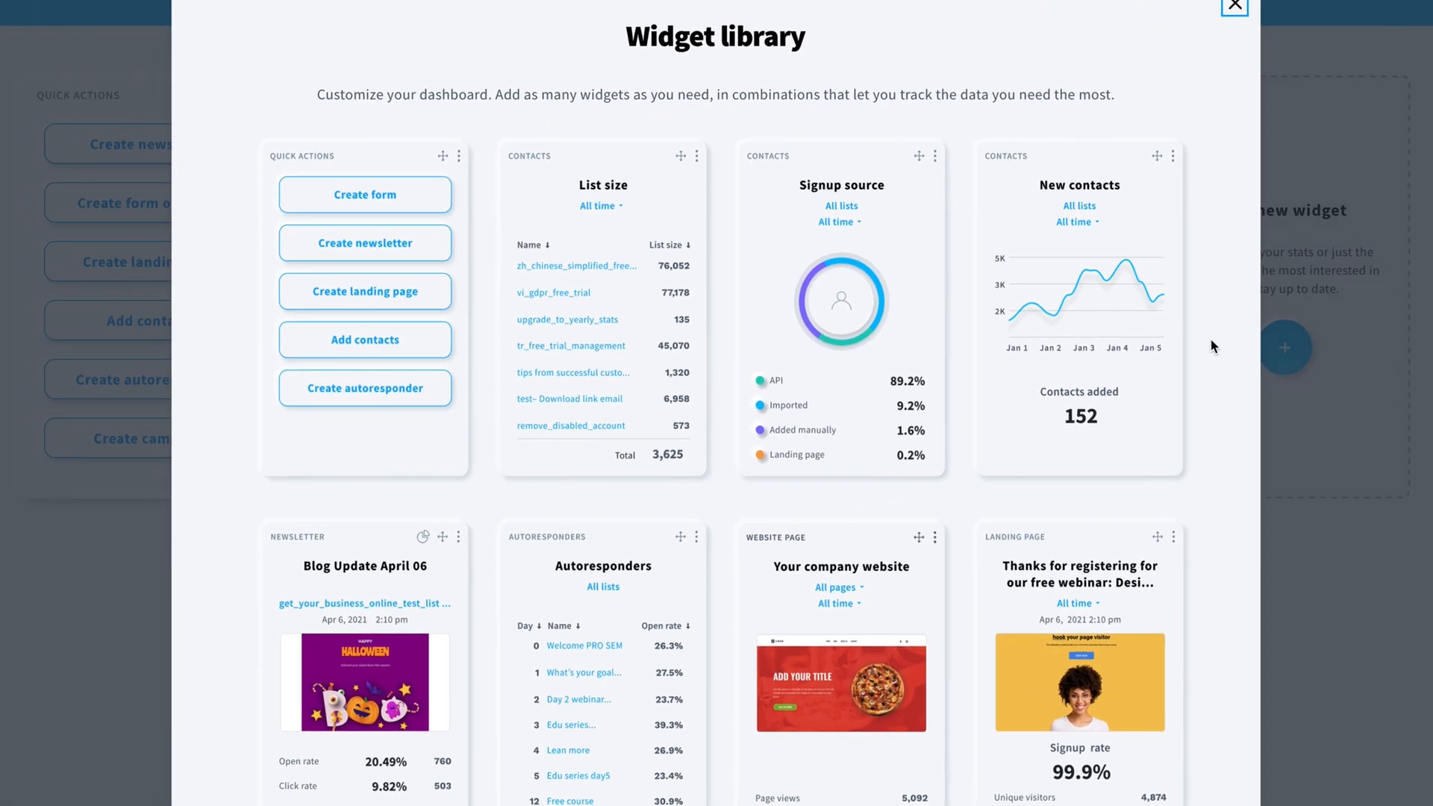
- Browse the contact, newsletter, autoresponder and landing page widgets in the library
scroll("down", 3)
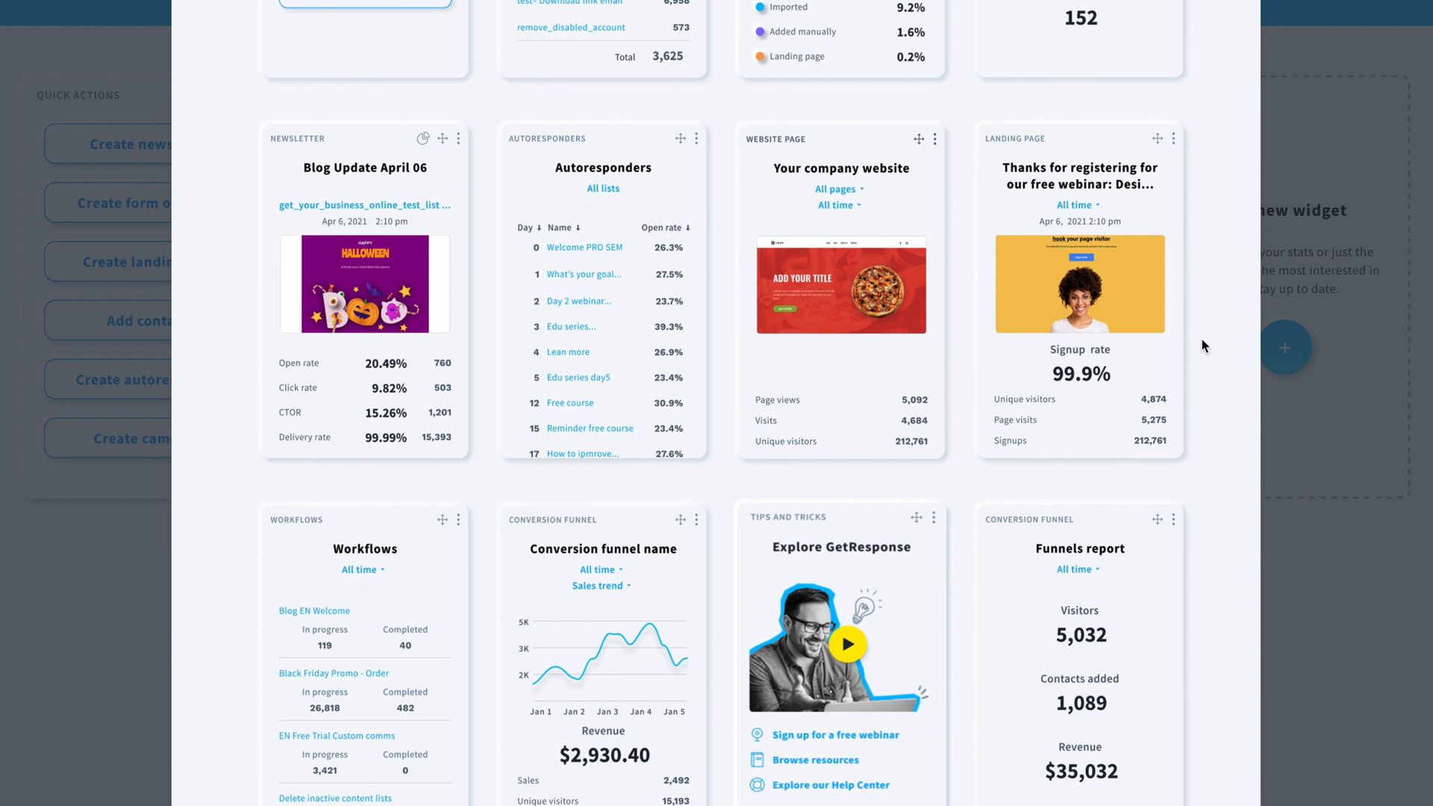
scroll("down", 3)
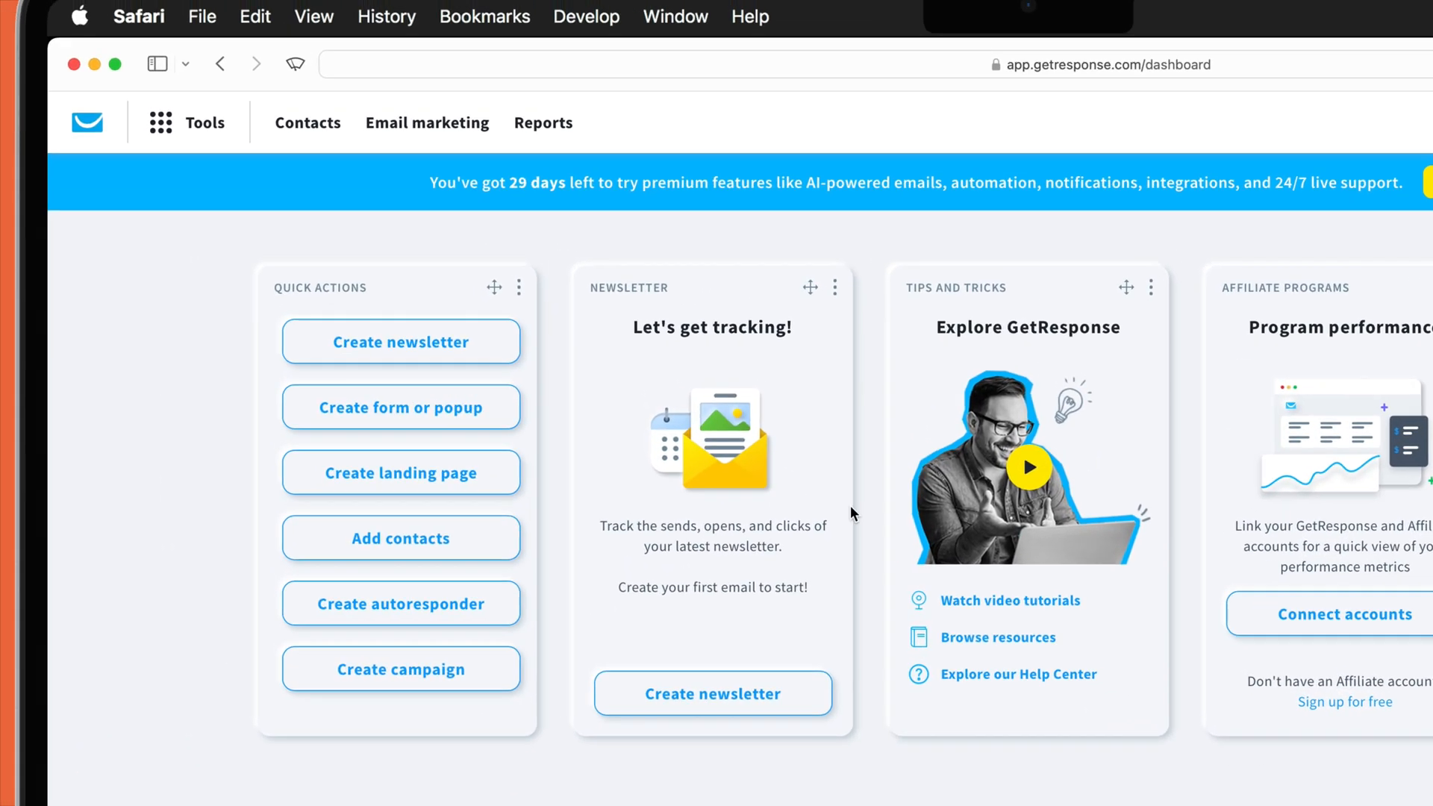
- Create a new contact list named 'Contacts 2023' from the Contacts page
left_click(307, 122)
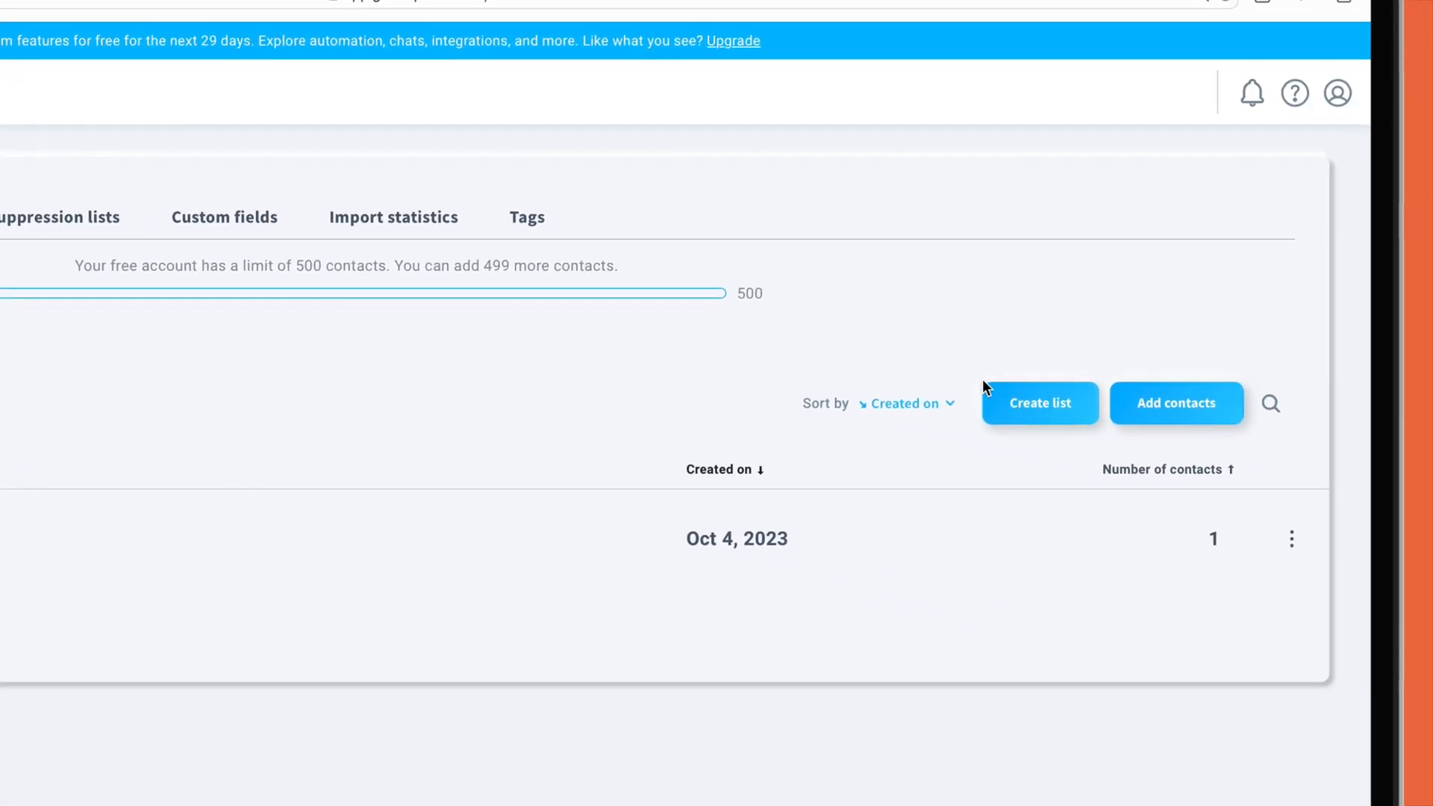
left_click(1039, 403)
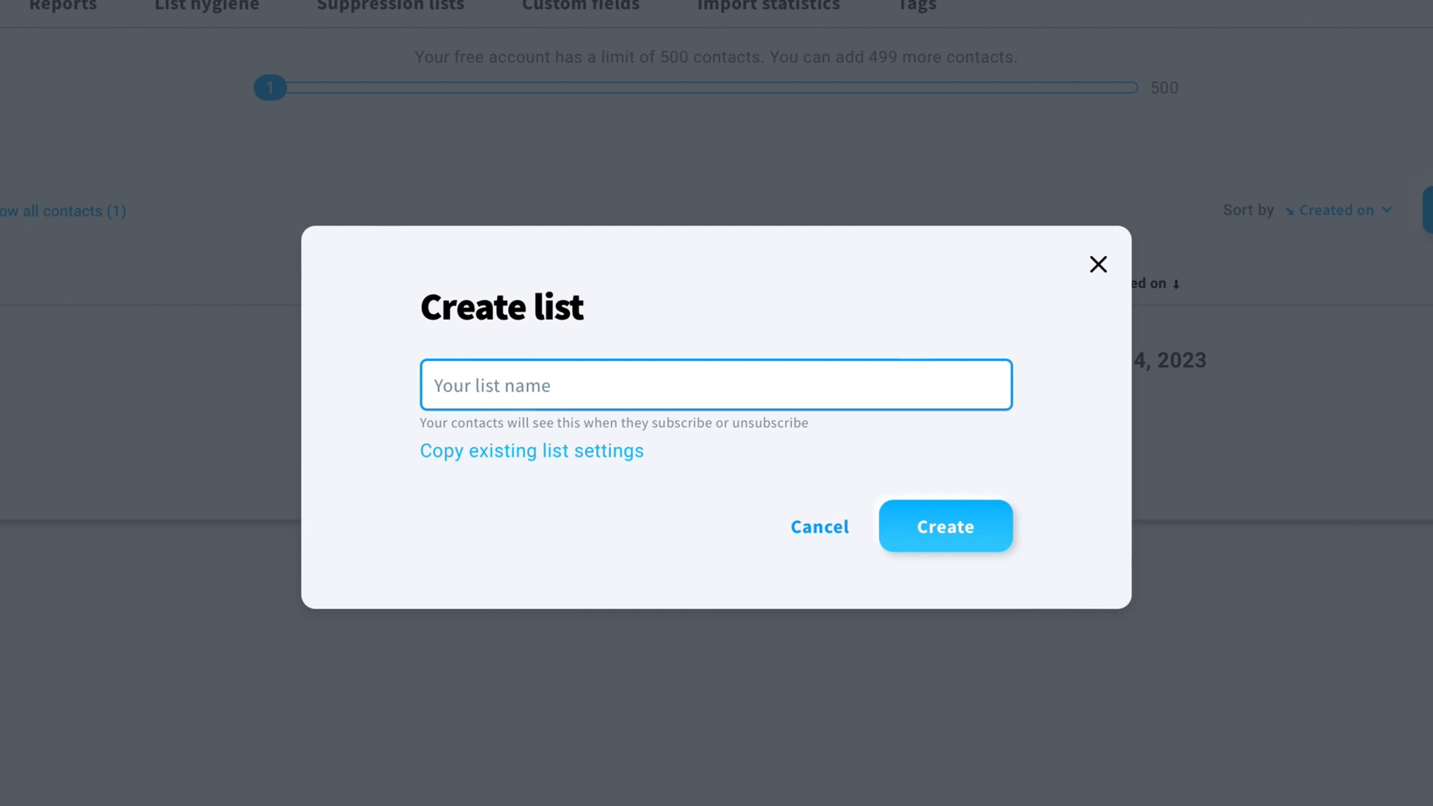
type("Contacts")
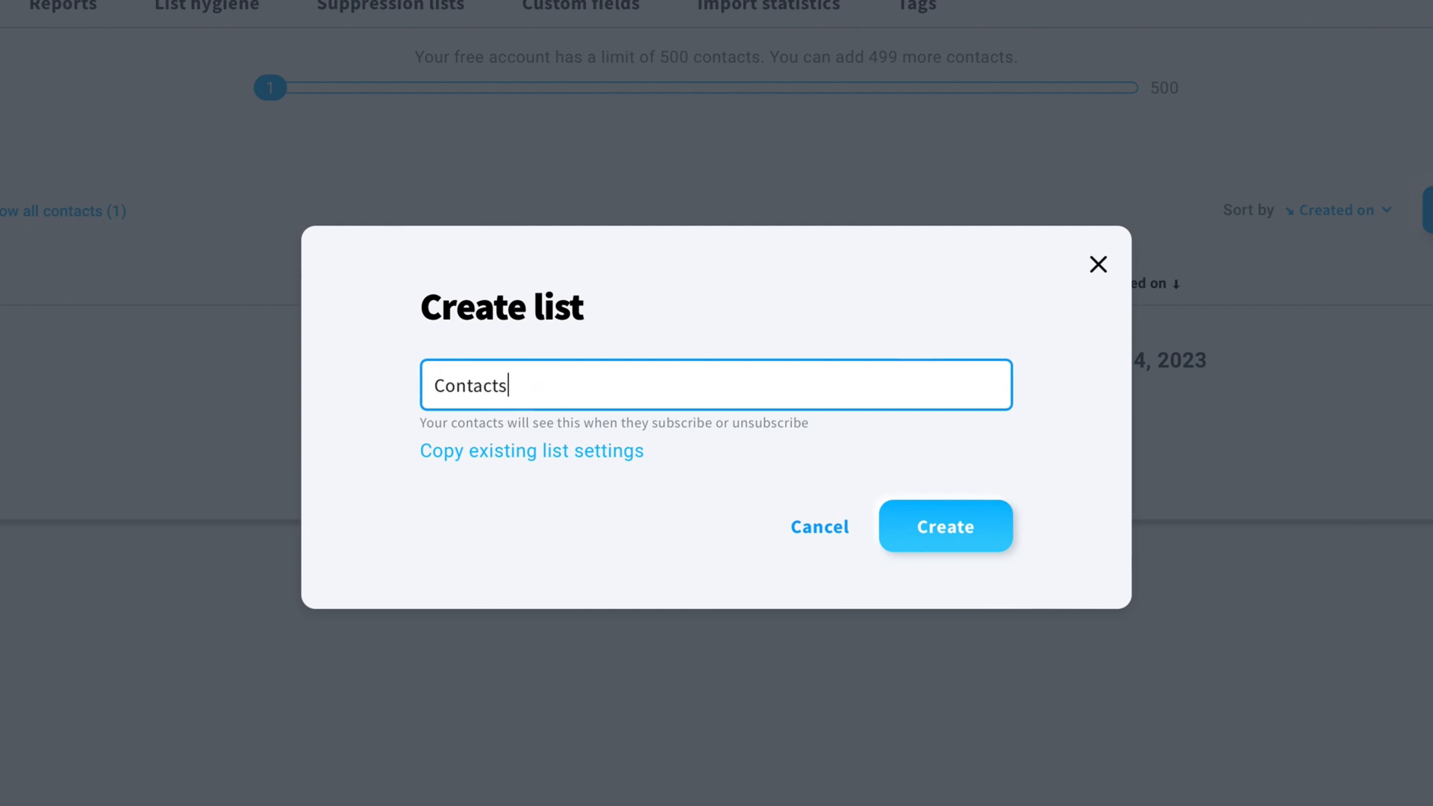
type("2023")
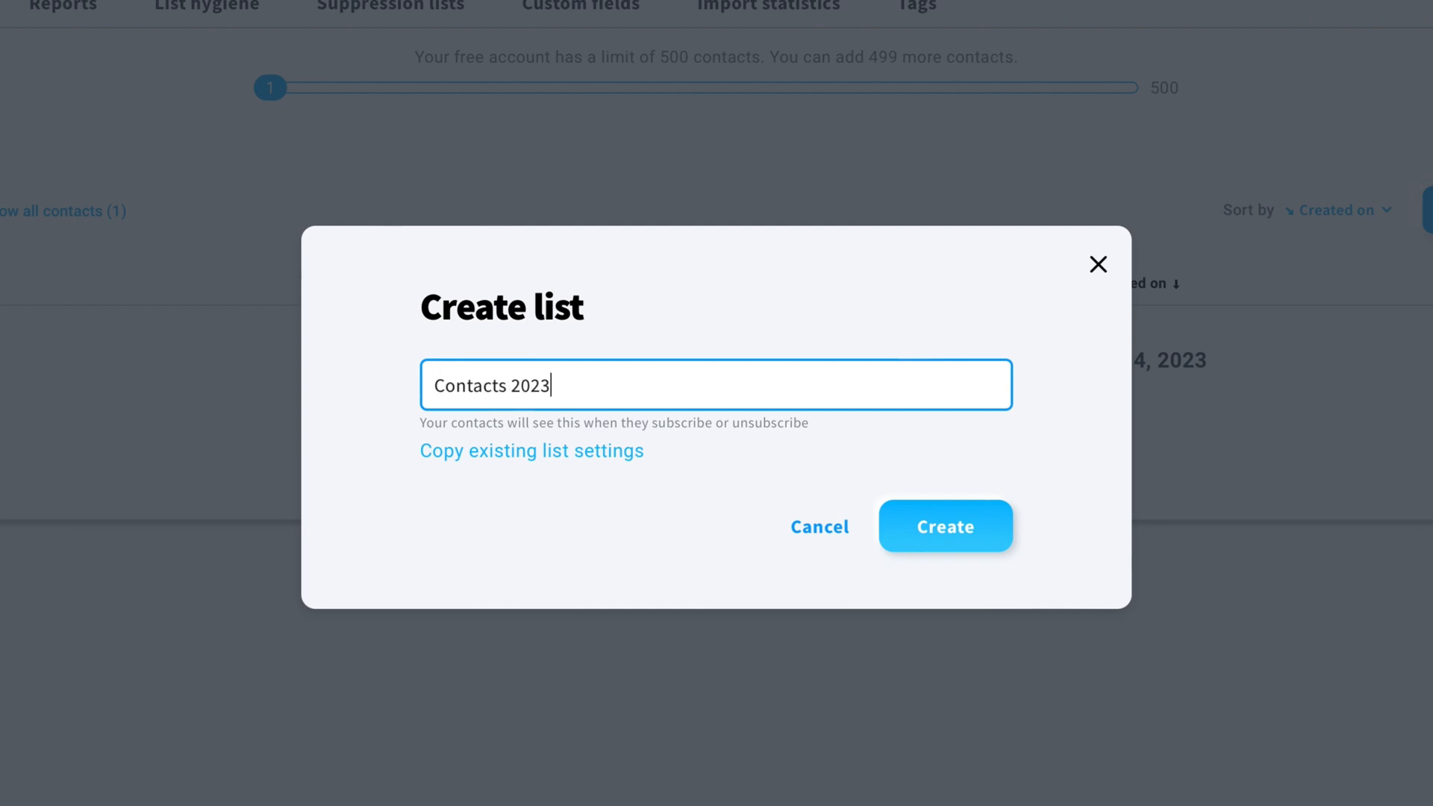
mouse_move(945, 525)
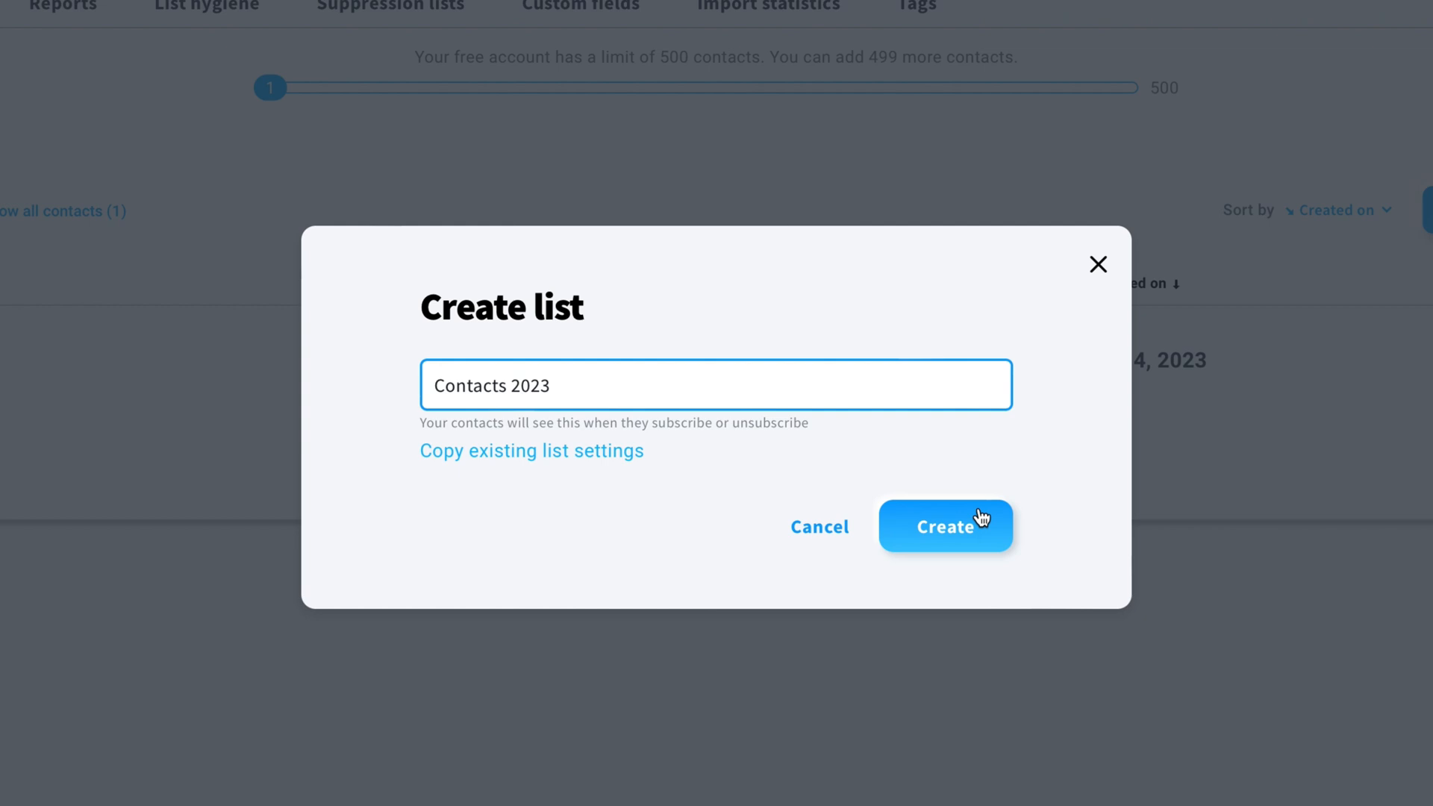
left_click(946, 526)
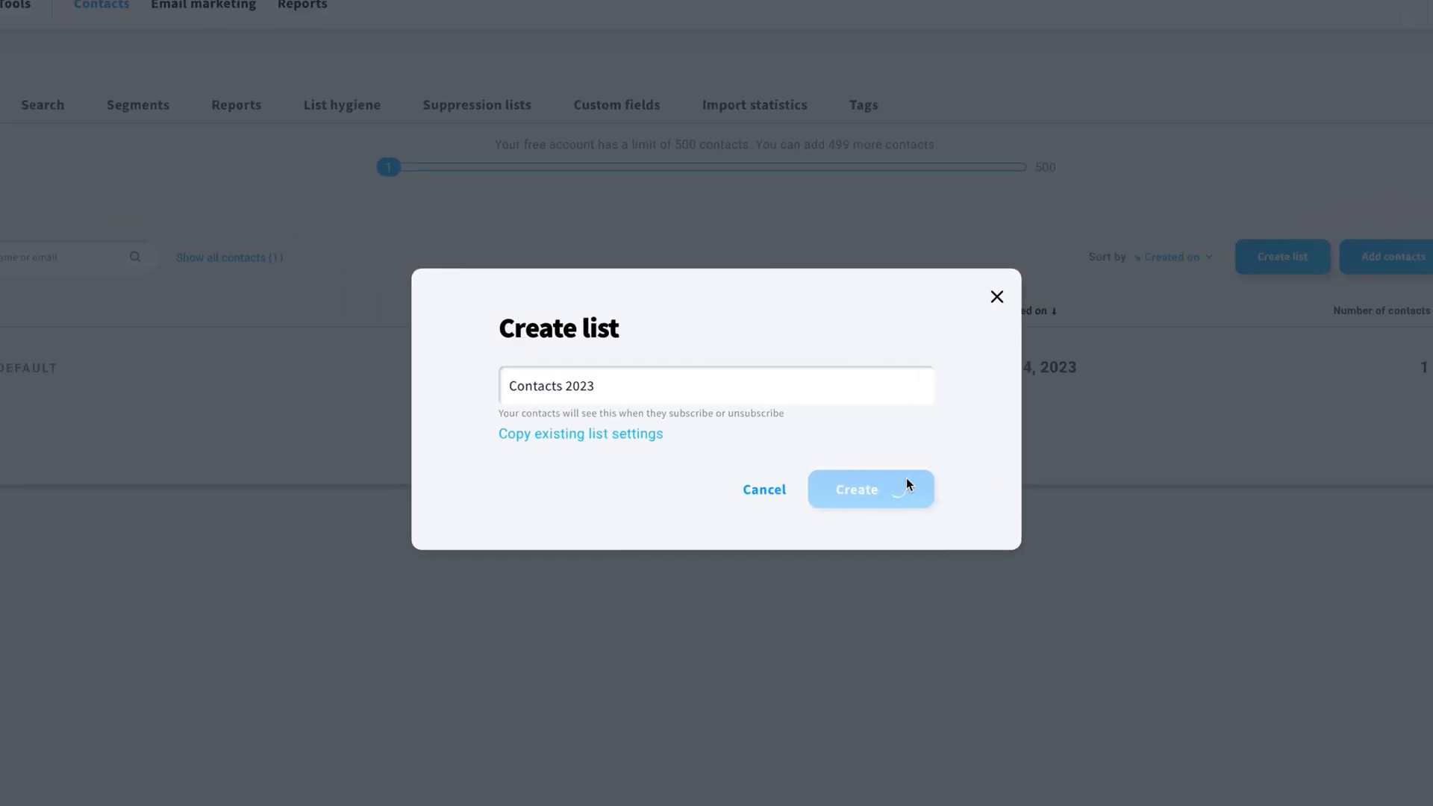
left_click(864, 489)
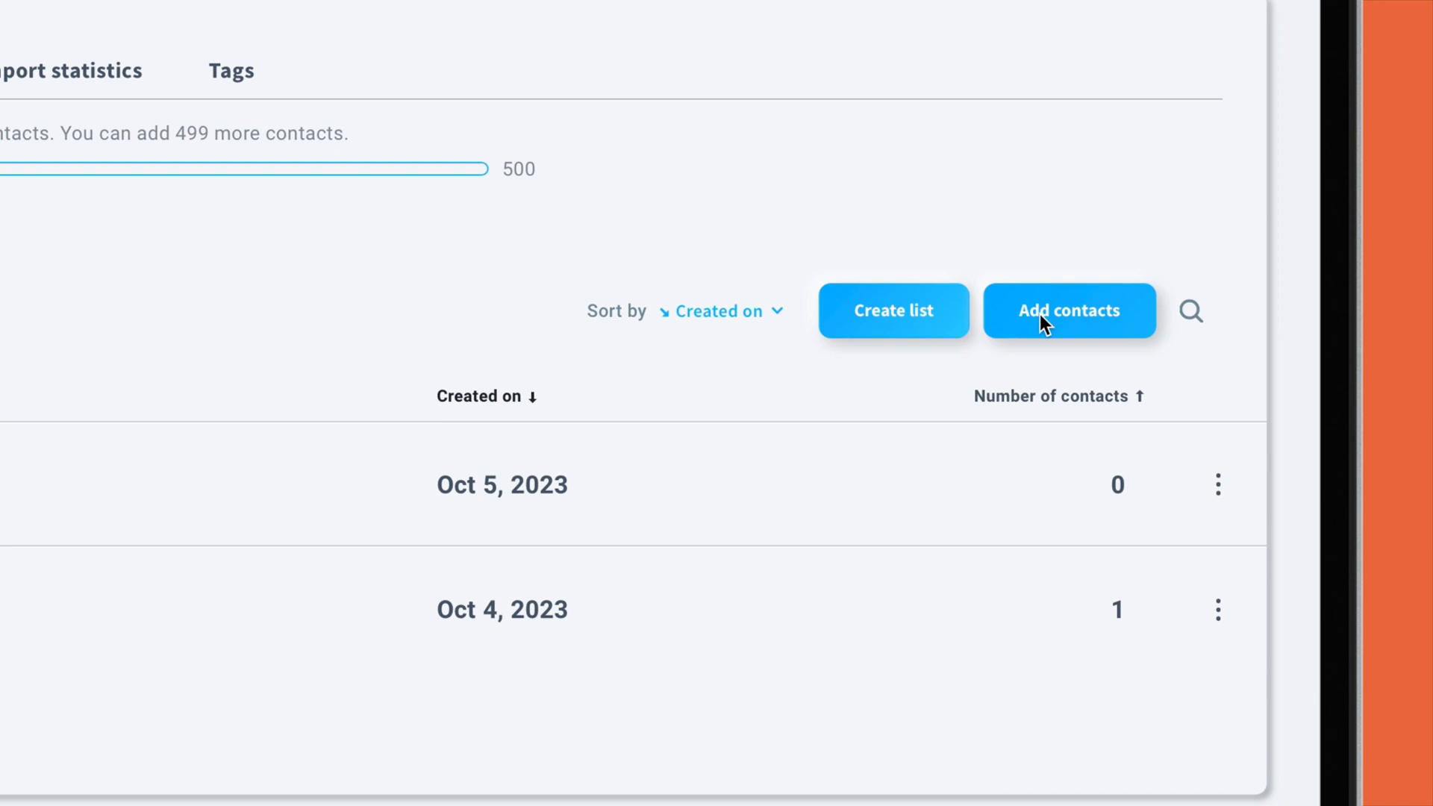
- Target 'Contacts 2023' in the add-contacts form and choose importing from an uploaded file
left_click(1068, 311)
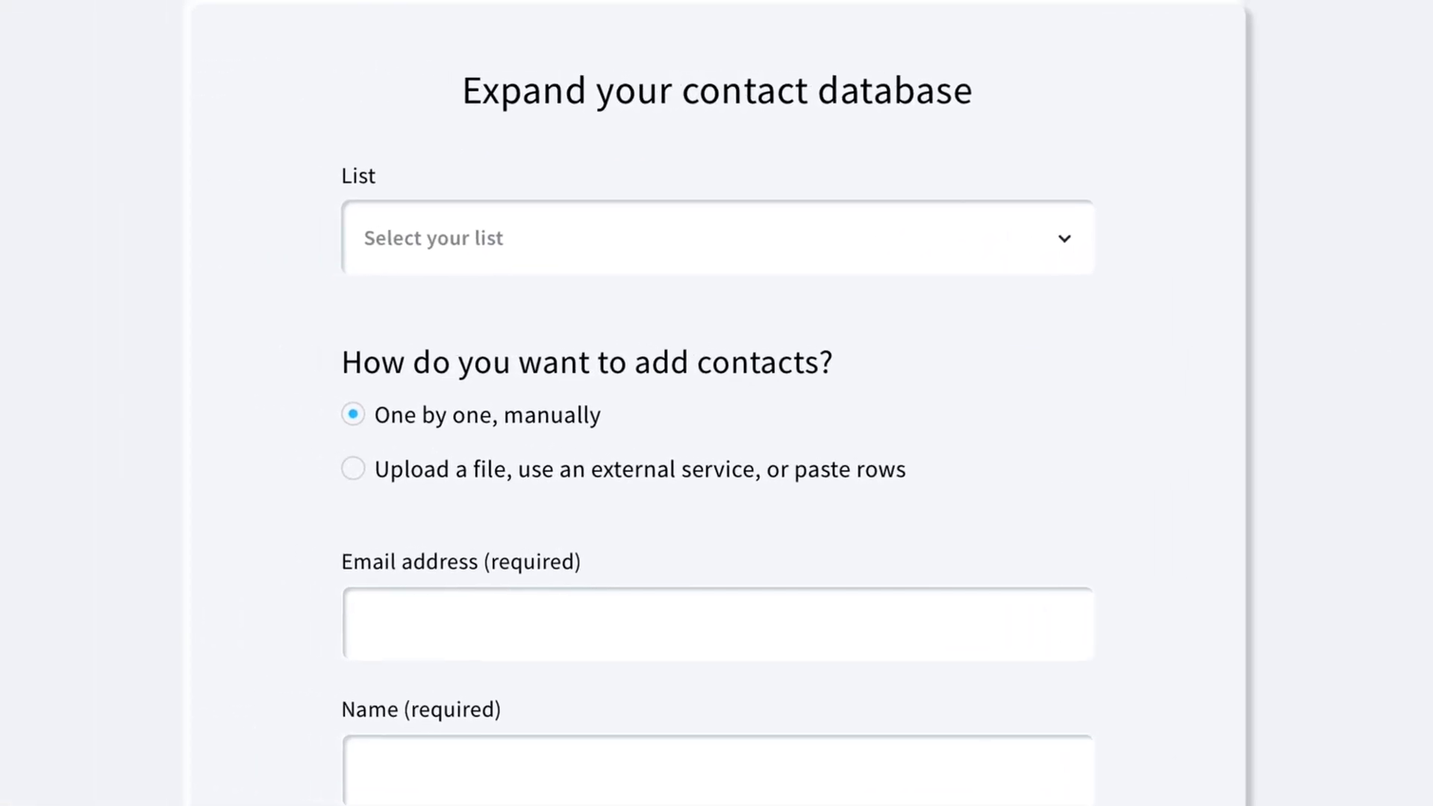
mouse_move(1042, 269)
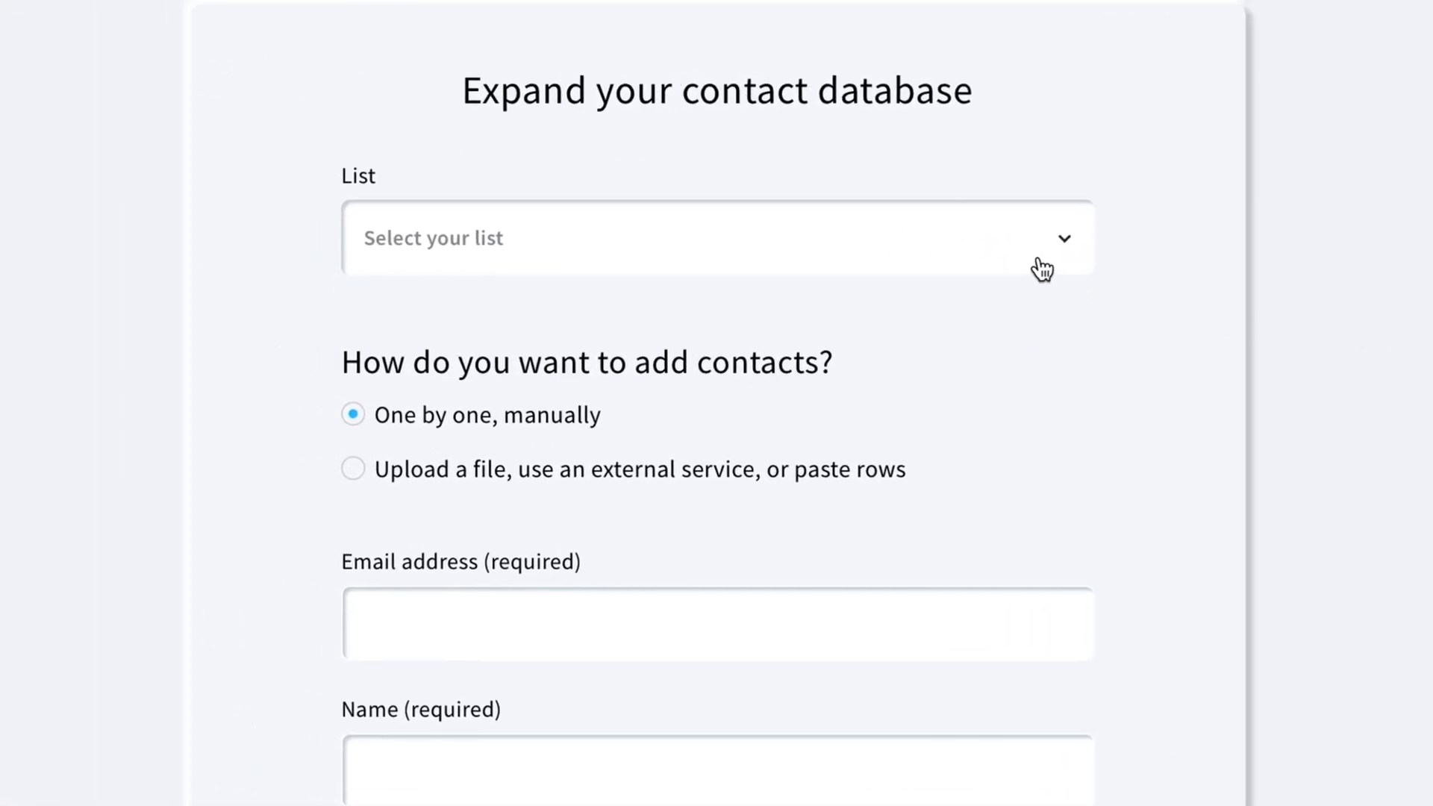
left_click(716, 238)
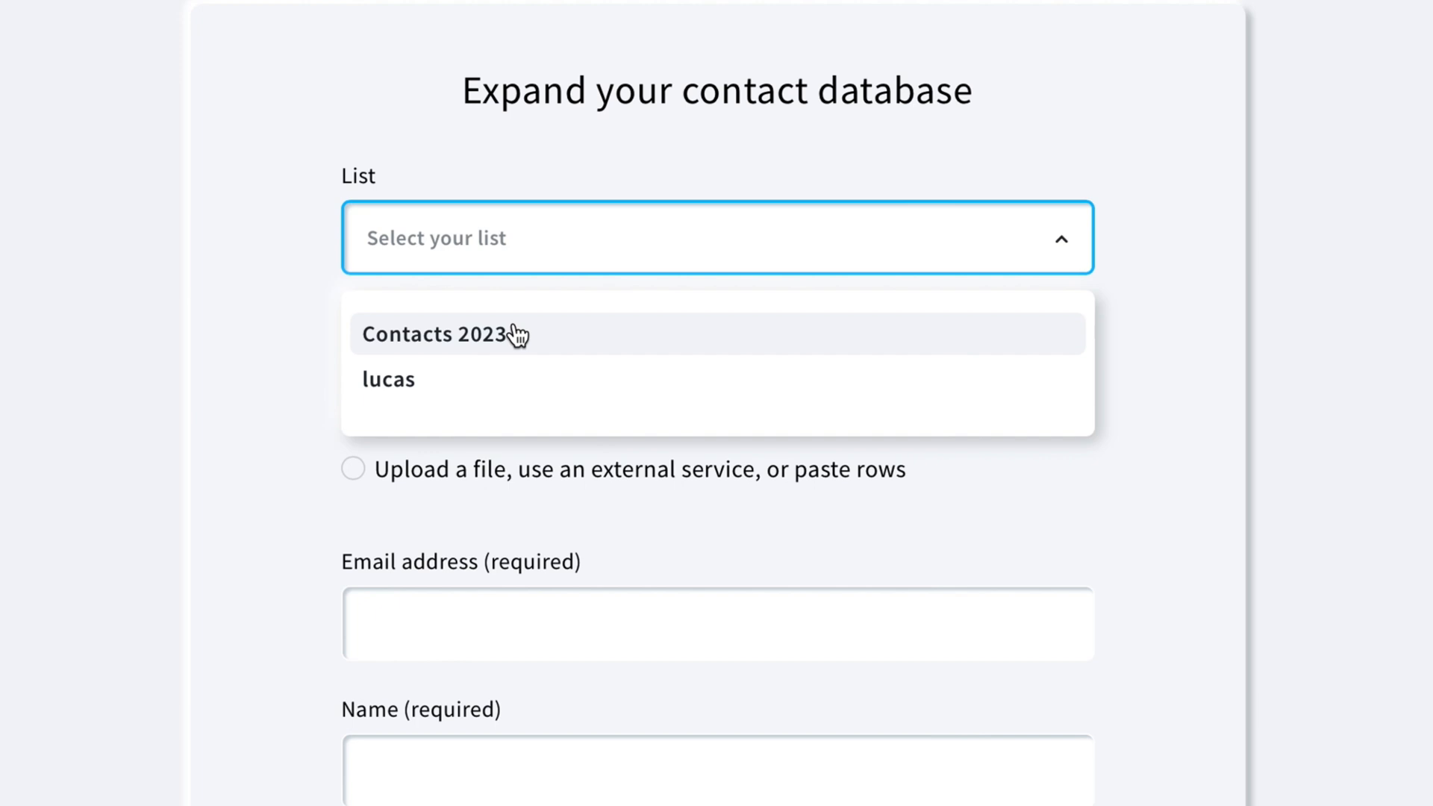
left_click(435, 333)
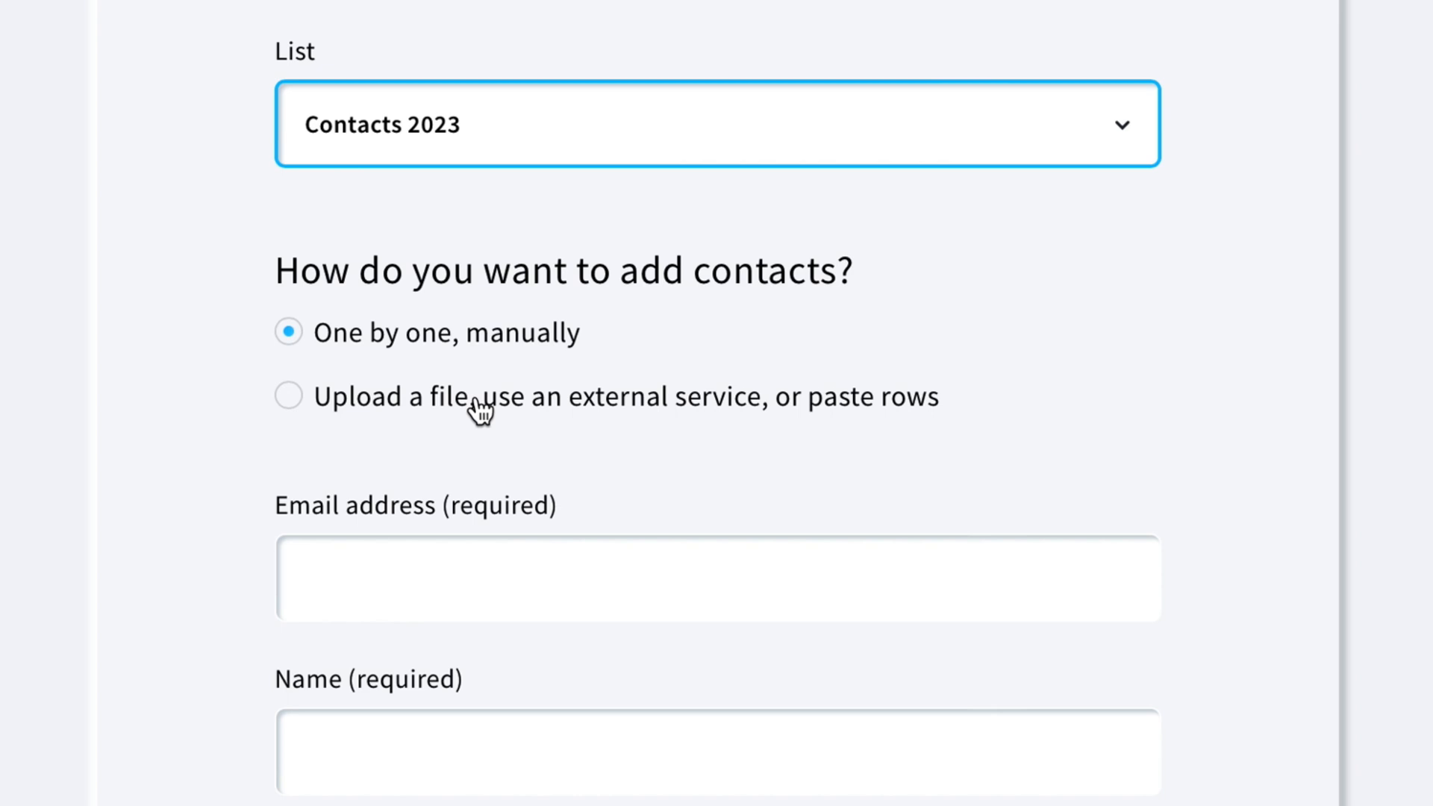
left_click(289, 395)
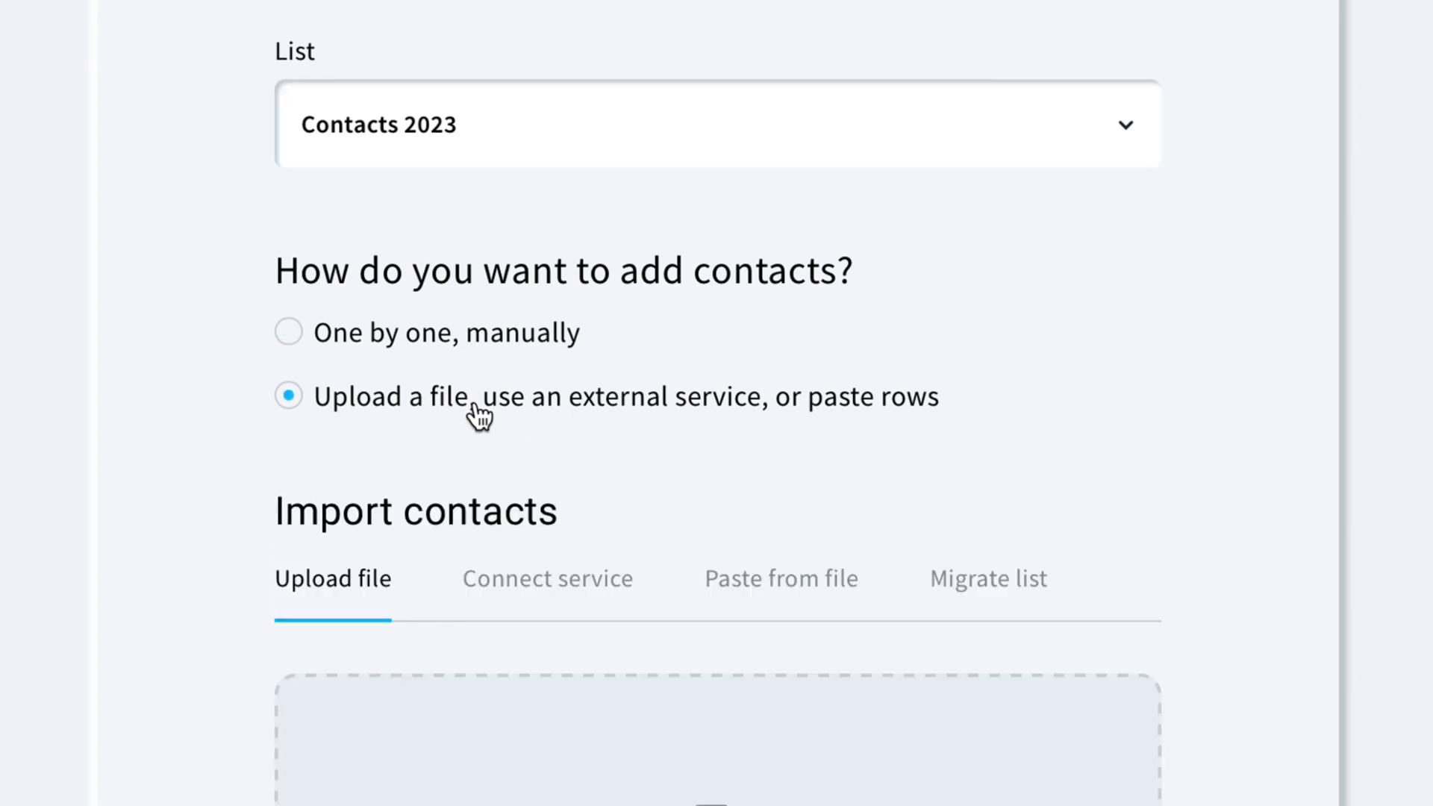
scroll("down", 3)
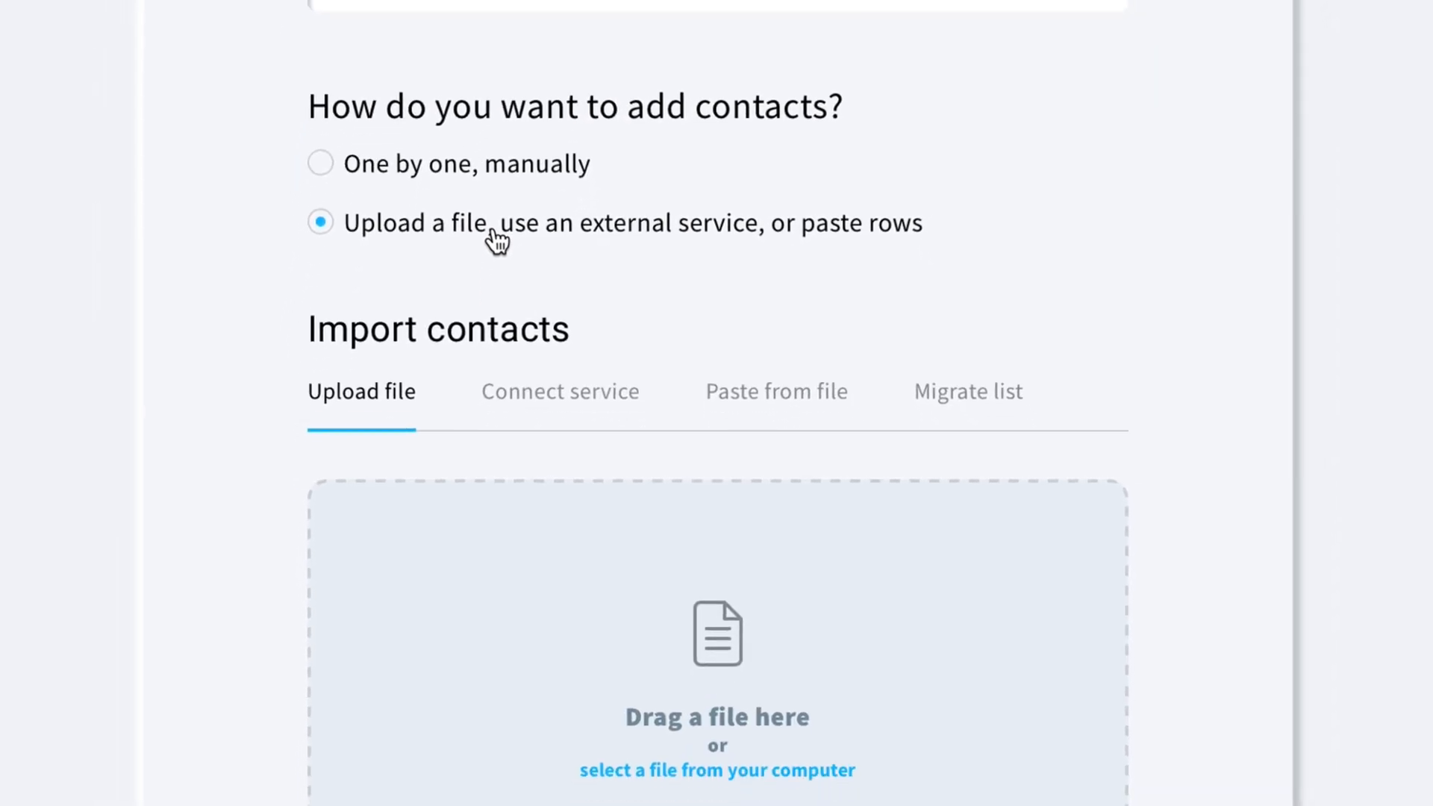
scroll("down", 3)
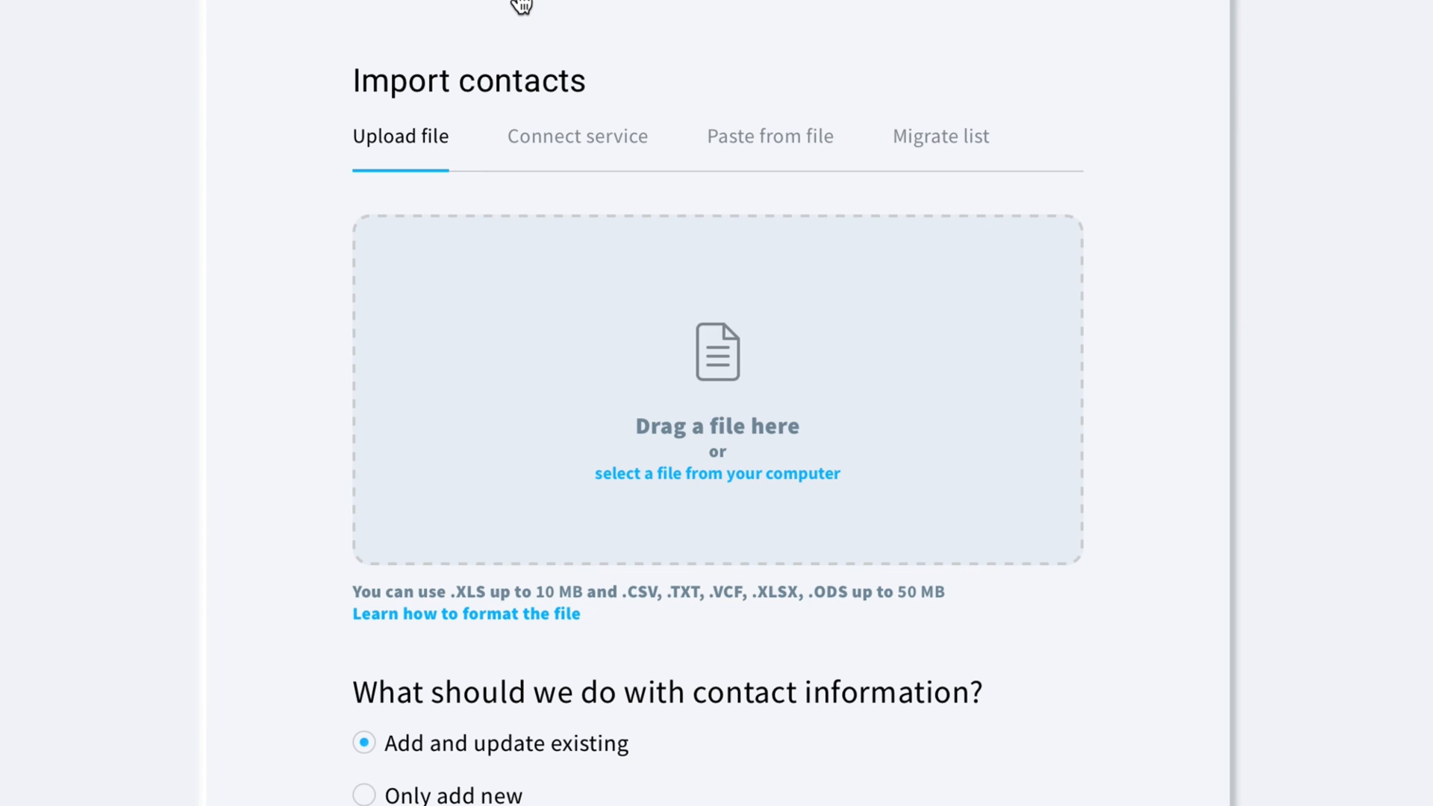
scroll("down", 3)
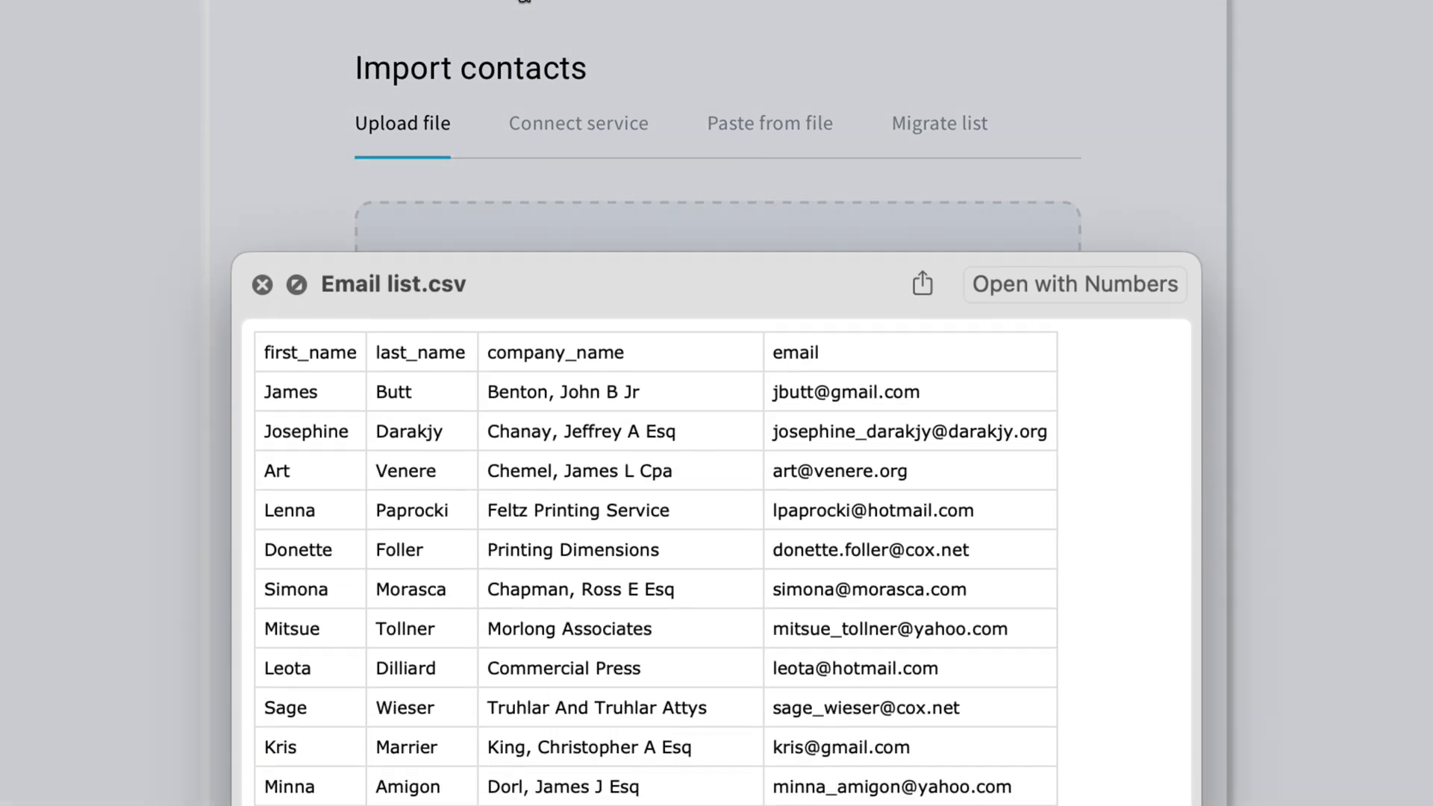
- Close the Email list.csv preview, confirm import permission, and continue to column mapping
scroll("down", 3)
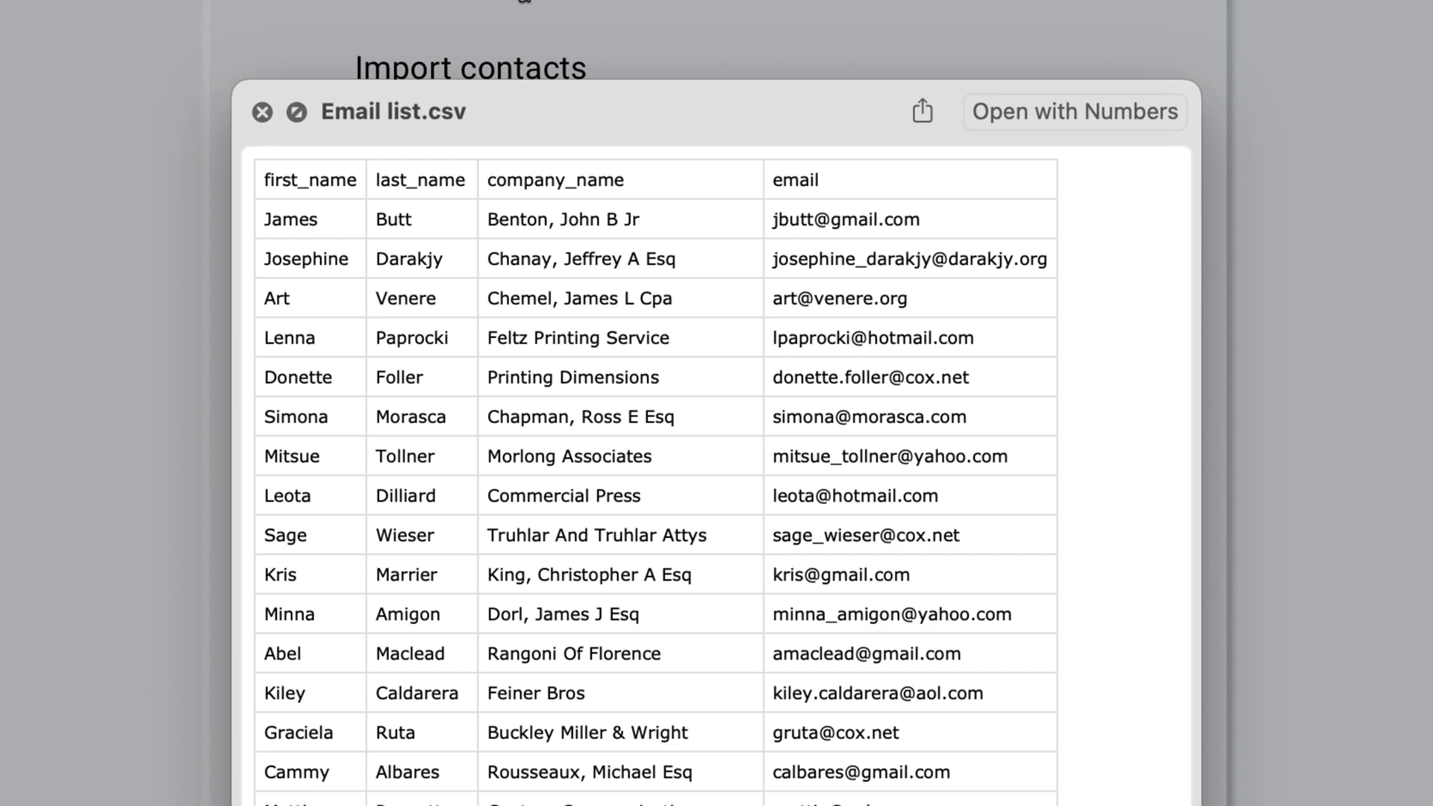
left_click(262, 111)
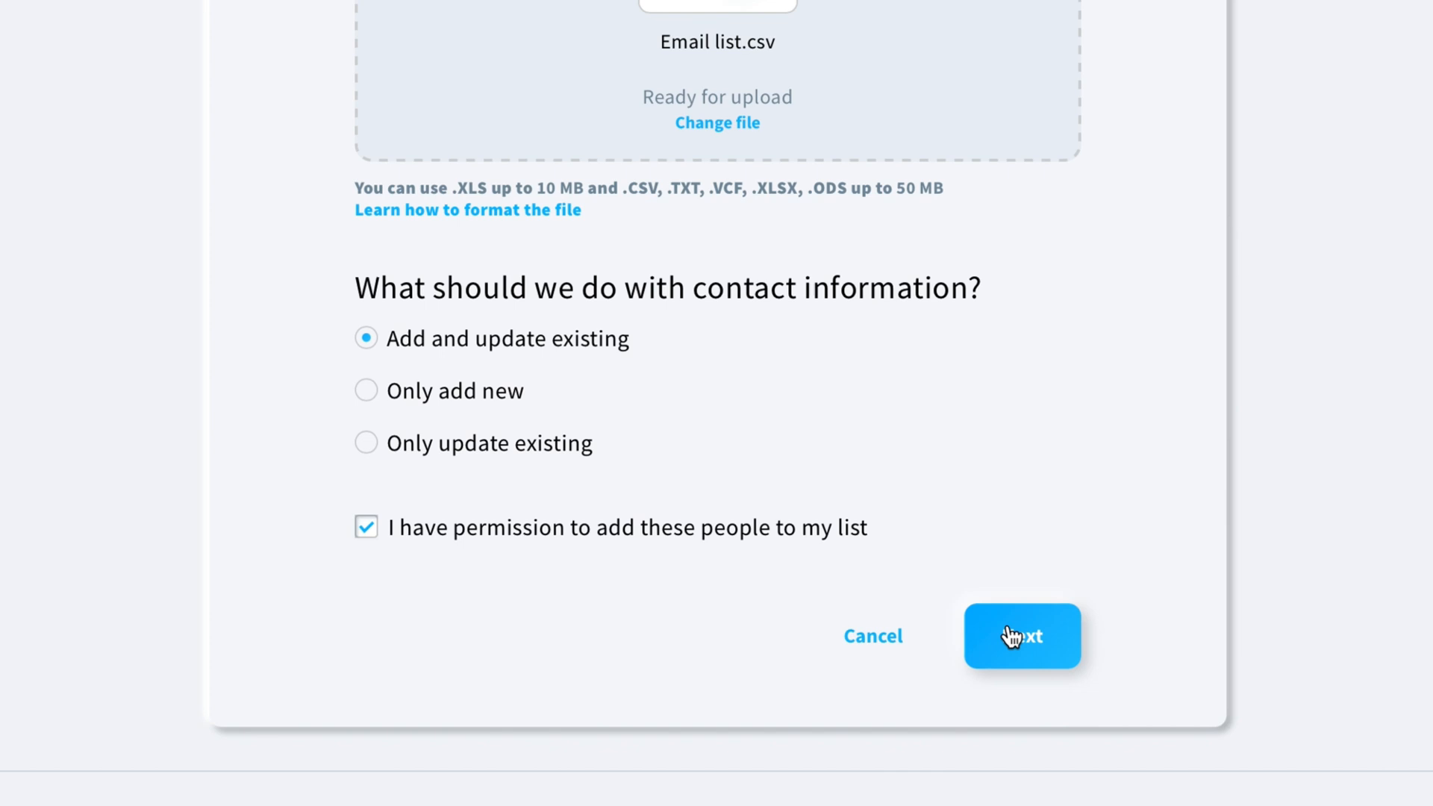
left_click(1022, 636)
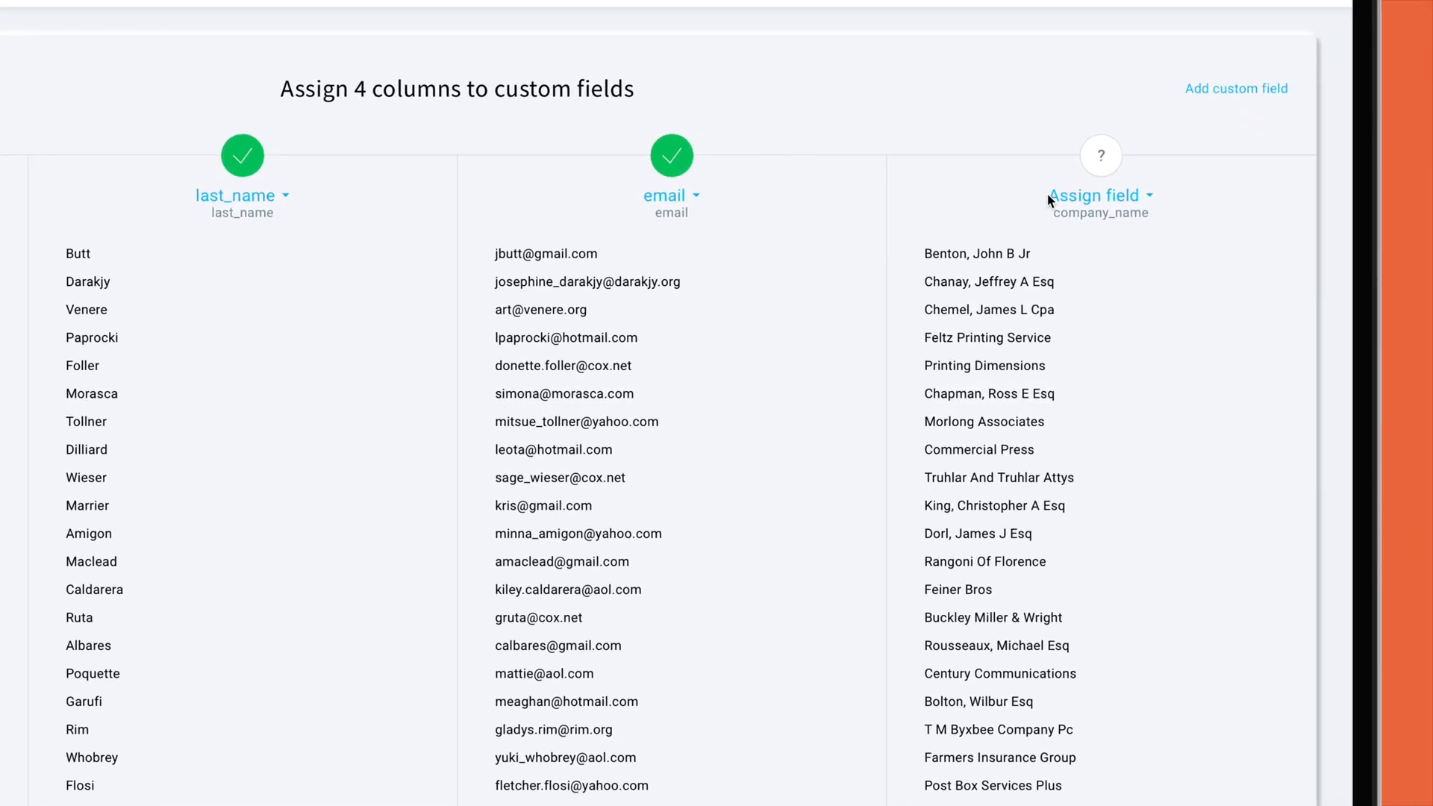
- Map the company_name column to the company field and import the 50 contacts
left_click(1102, 196)
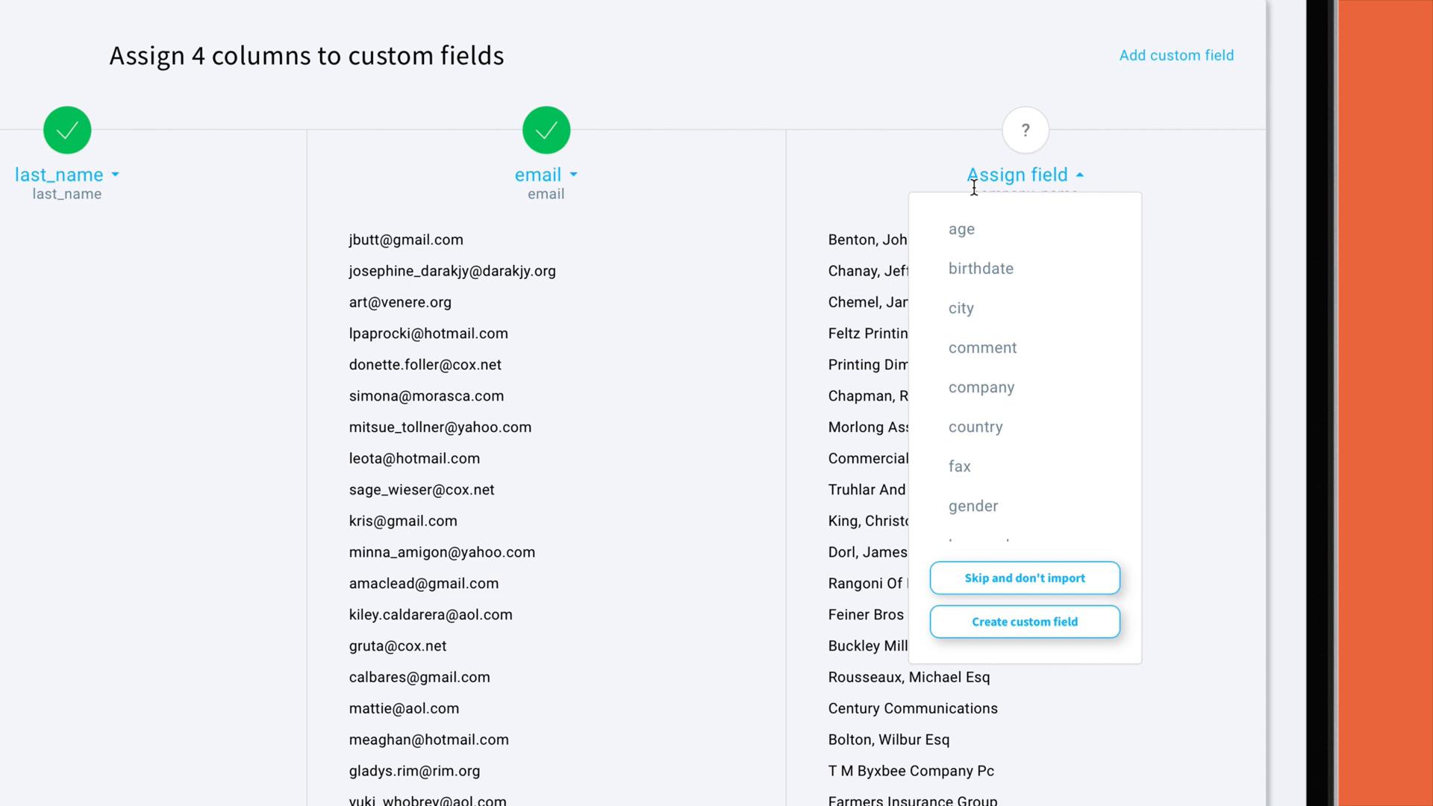
left_click(982, 386)
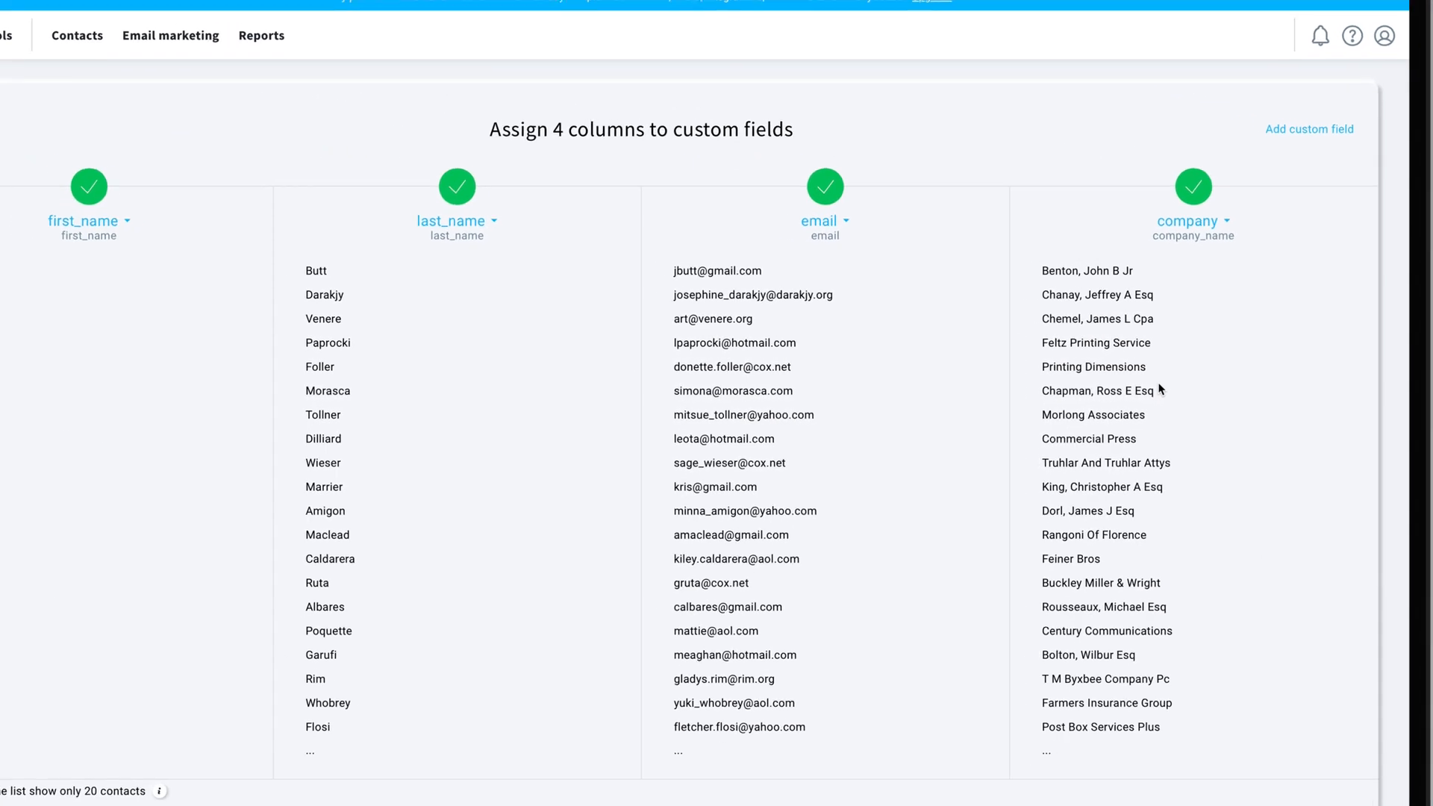
scroll("down", 3)
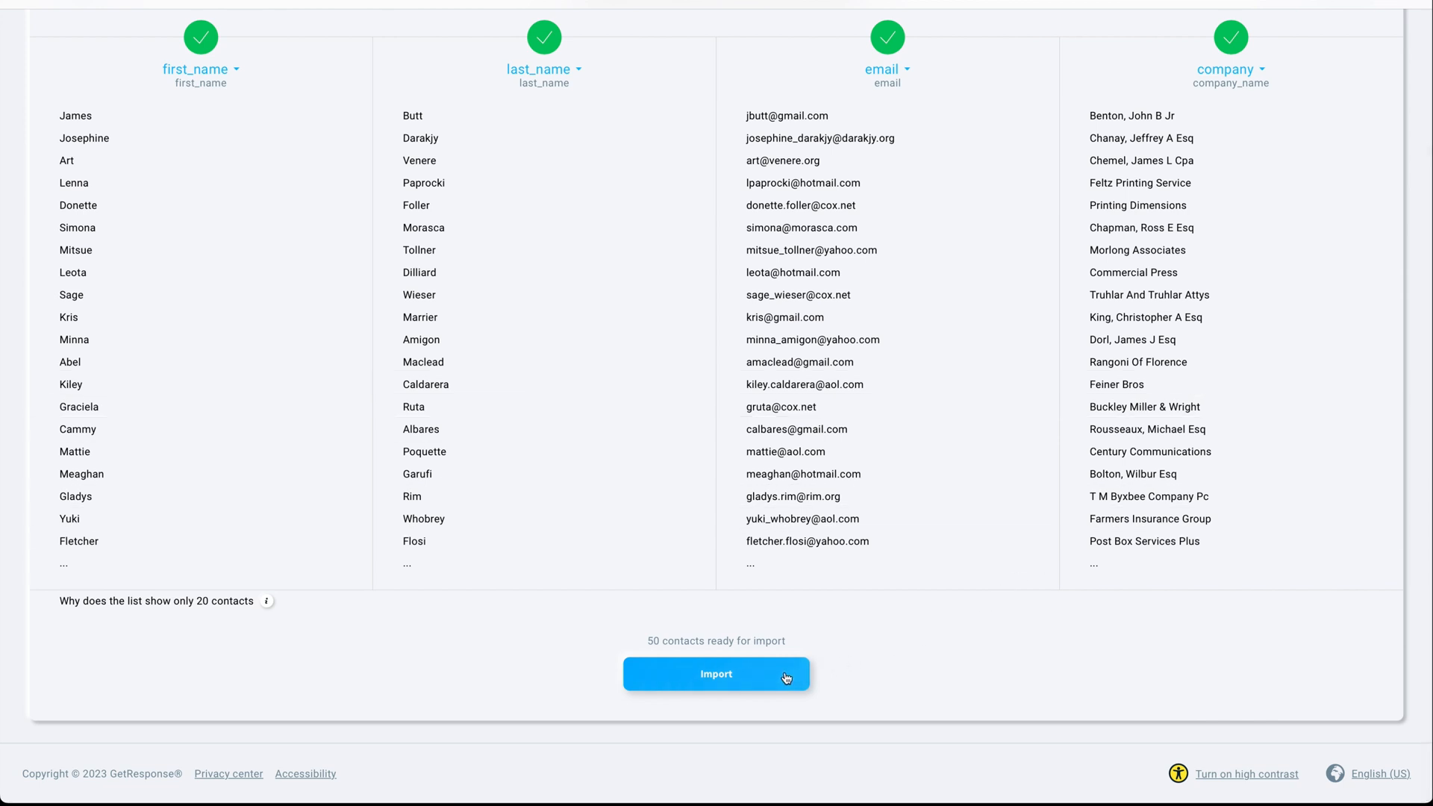
left_click(717, 673)
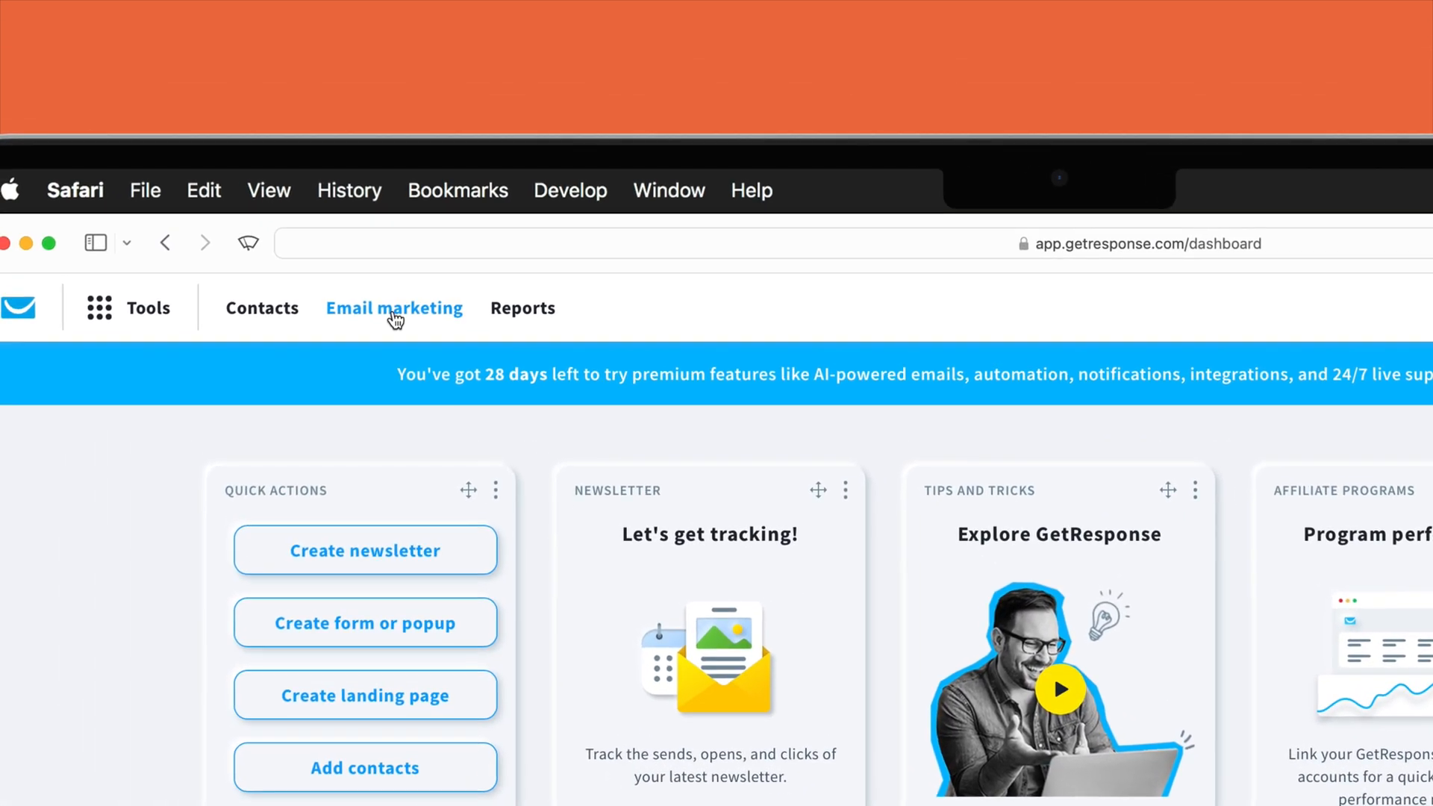
- Start a new newsletter from the Email marketing section
left_click(394, 309)
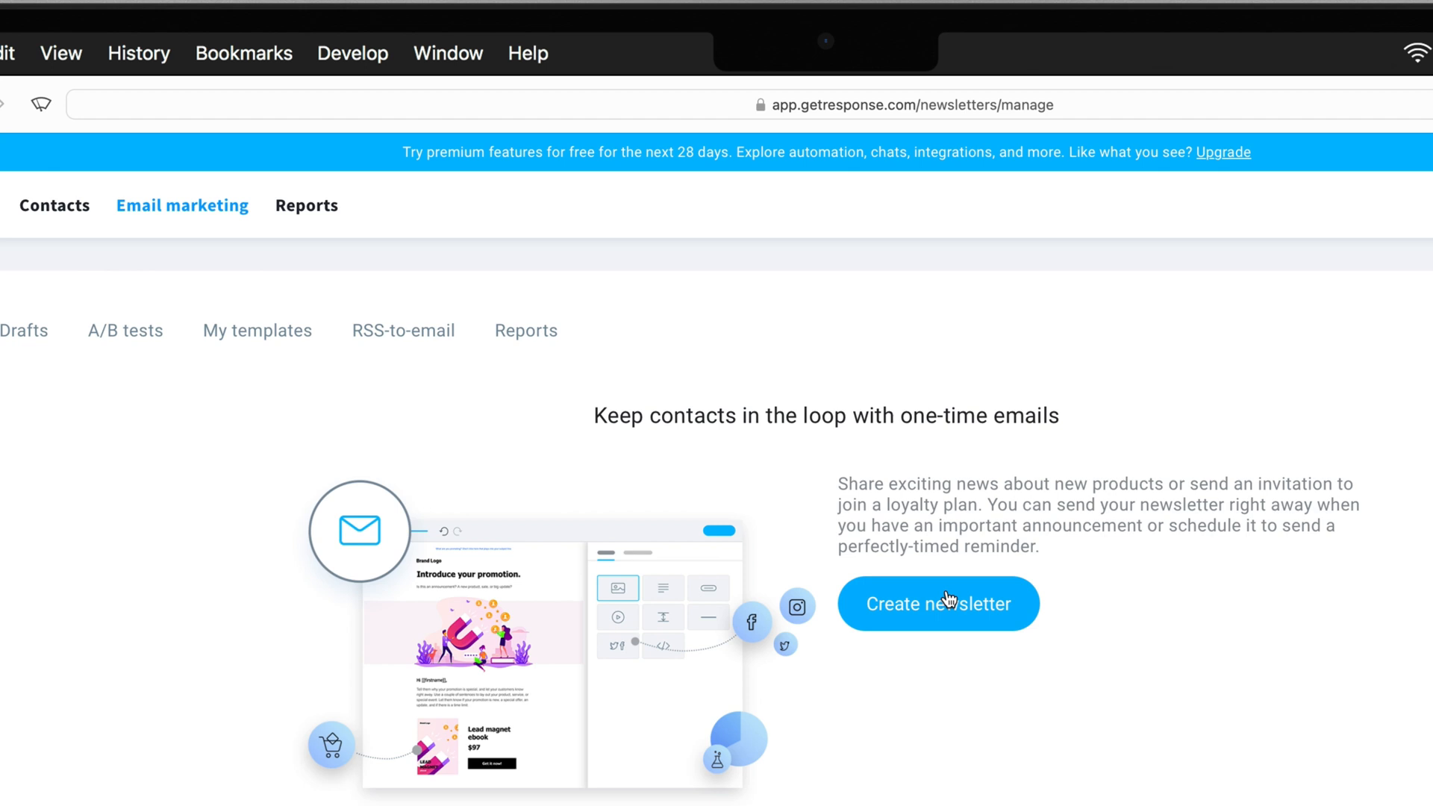
left_click(937, 603)
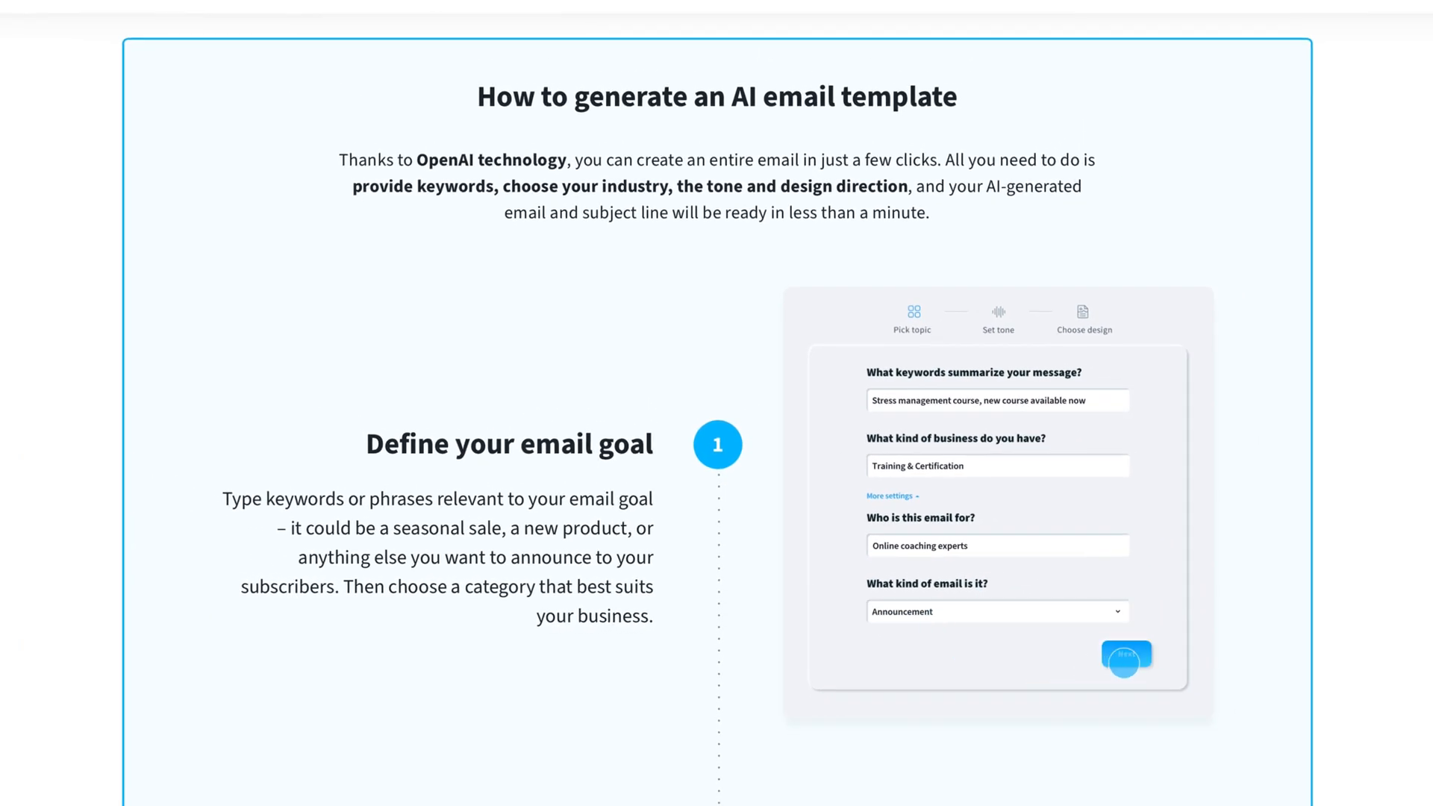
- Scroll past the AI email template explanation to the email creation choice
scroll("down", 3)
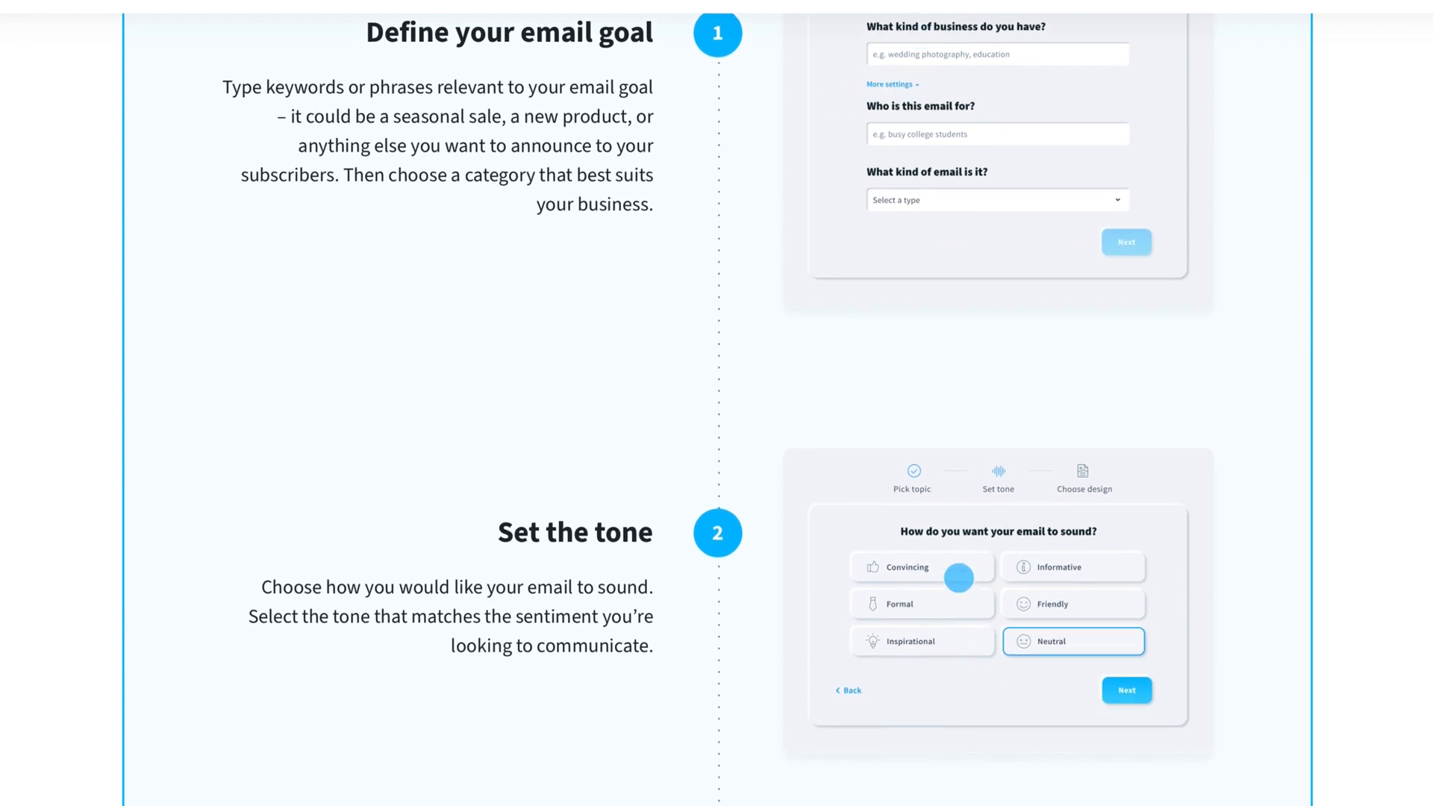
scroll("down", 3)
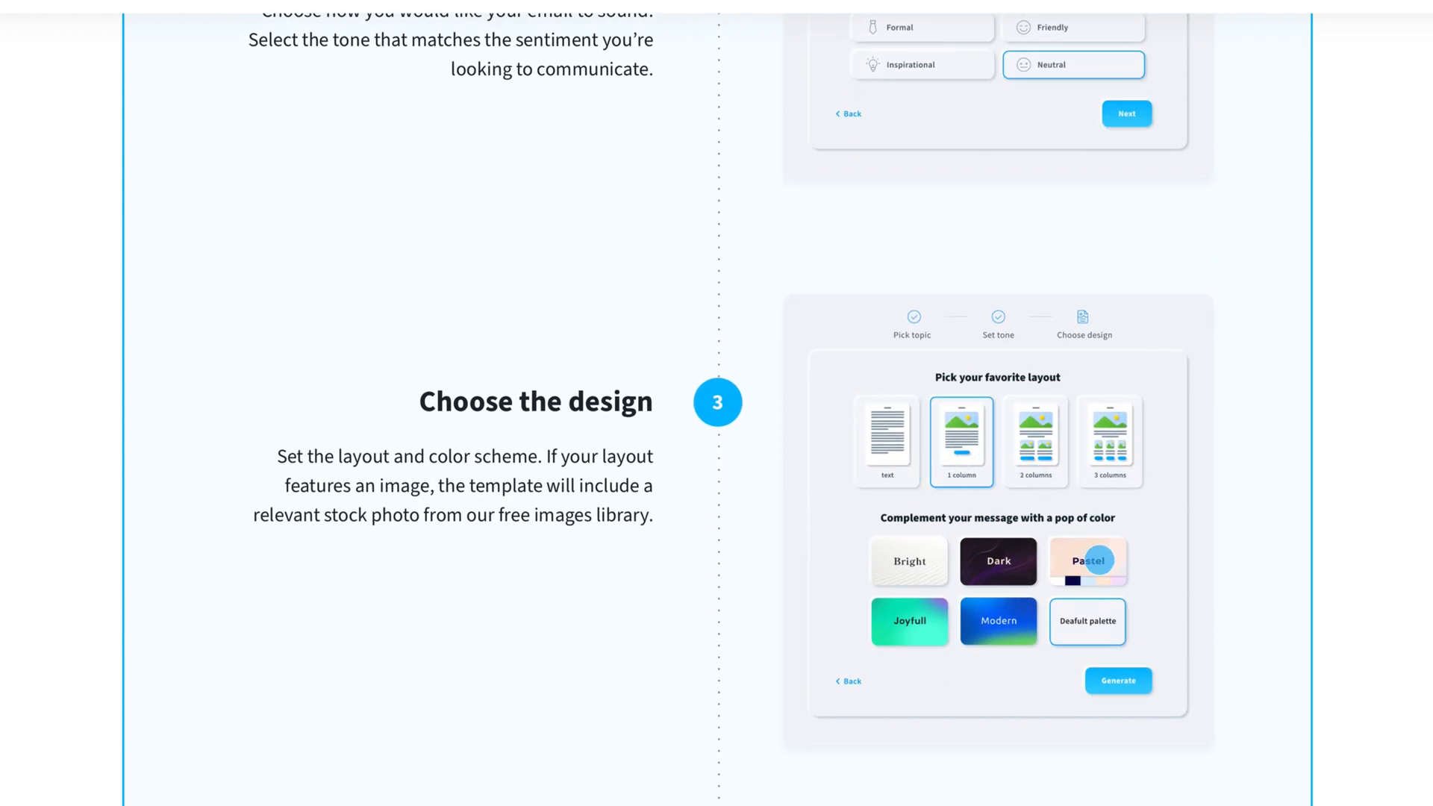
scroll("down", 3)
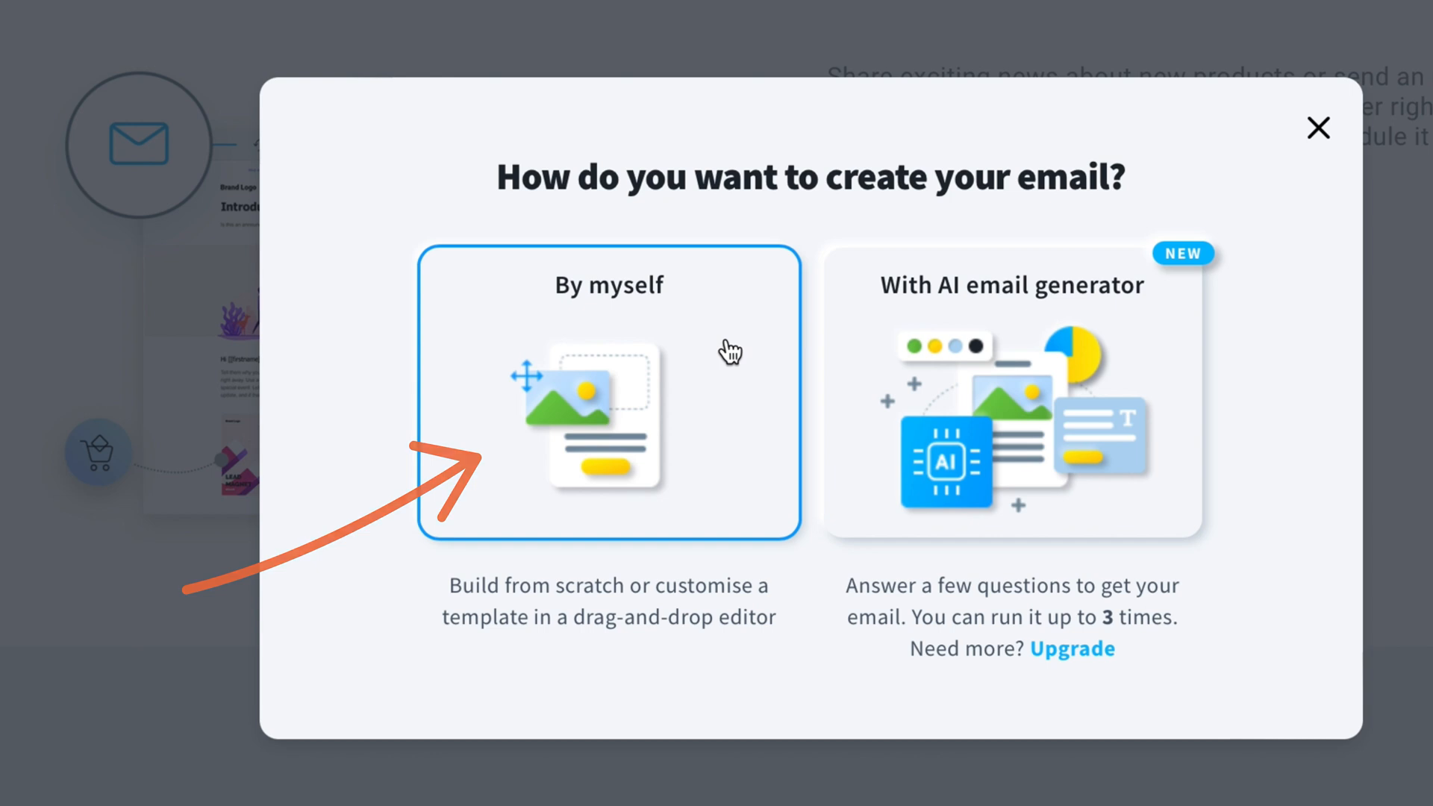
- Choose to build the Black Friday 2023 newsletter manually and view its settings form
left_click(609, 393)
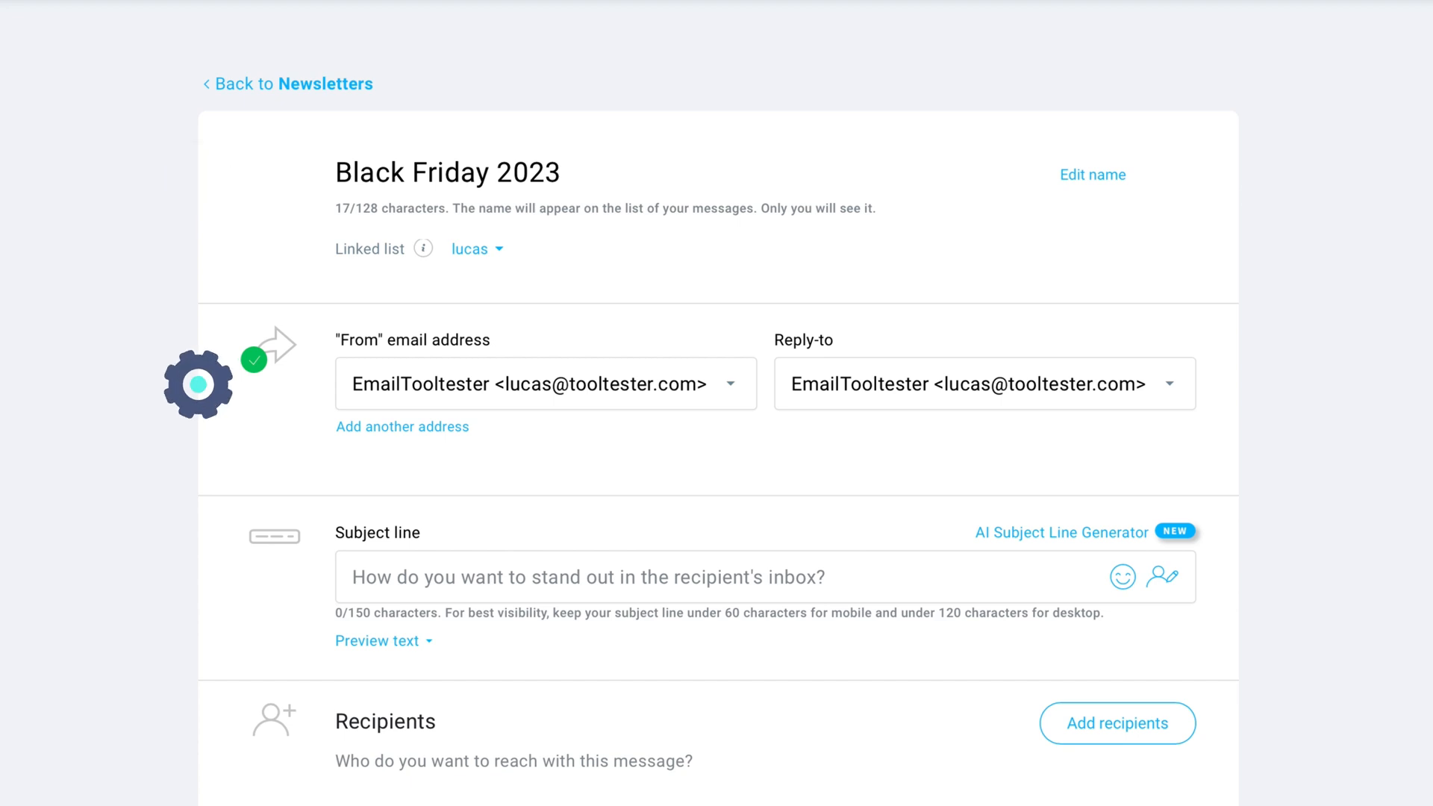
scroll("down", 3)
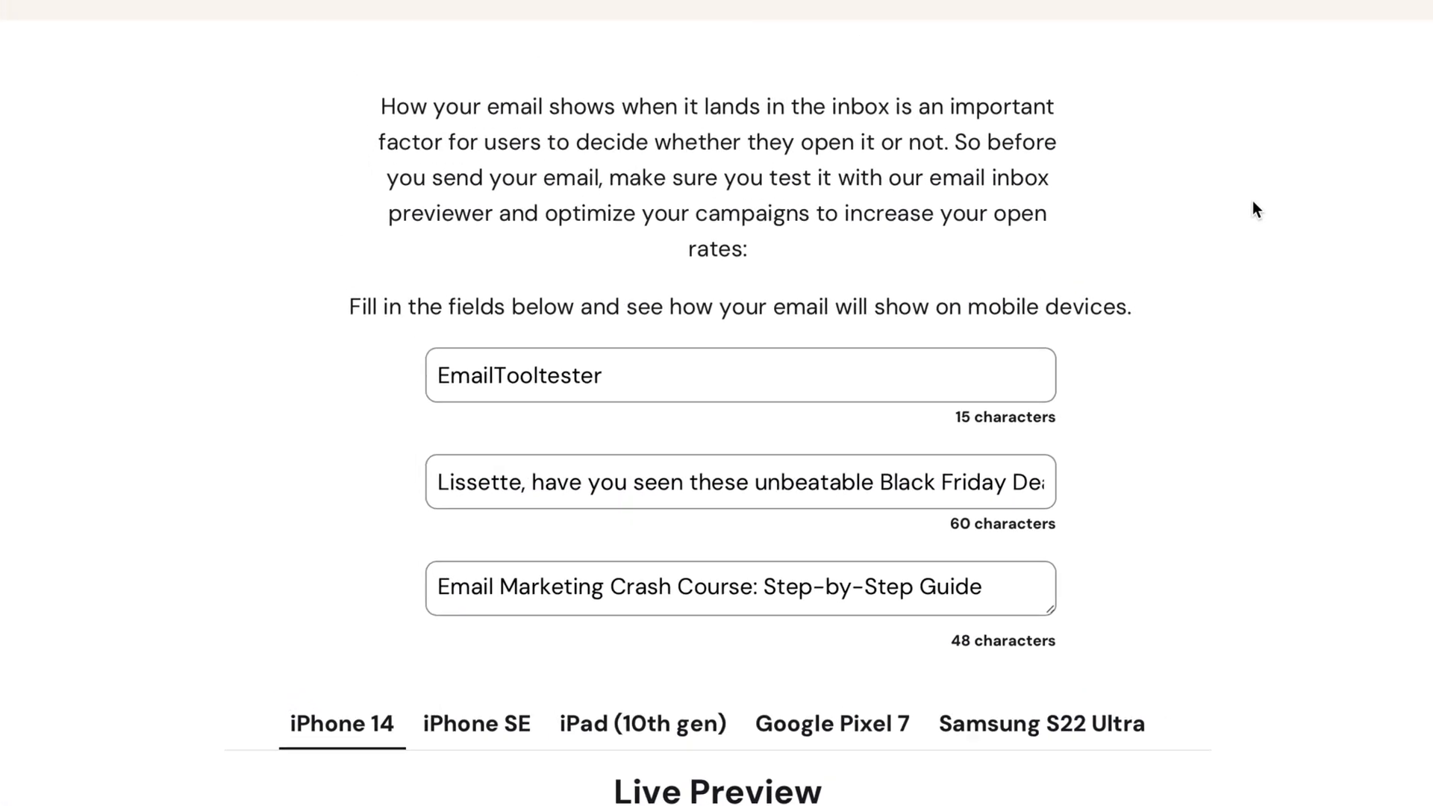
- Preview the Black Friday subject and preview text on a Google Pixel 7
scroll("down", 3)
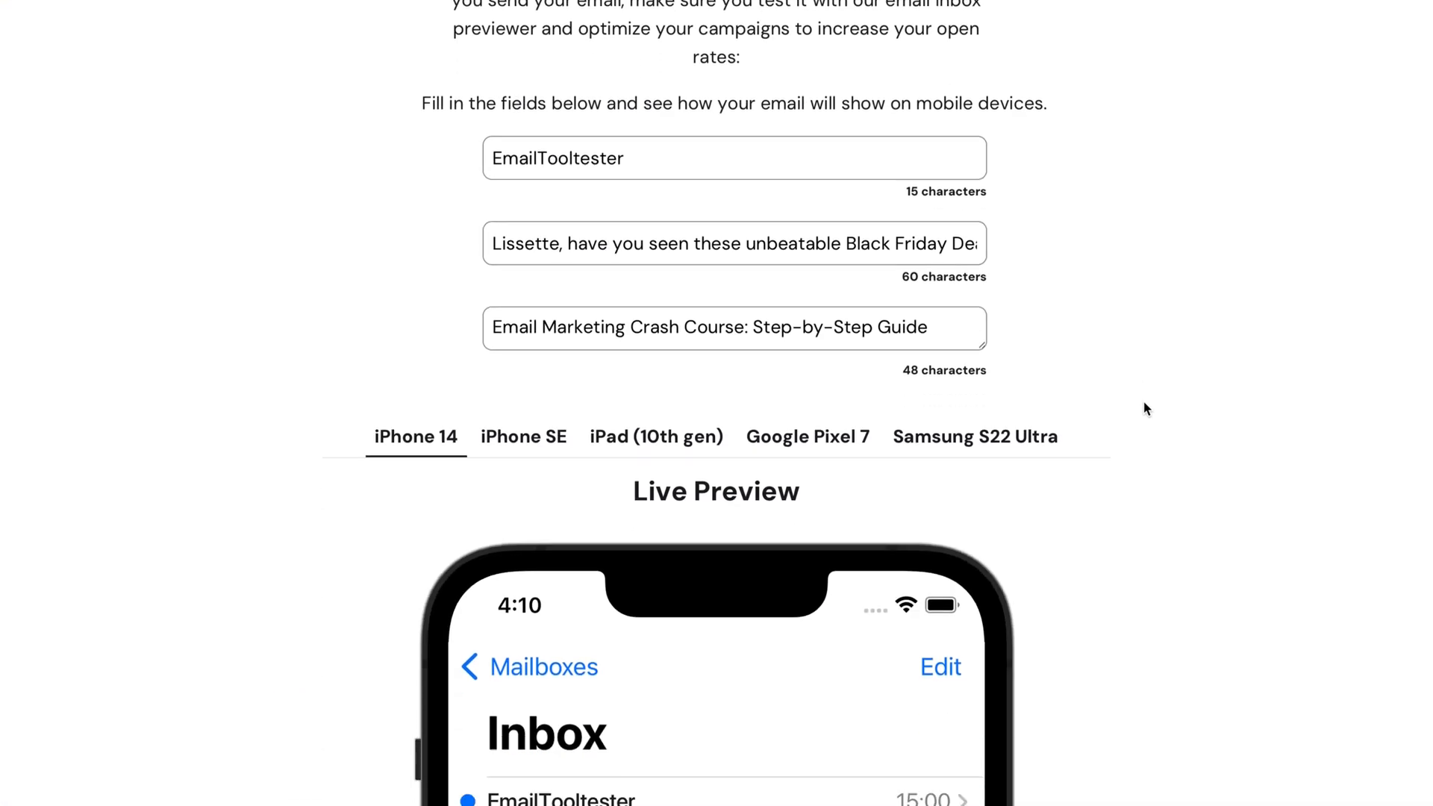
scroll("down", 3)
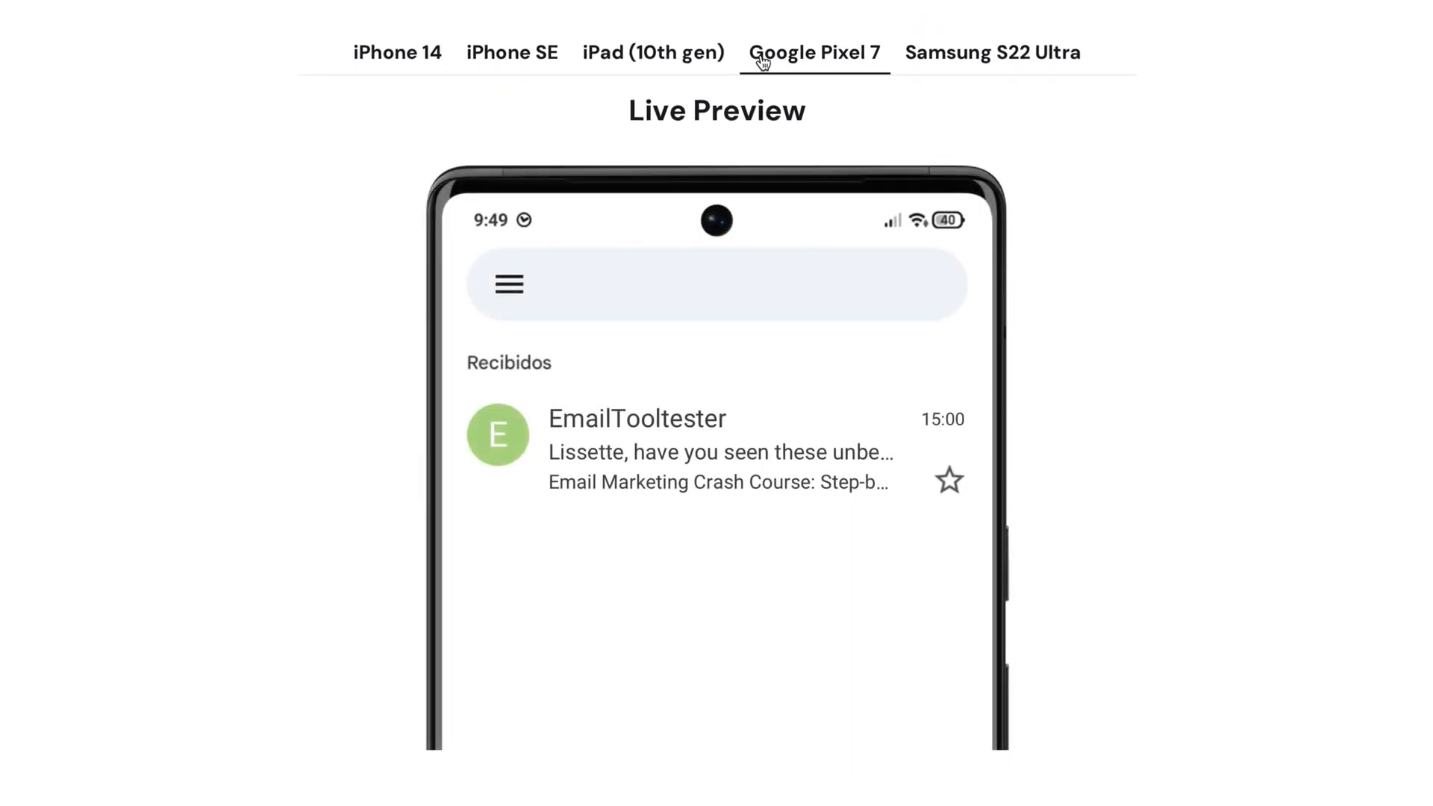
left_click(654, 52)
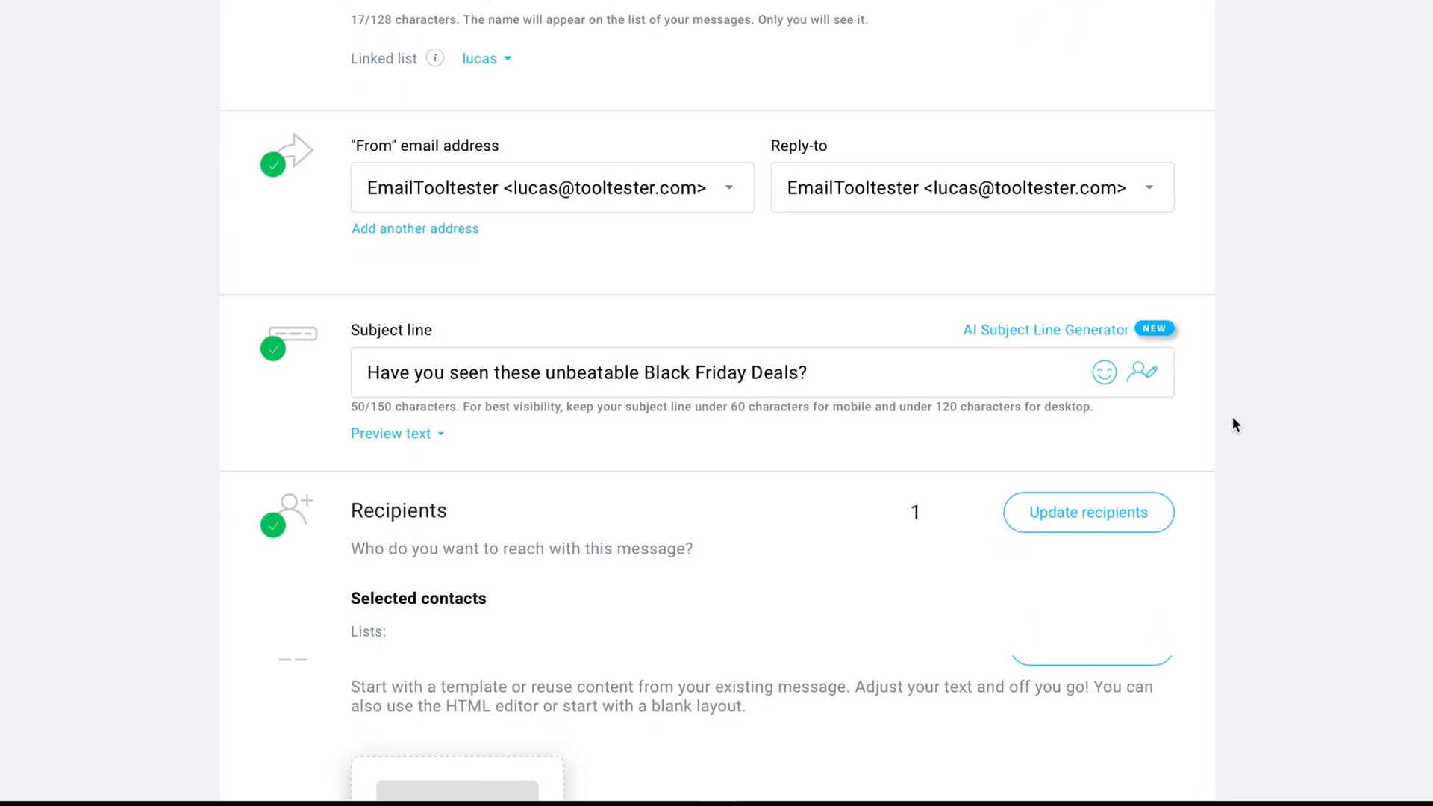
- Move past subject line and Contacts 2023 recipients to design the message
scroll("down", 3)
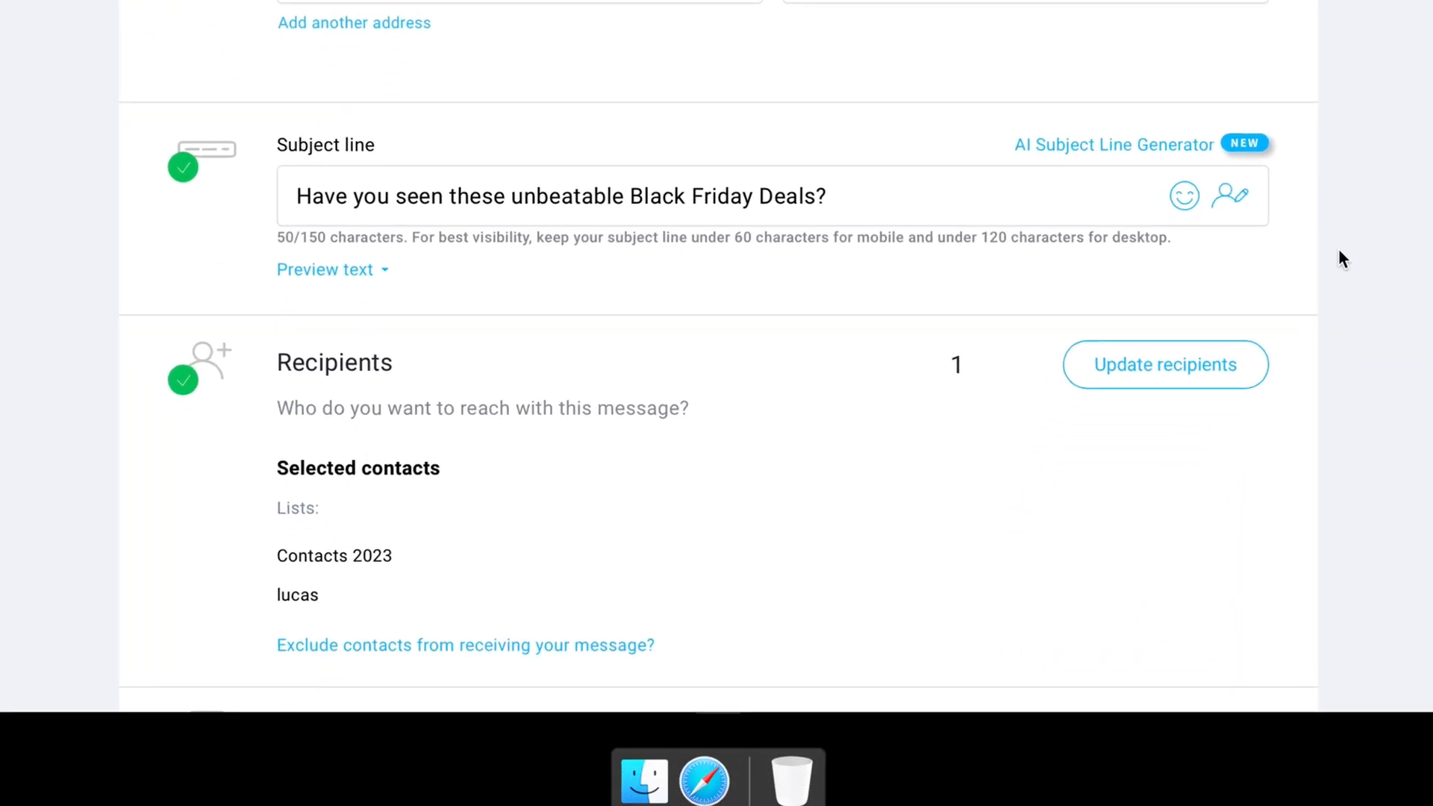
scroll("down", 3)
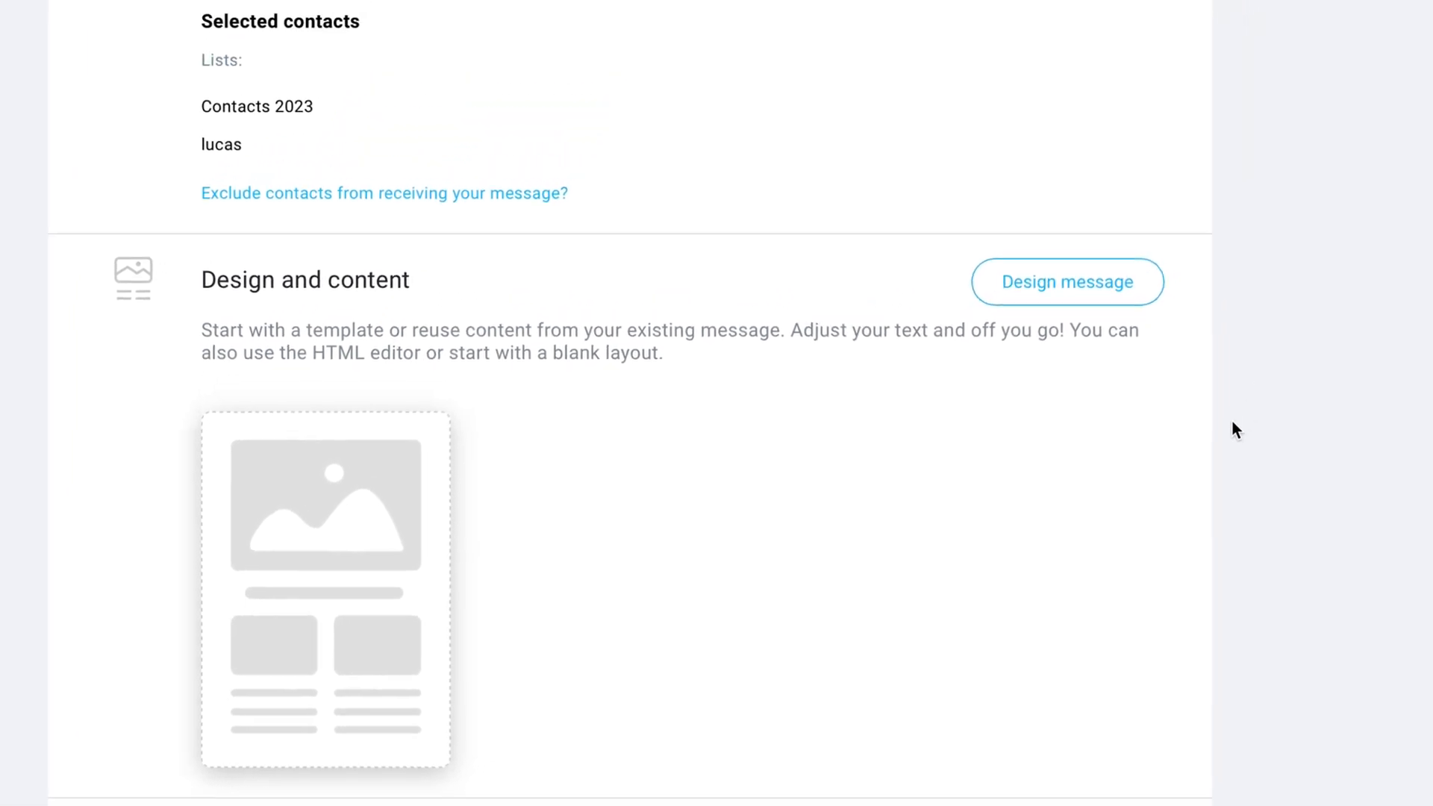
left_click(1066, 281)
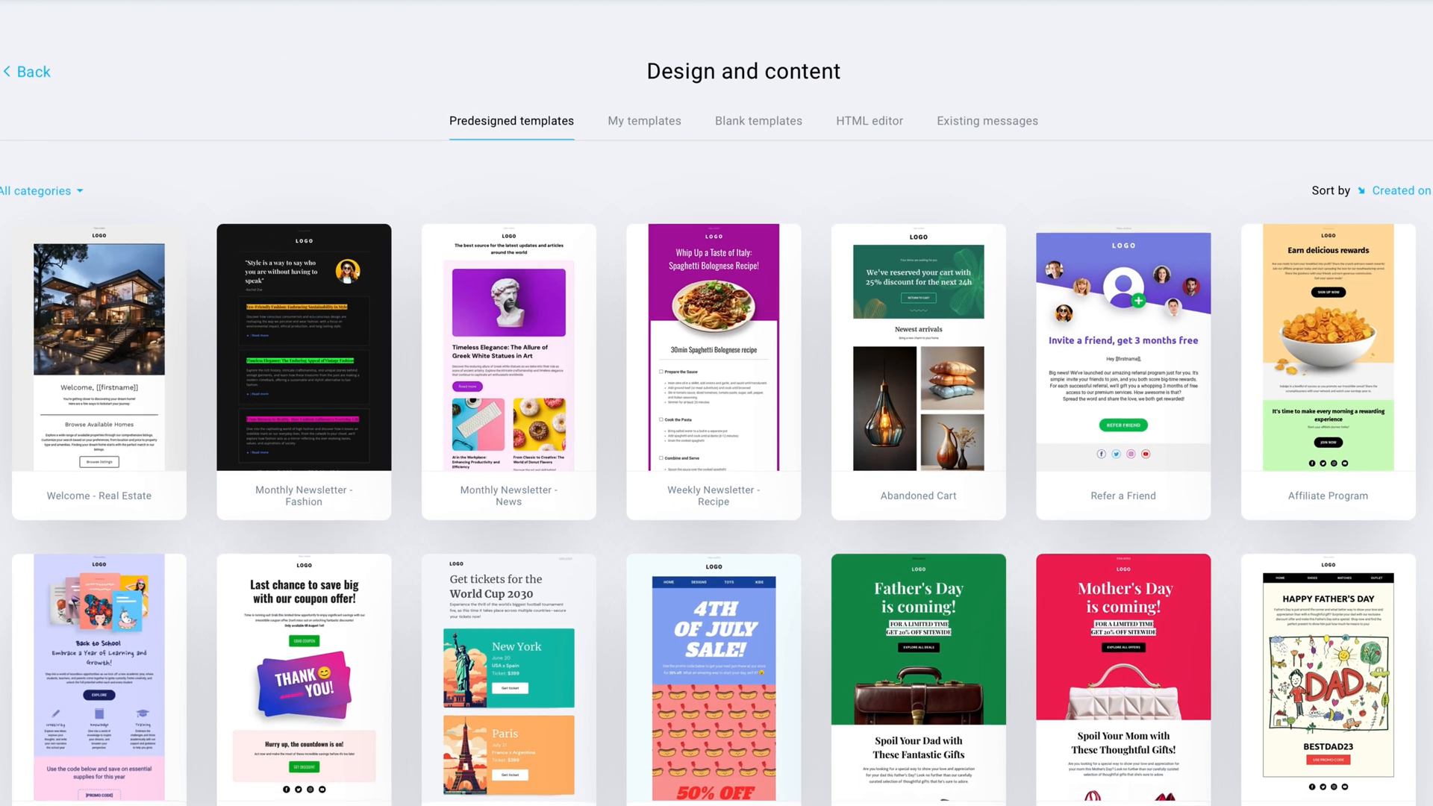
- Pick the Black Friday: Super sale predesigned template for the newsletter
scroll("down", 3)
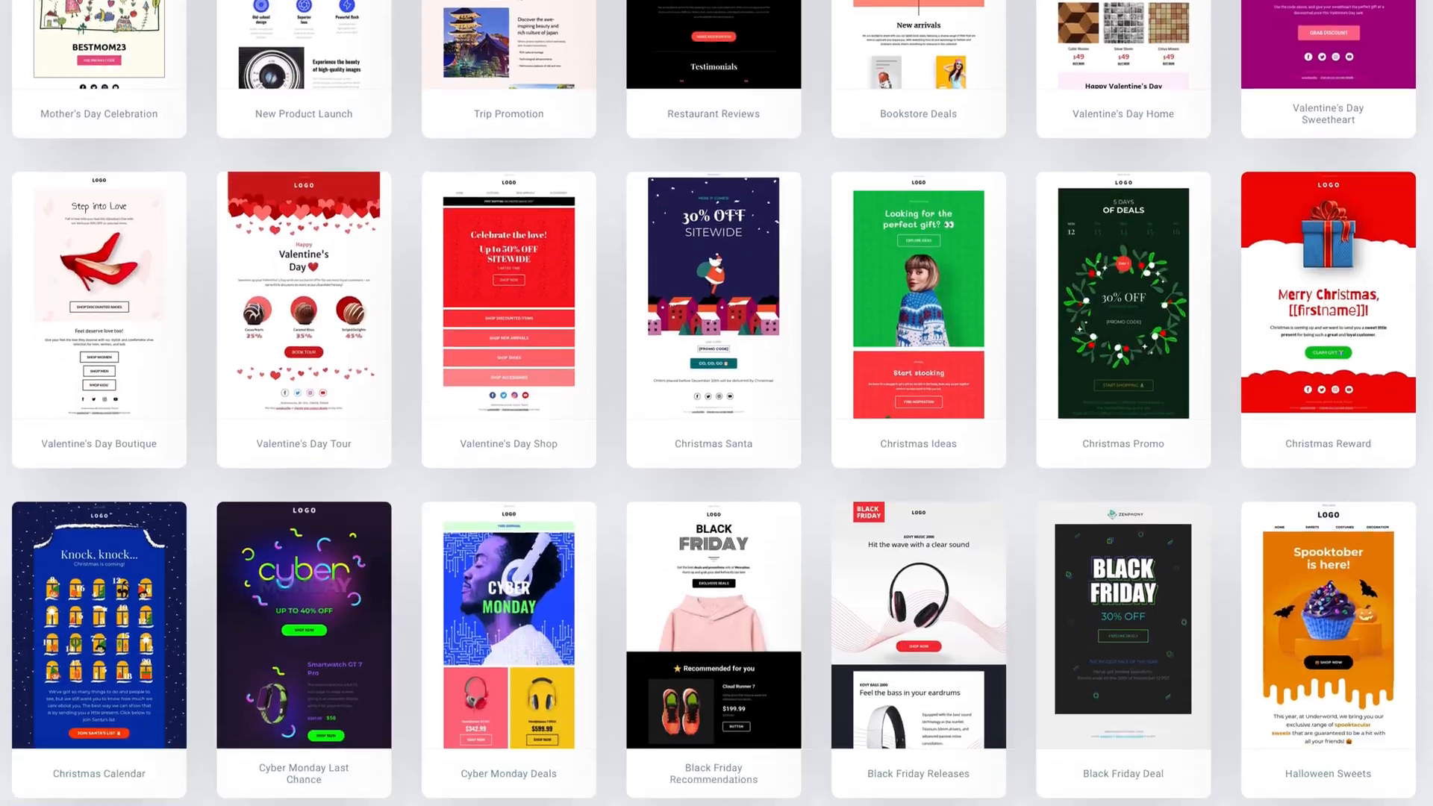
scroll("down", 3)
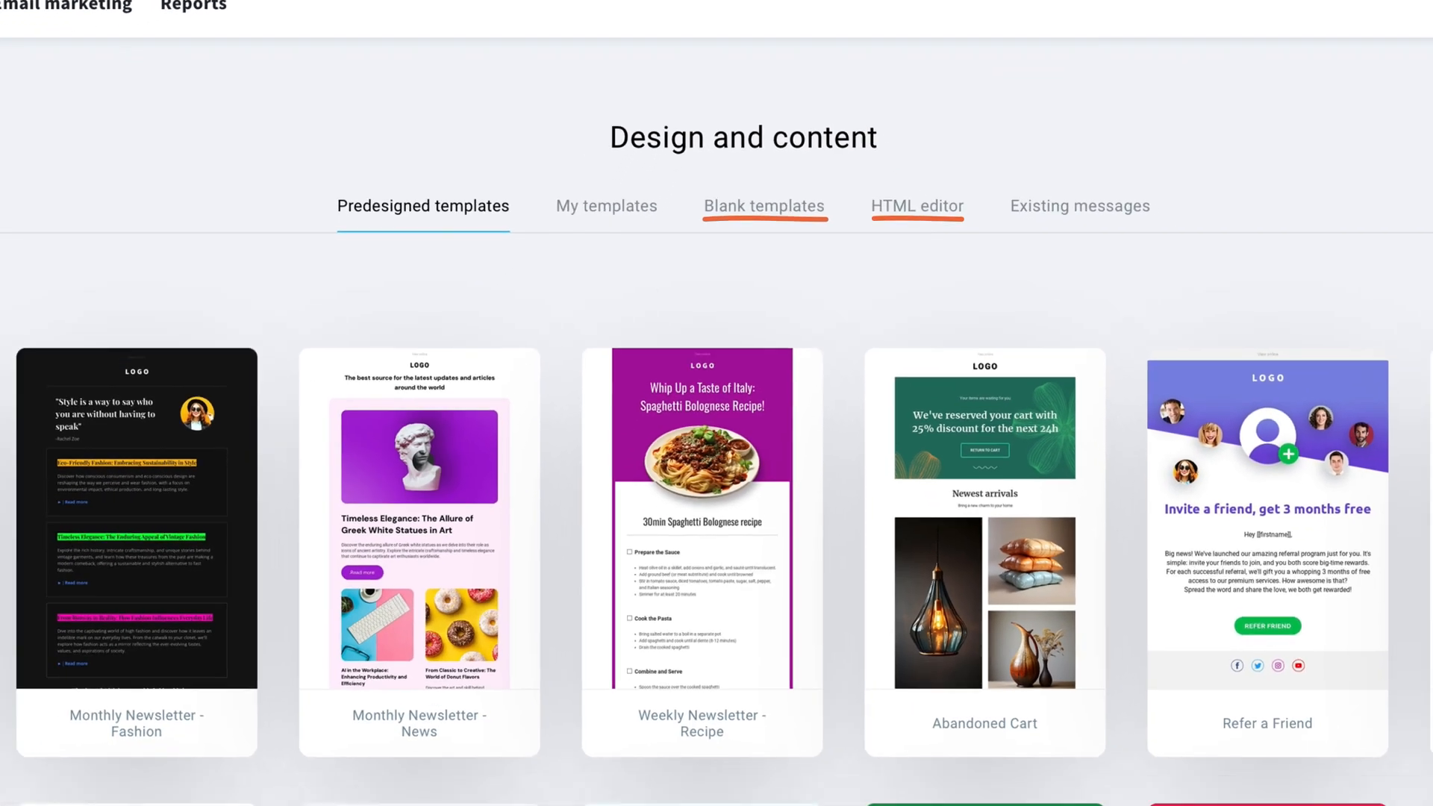
scroll("down", 3)
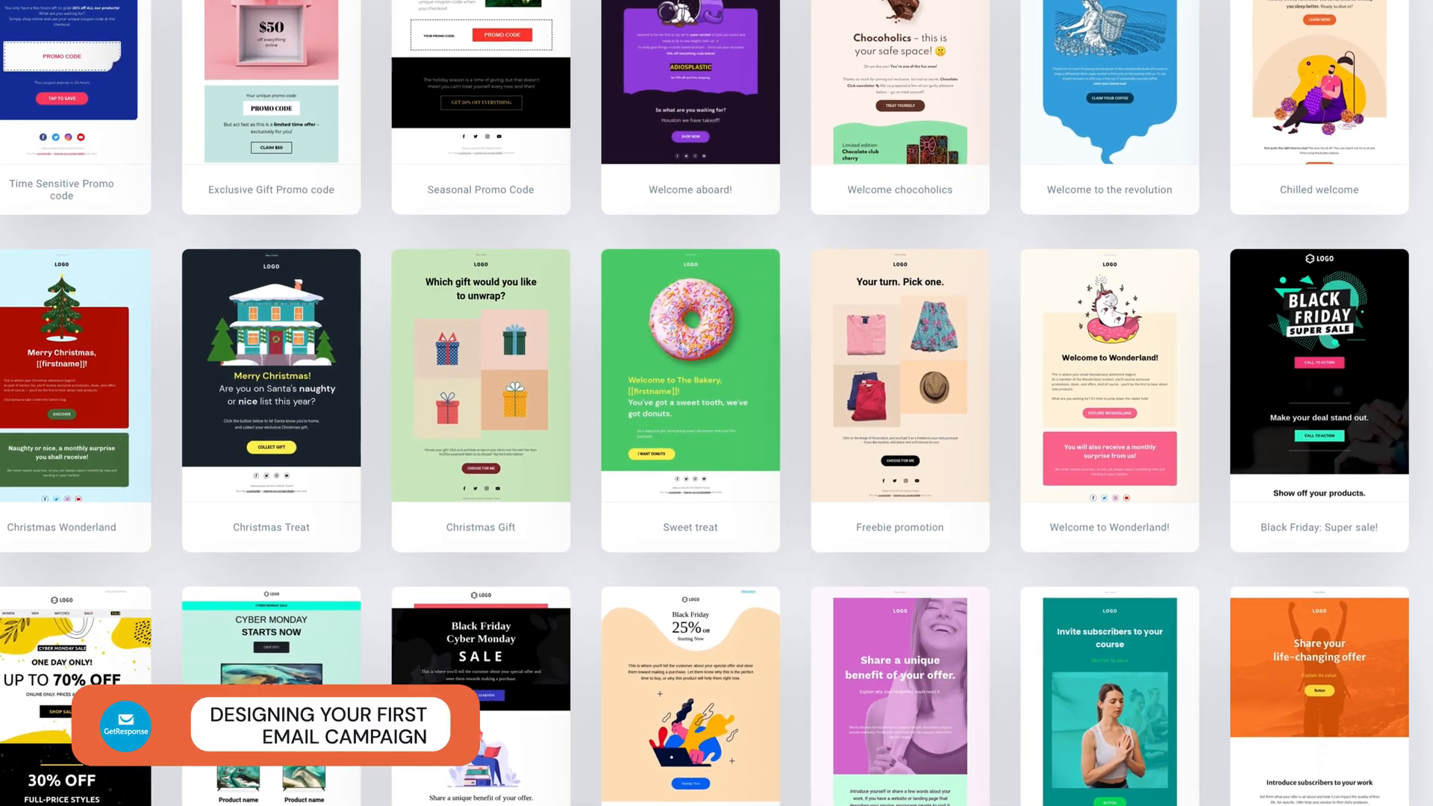
scroll("down", 3)
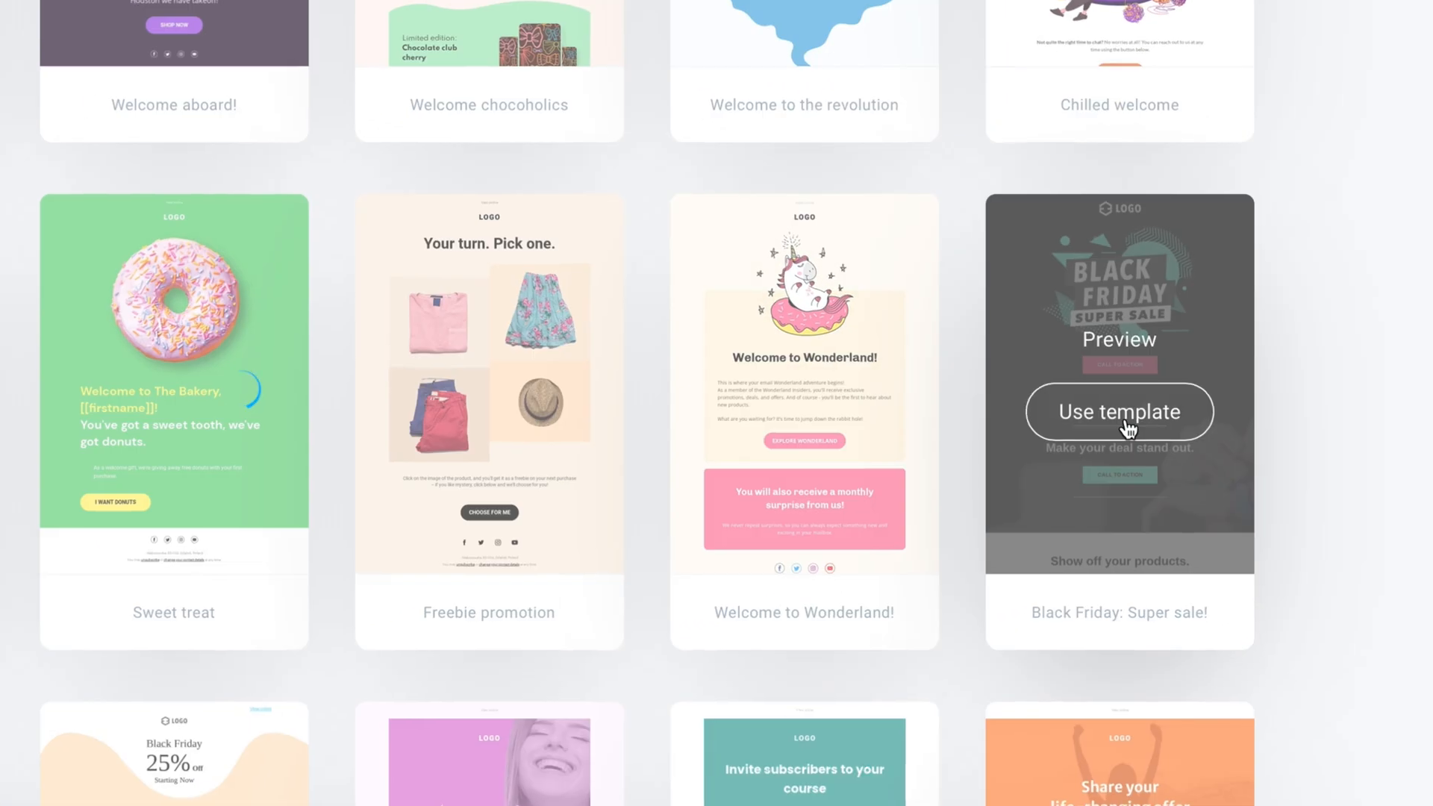
left_click(1119, 412)
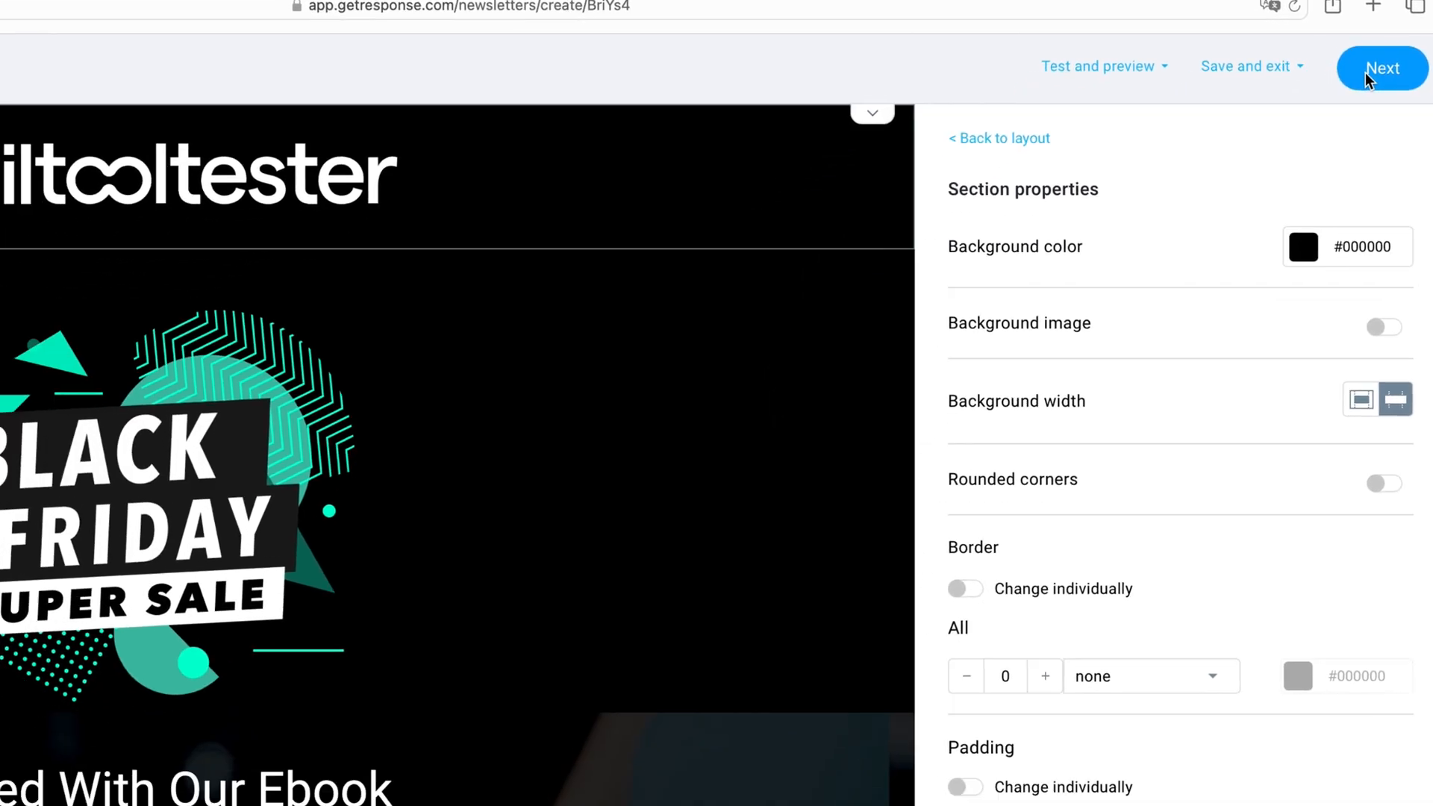
- Finish the Black Friday design and send a test copy of the newsletter
left_click(1382, 68)
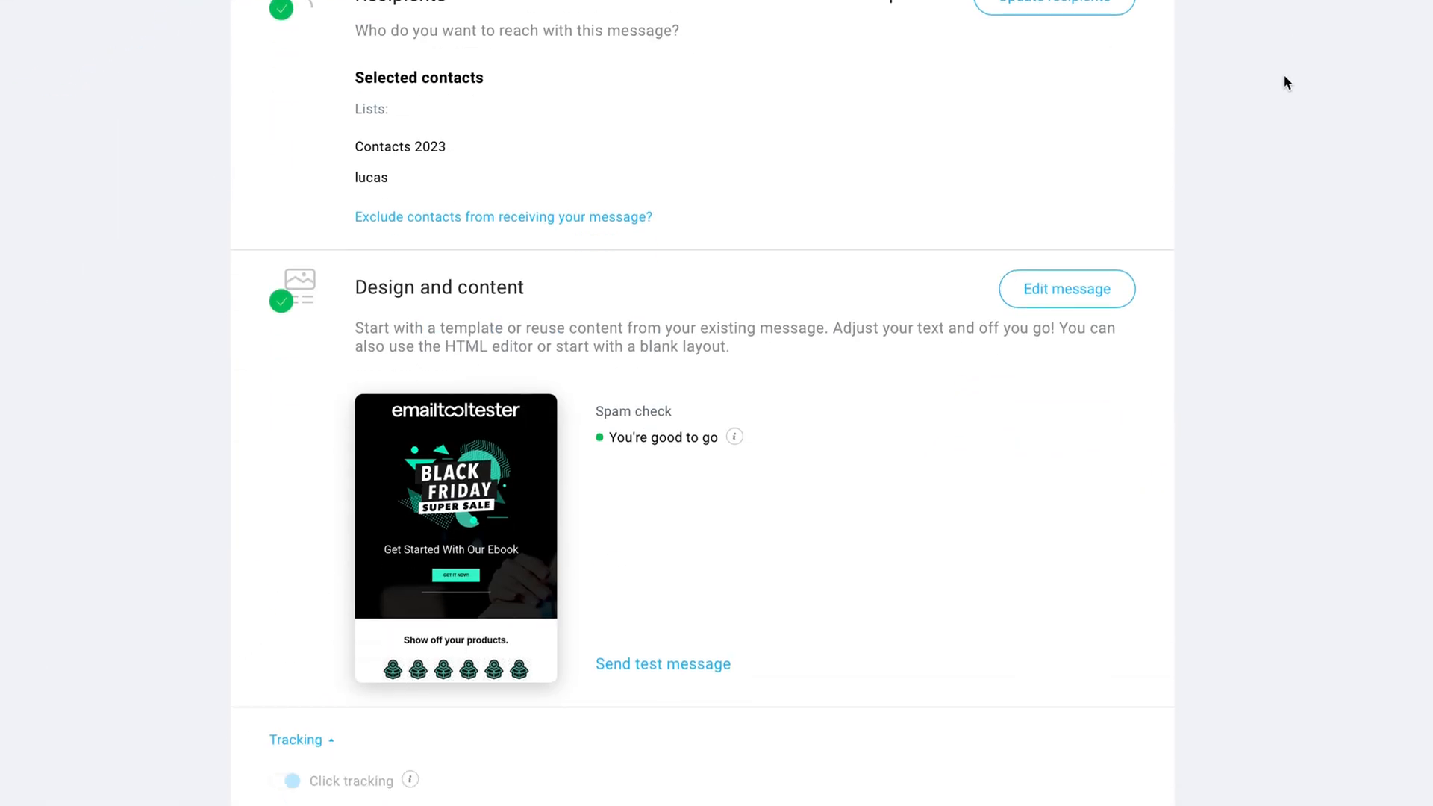
scroll("down", 3)
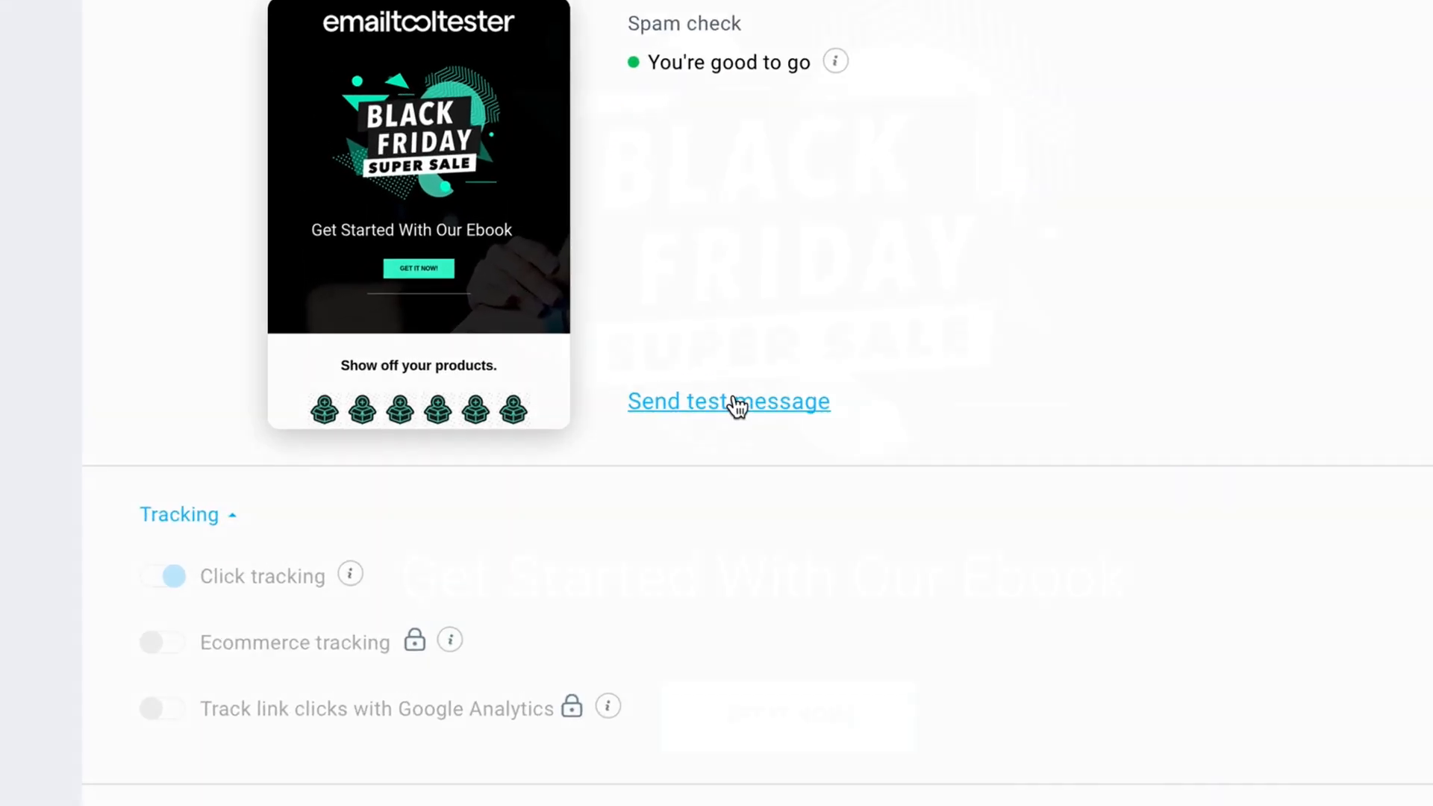
left_click(729, 401)
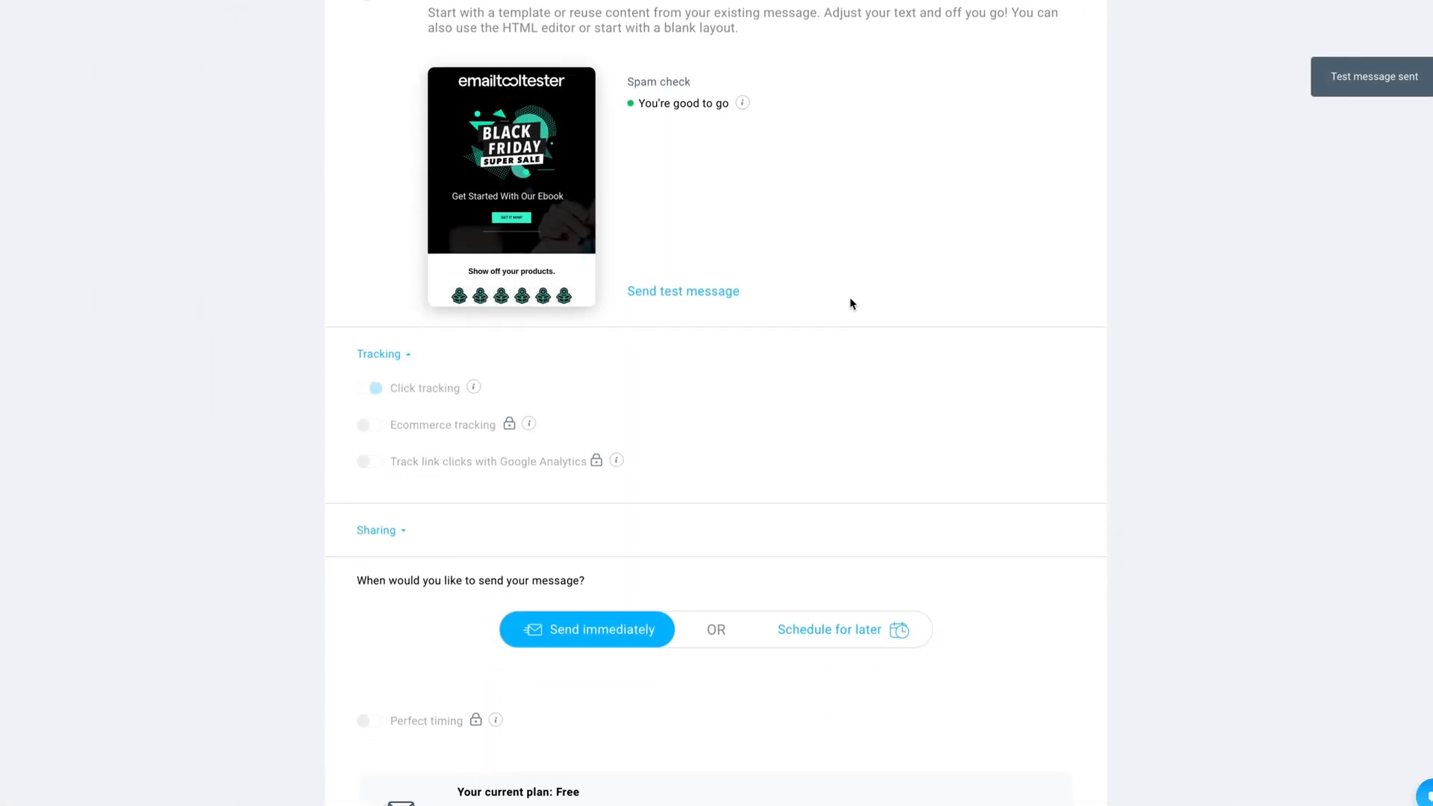
scroll("down", 3)
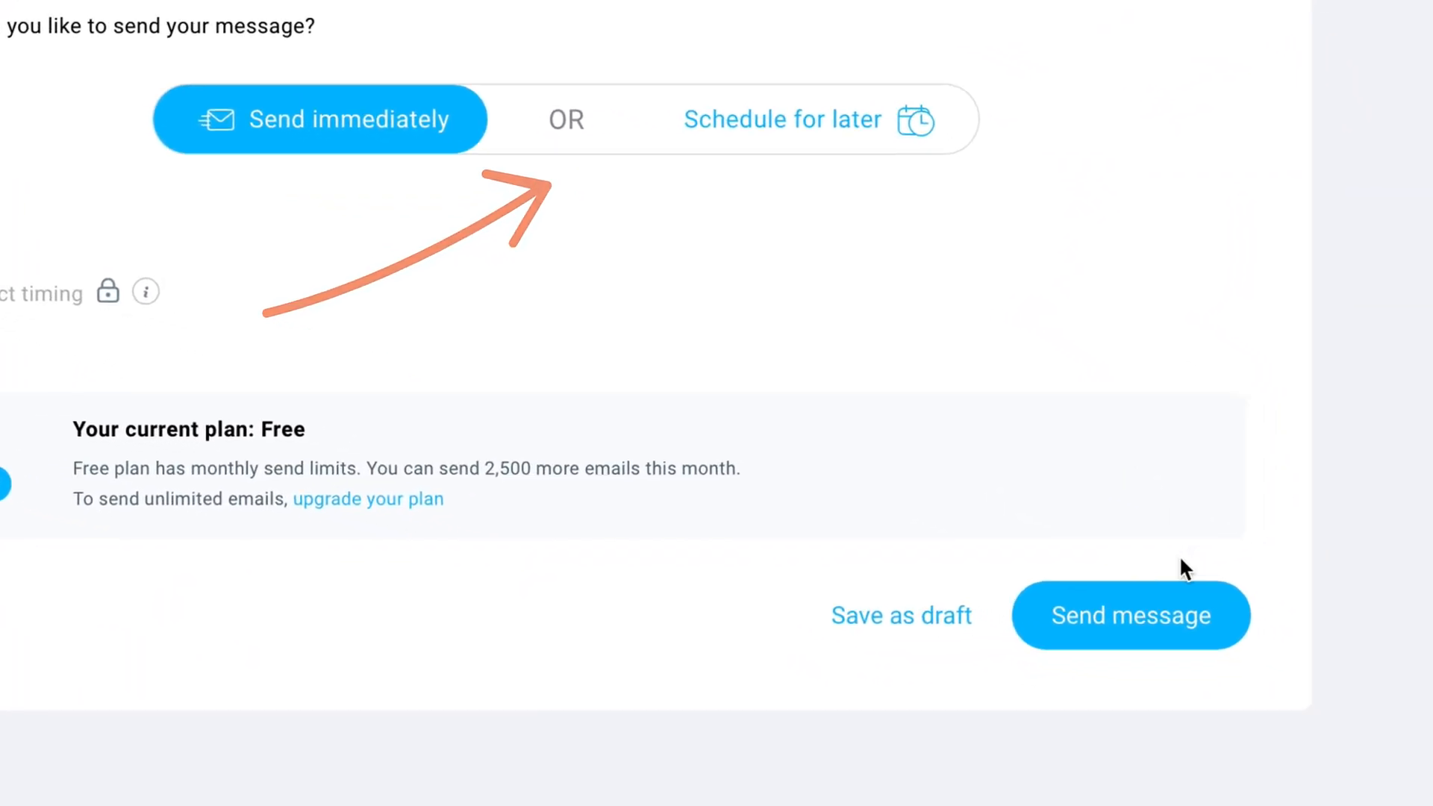
- Send the Black Friday 2023 newsletter immediately to its recipients
left_click(1131, 615)
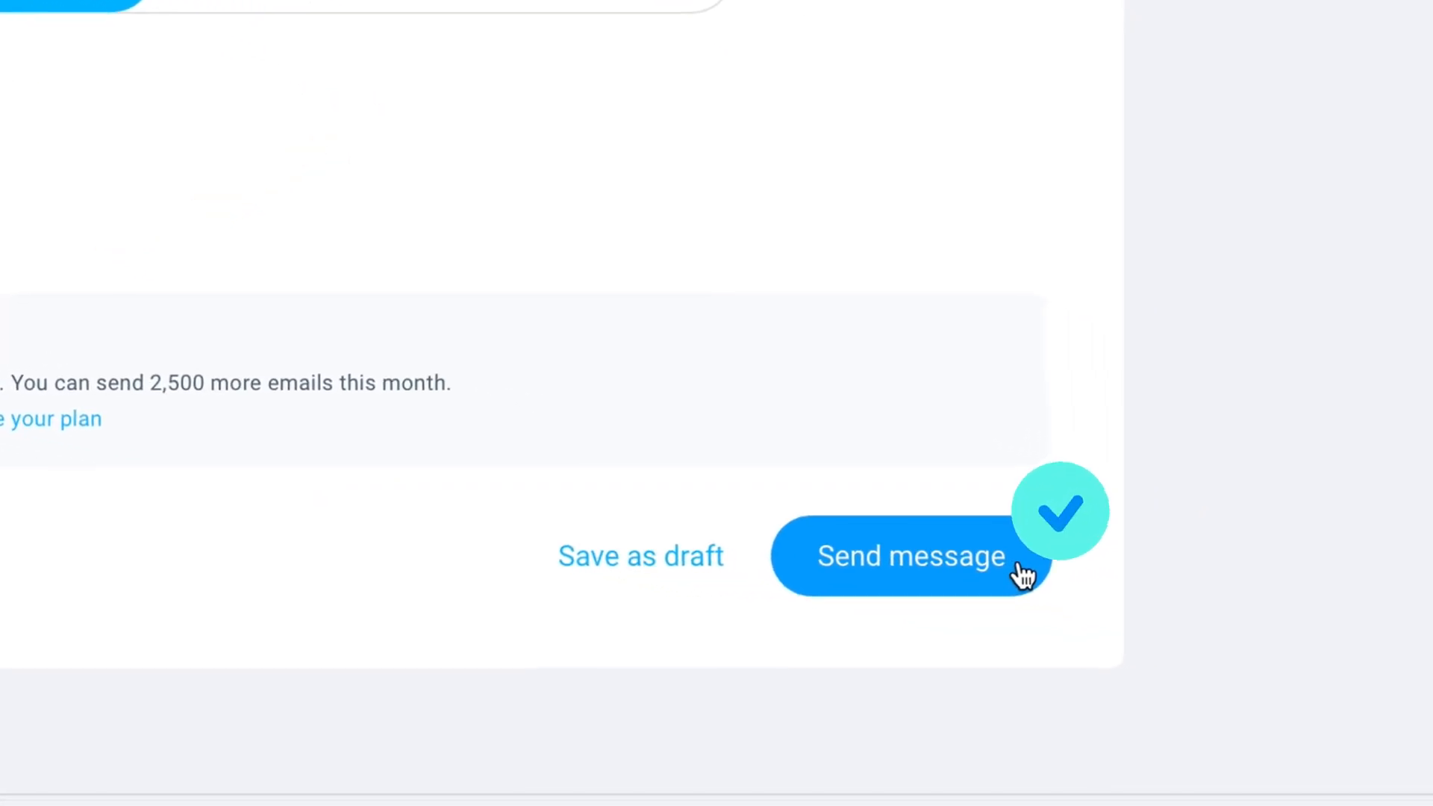